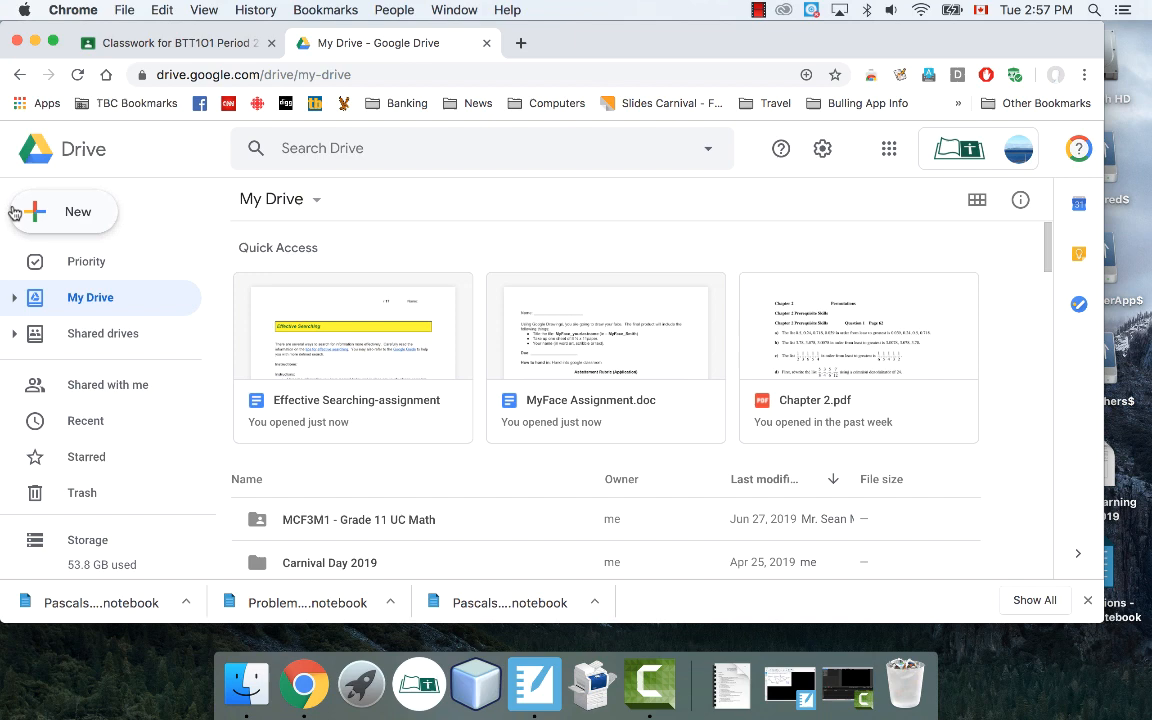
{"action": "mouse_move", "coordinate": [80, 218]}
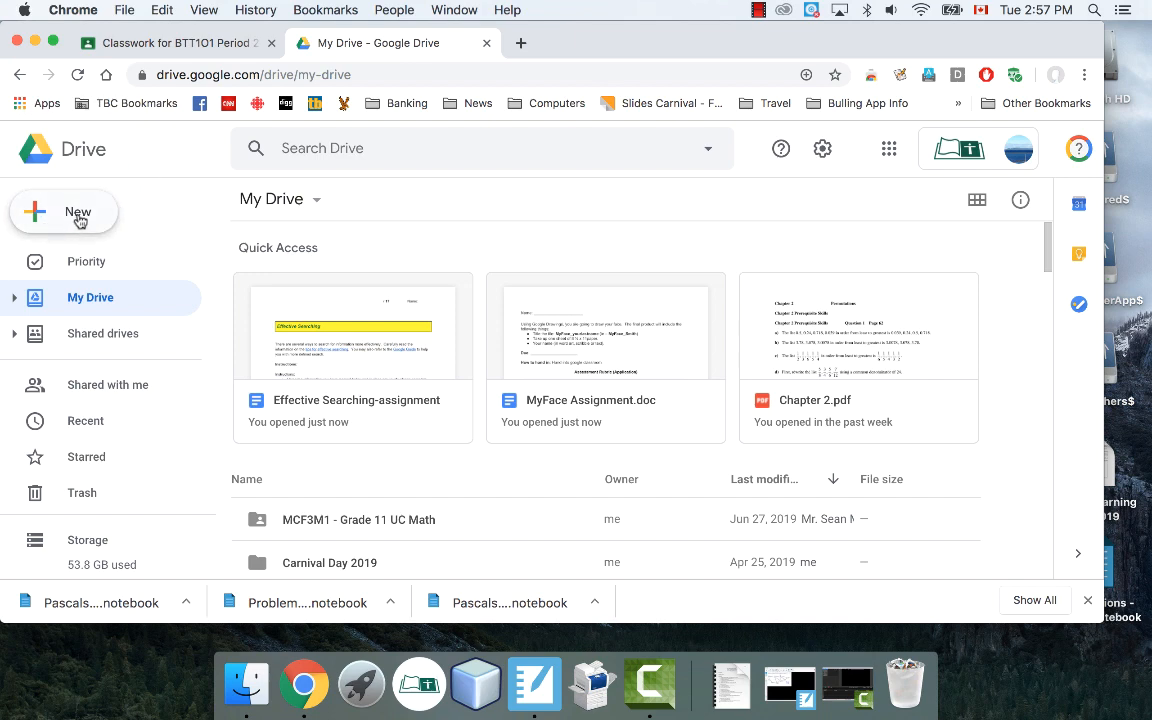
- Create a new Google Drawings file from Drive's New > More menu
{"action": "left_click", "coordinate": [64, 211]}
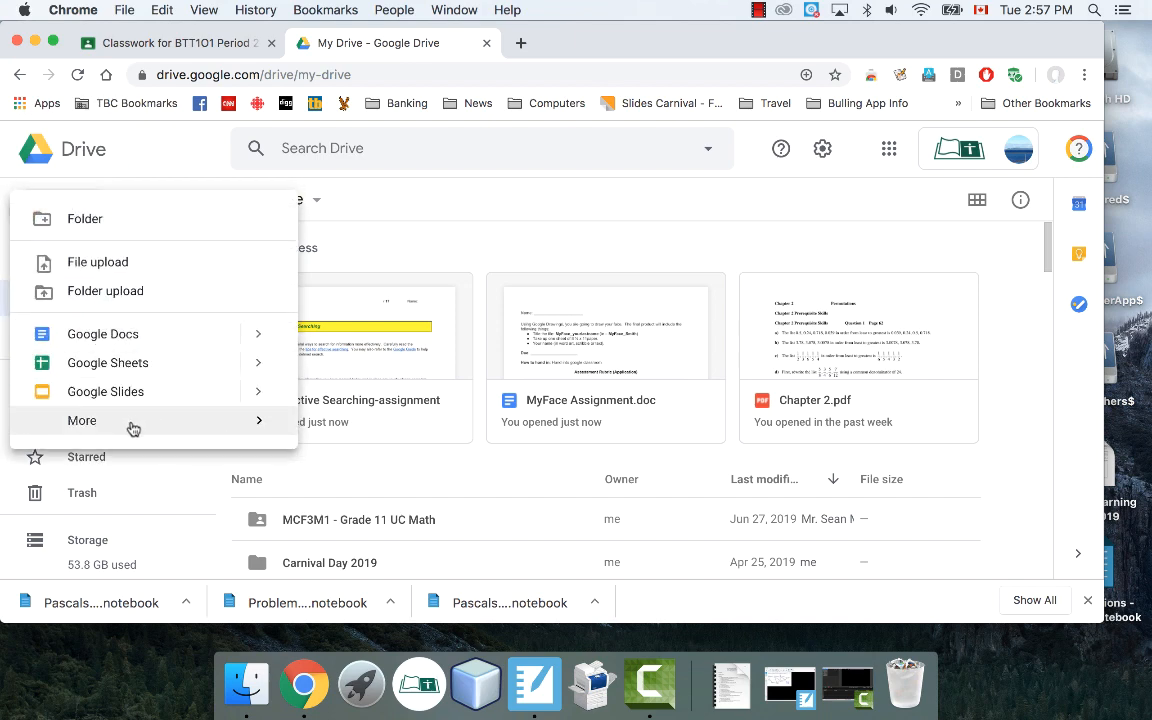
{"action": "left_click", "coordinate": [82, 420]}
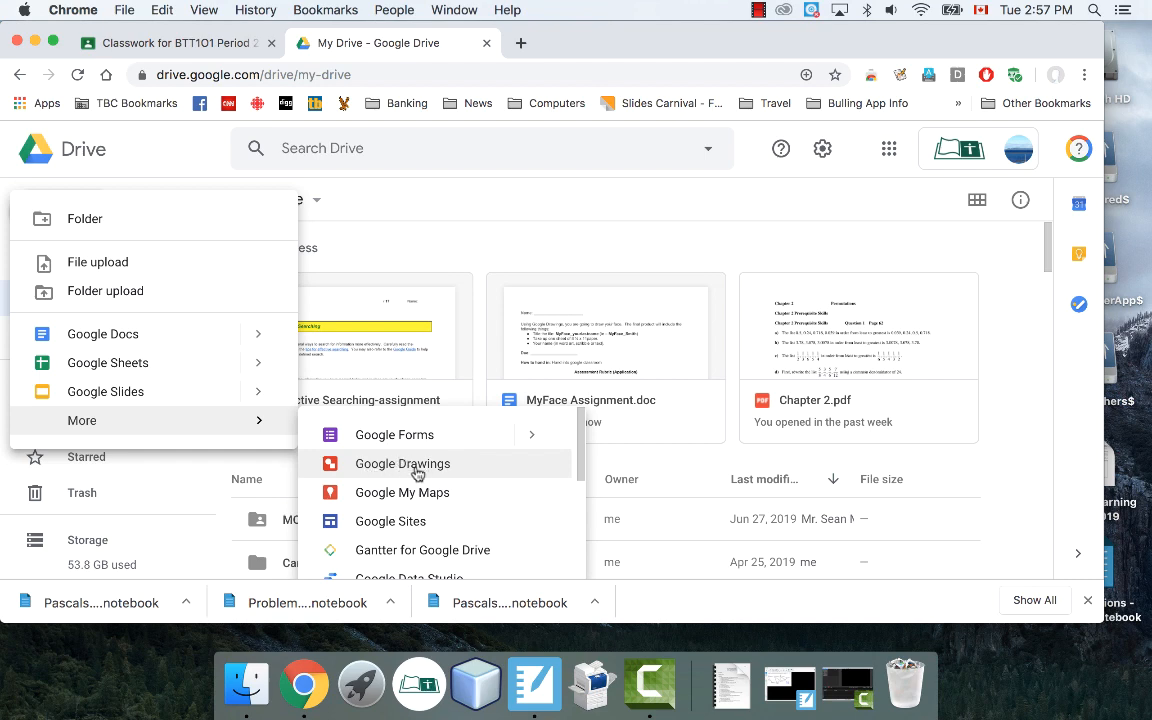
{"action": "left_click", "coordinate": [402, 463]}
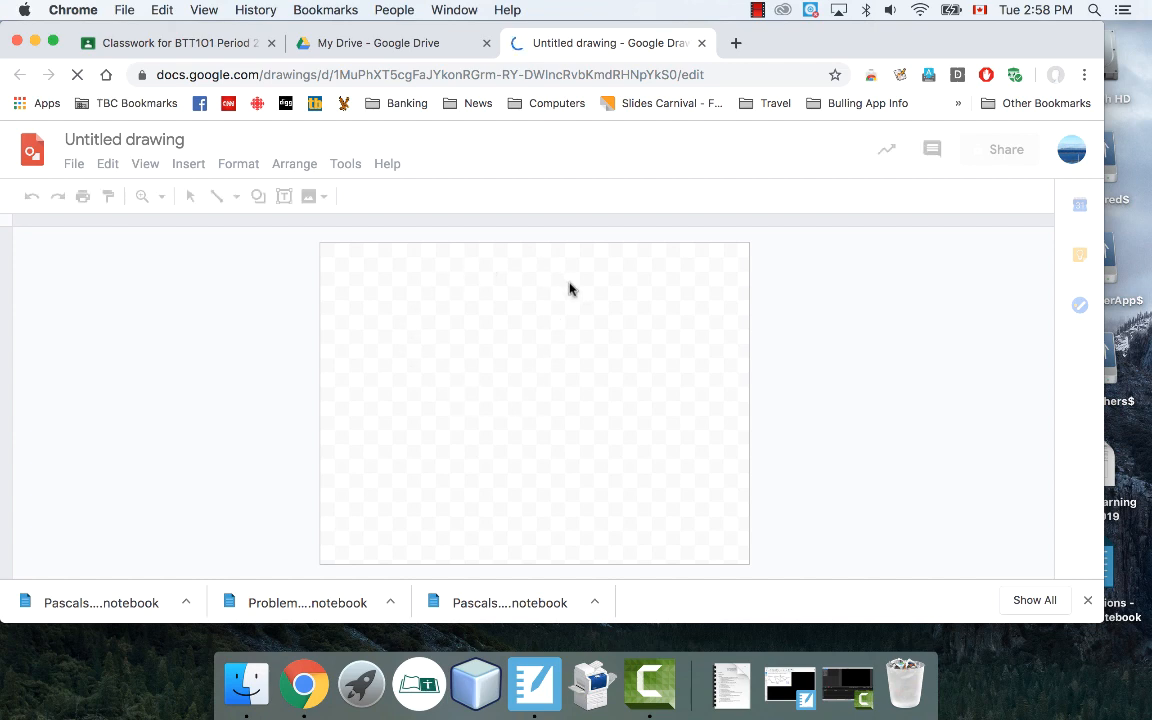
{"action": "mouse_move", "coordinate": [471, 292]}
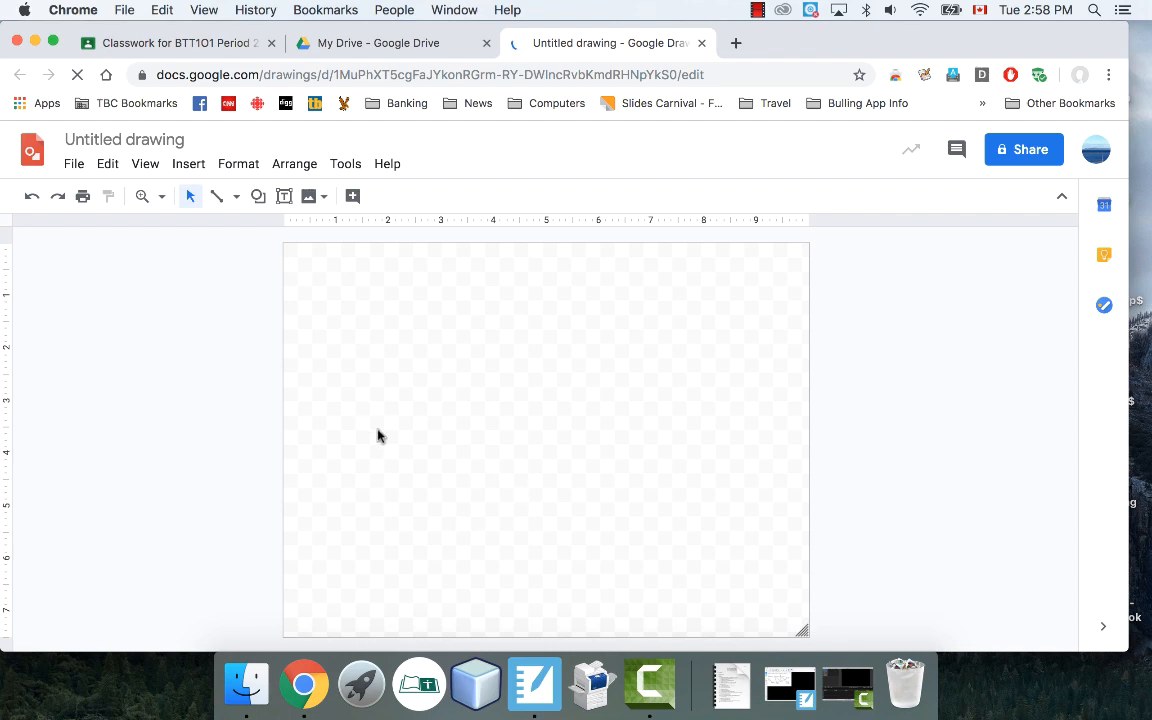
{"action": "mouse_move", "coordinate": [308, 260]}
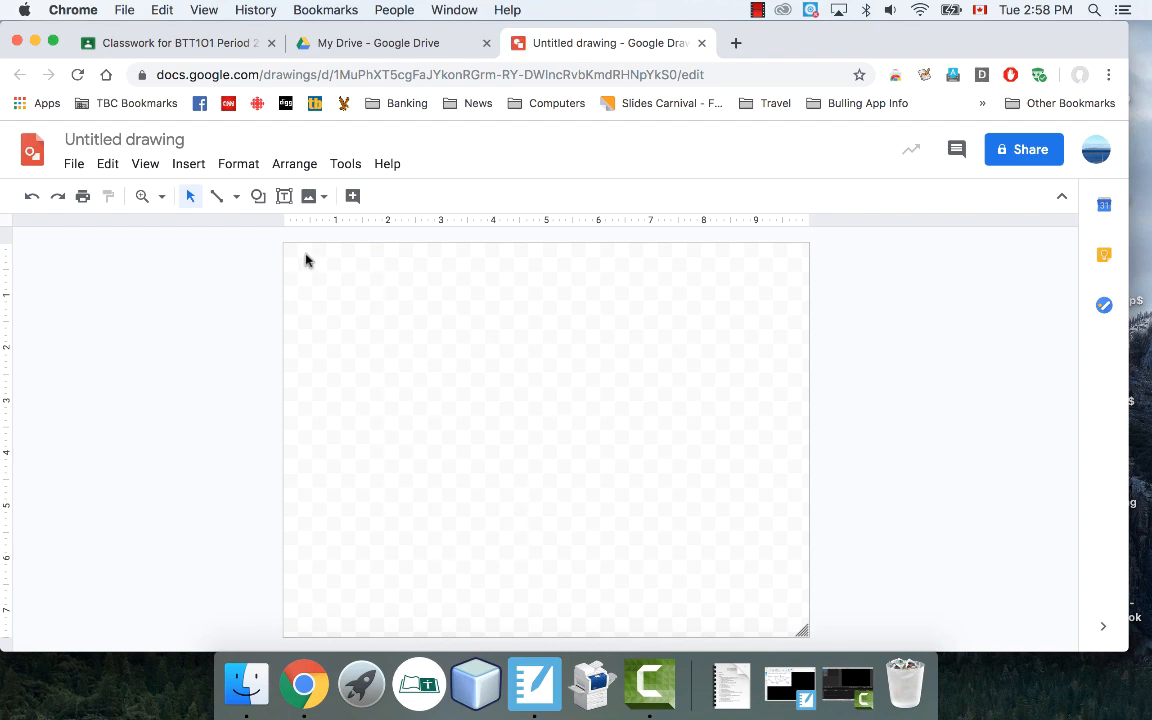
{"action": "mouse_move", "coordinate": [479, 348]}
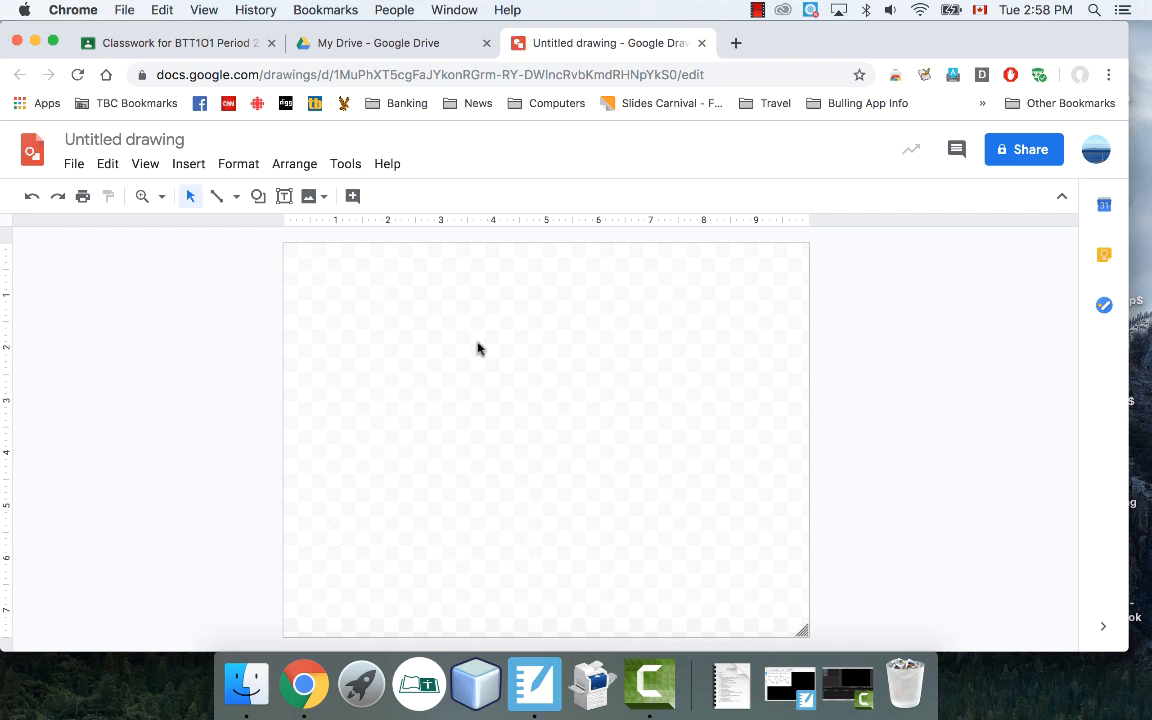
{"action": "mouse_move", "coordinate": [277, 277]}
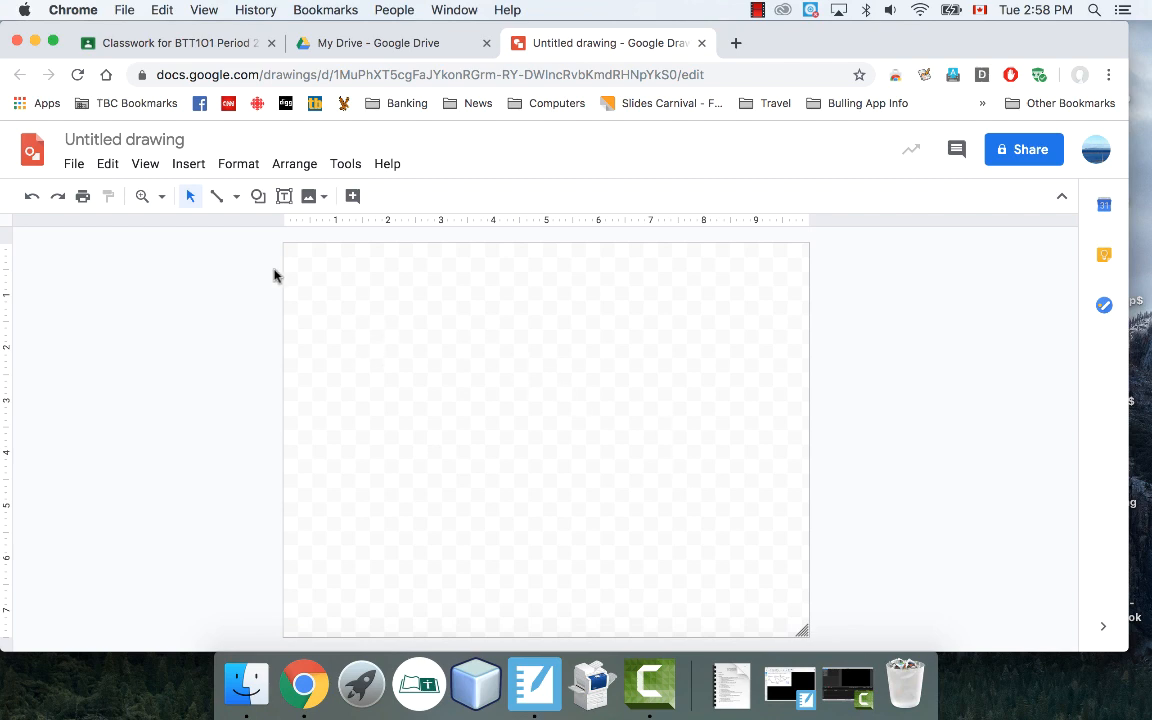
- Click into the newly loaded Untitled drawing editor
{"action": "left_click", "coordinate": [259, 195]}
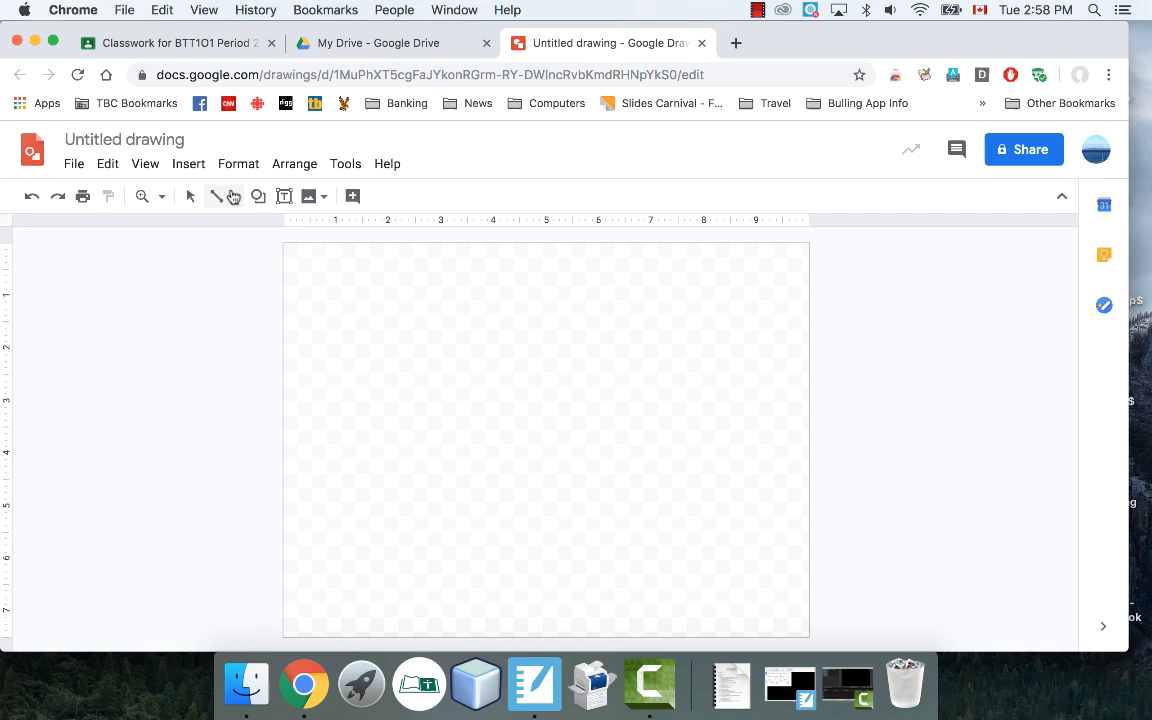
{"action": "mouse_move", "coordinate": [73, 163]}
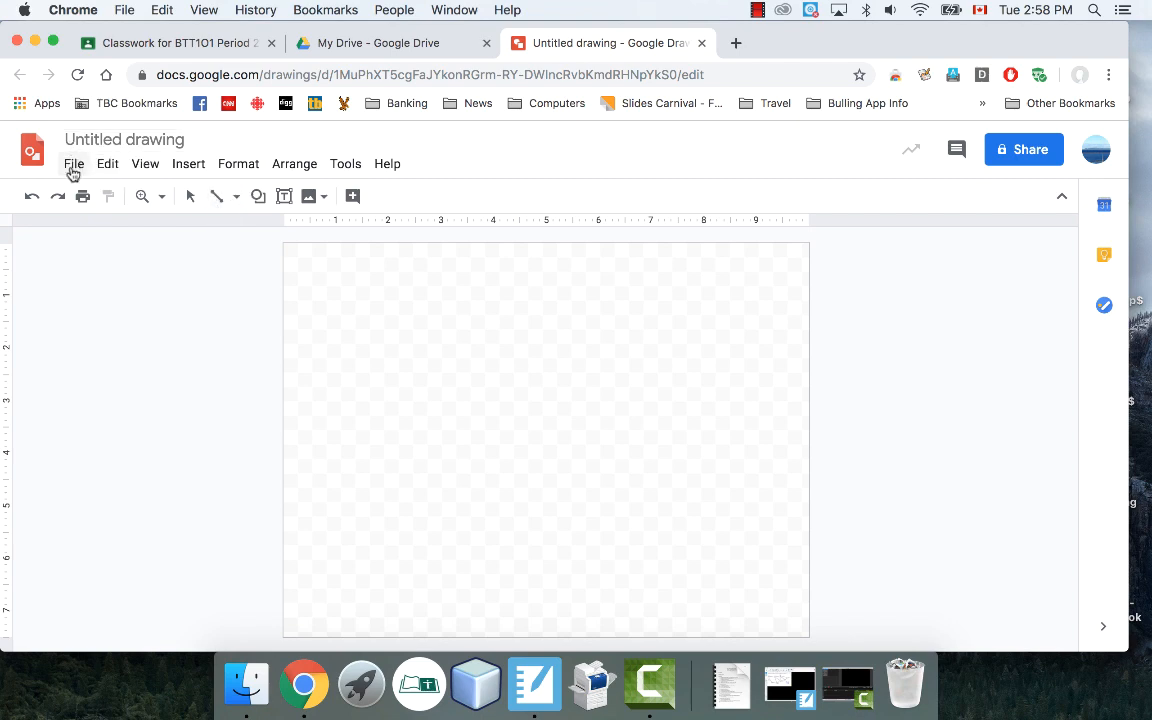
- Set a custom page size of 8.5 × 11 inches in Page setup
{"action": "left_click", "coordinate": [73, 163]}
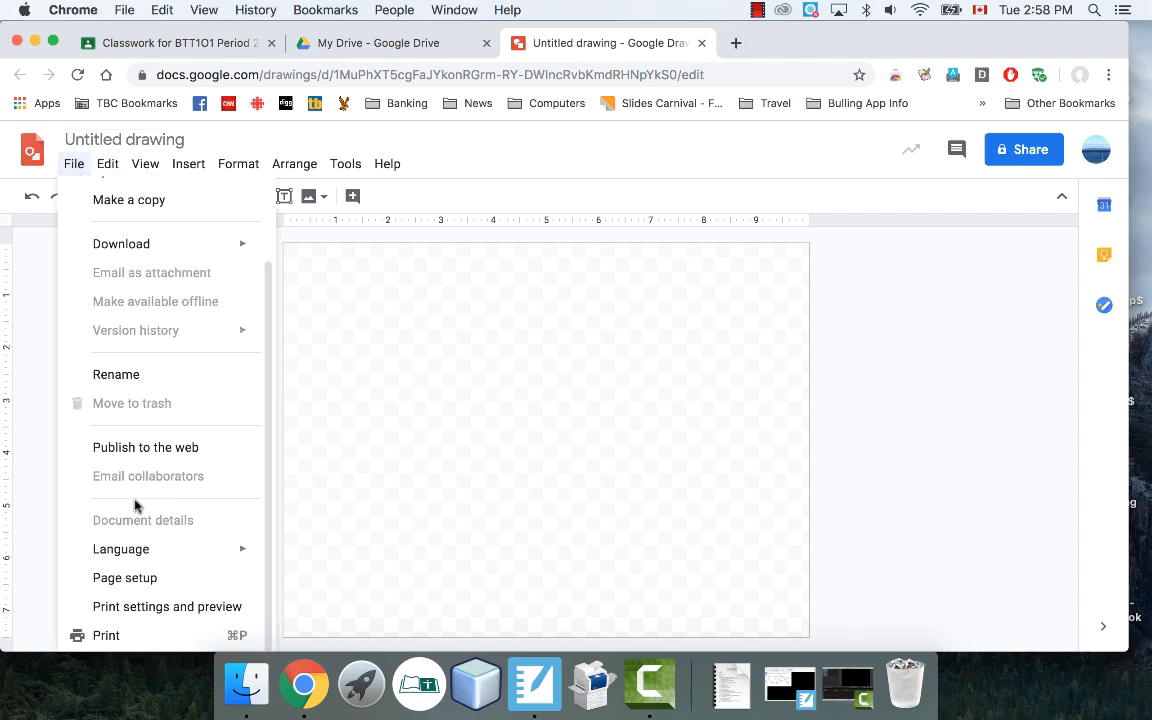
{"action": "left_click", "coordinate": [124, 577]}
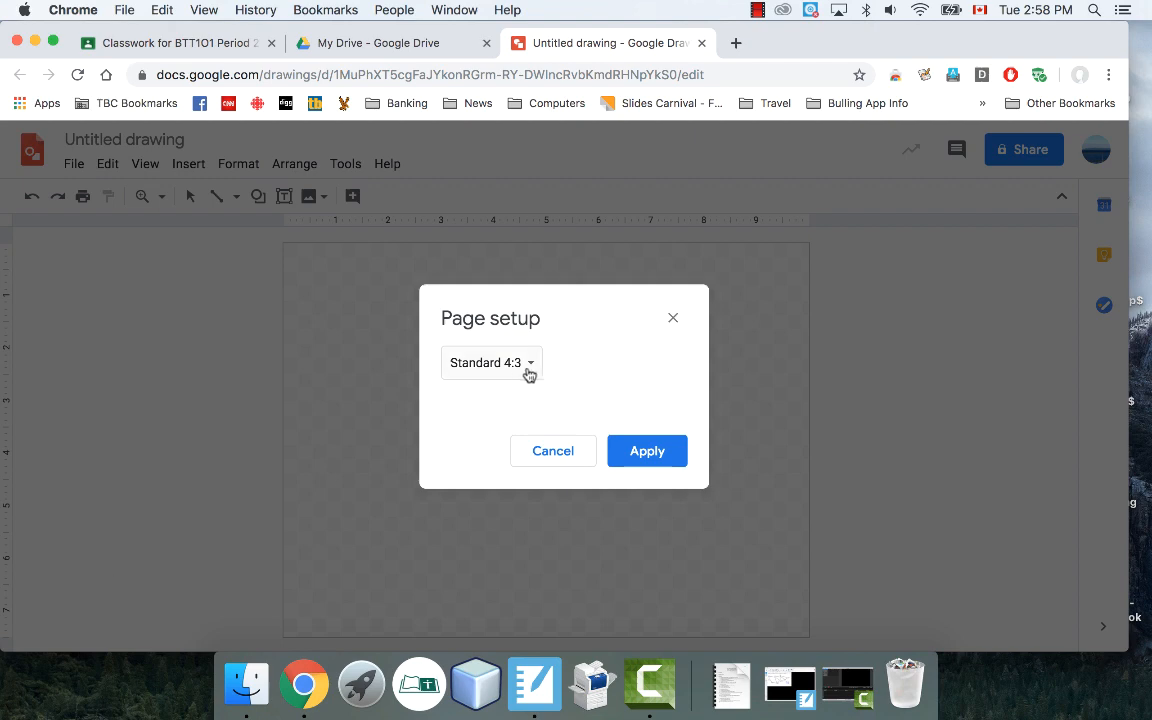
{"action": "left_click", "coordinate": [490, 362]}
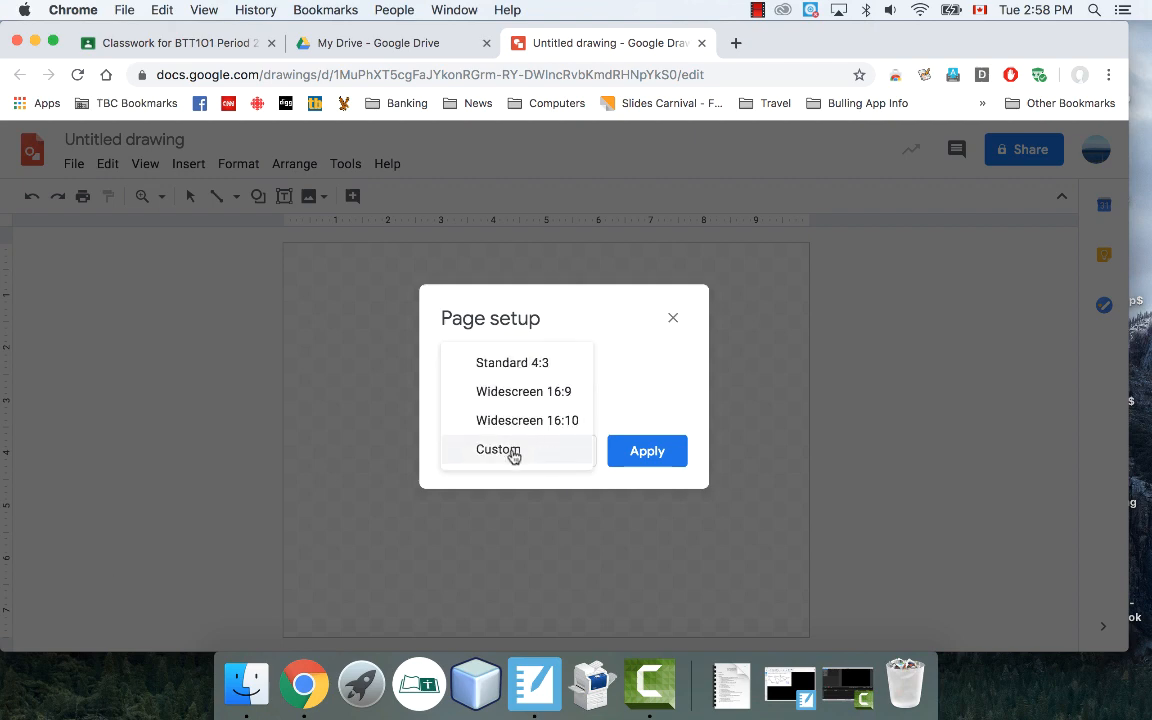
{"action": "left_click", "coordinate": [497, 449]}
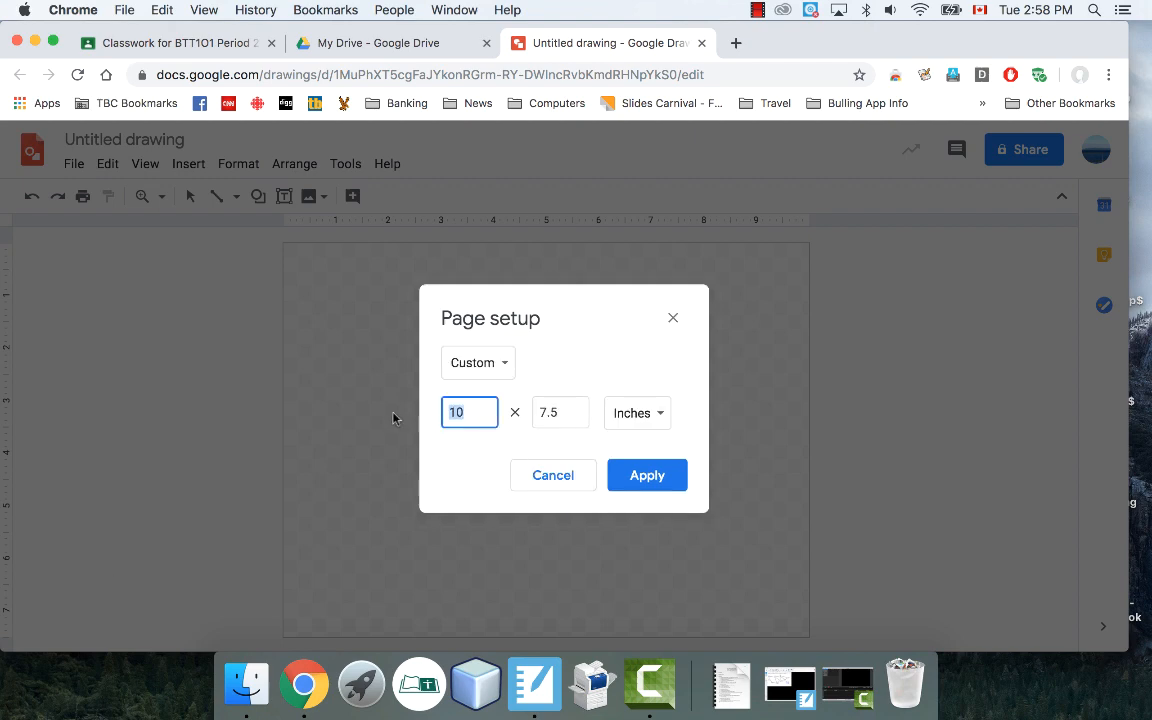
{"action": "type", "text": "8.5"}
{"action": "left_click", "coordinate": [560, 412]}
{"action": "type", "text": "11"}
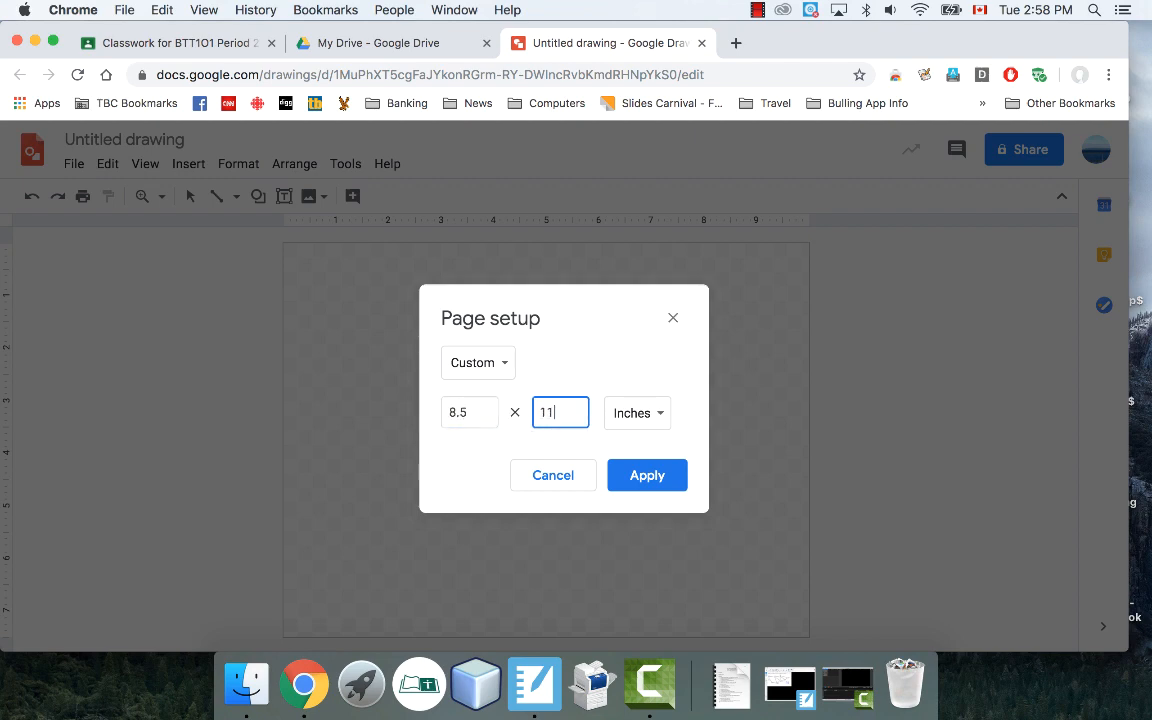
{"action": "left_click", "coordinate": [647, 475]}
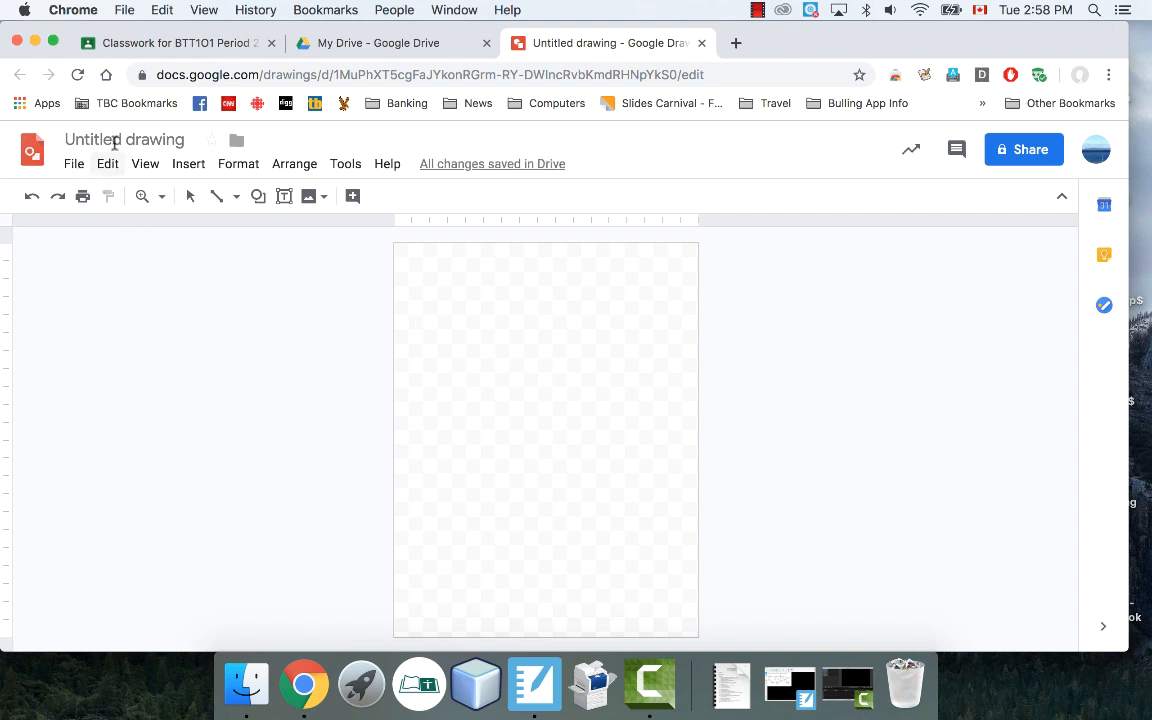
- Rename the drawing to 'My Face'
{"action": "left_click", "coordinate": [124, 139]}
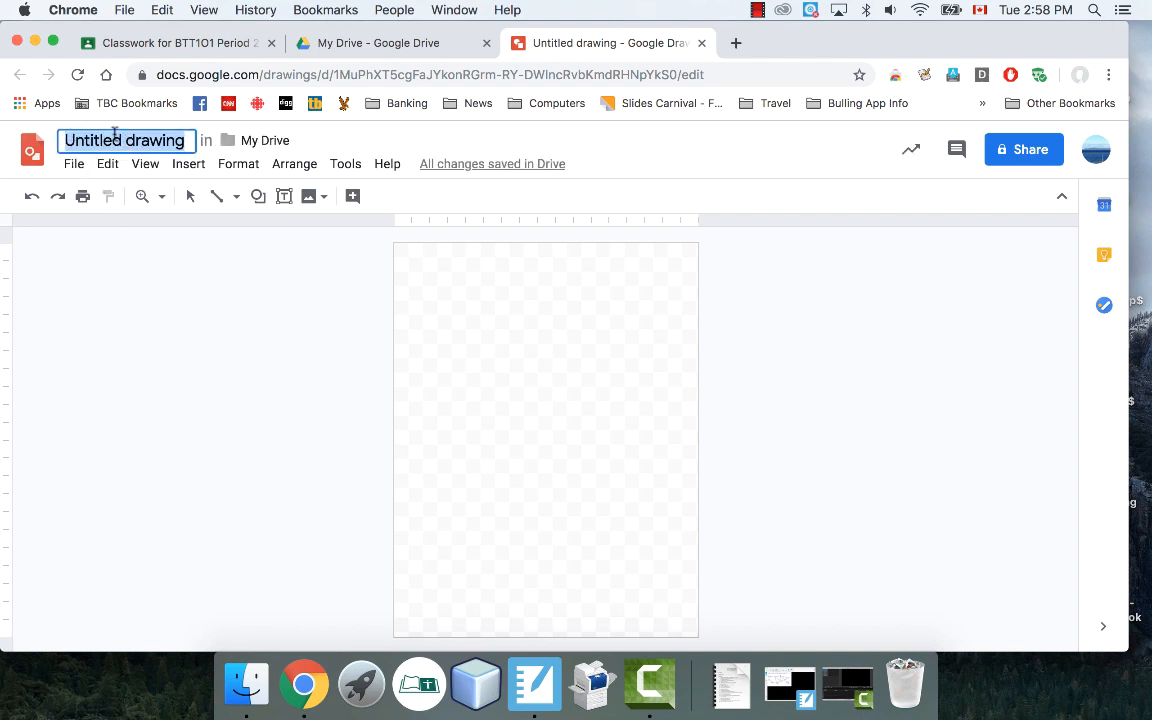
{"action": "type", "text": "My Face"}
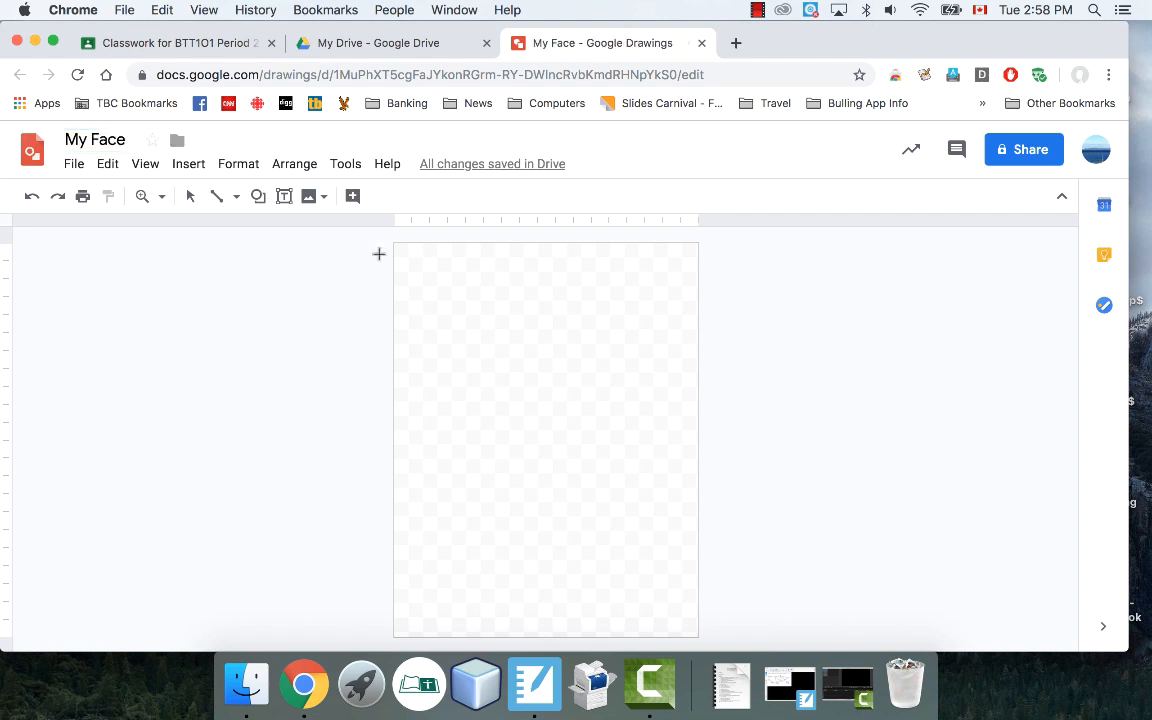
{"action": "mouse_move", "coordinate": [257, 195]}
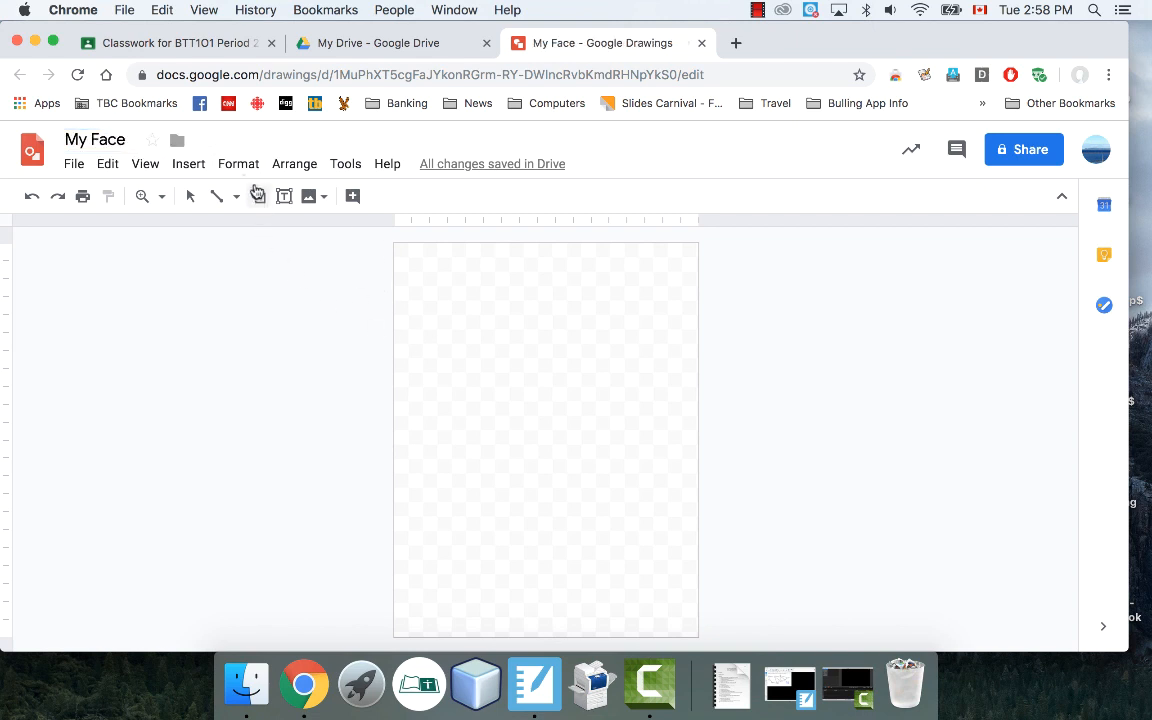
- Draw a large oval head in the upper half of the page
{"action": "left_click", "coordinate": [258, 195]}
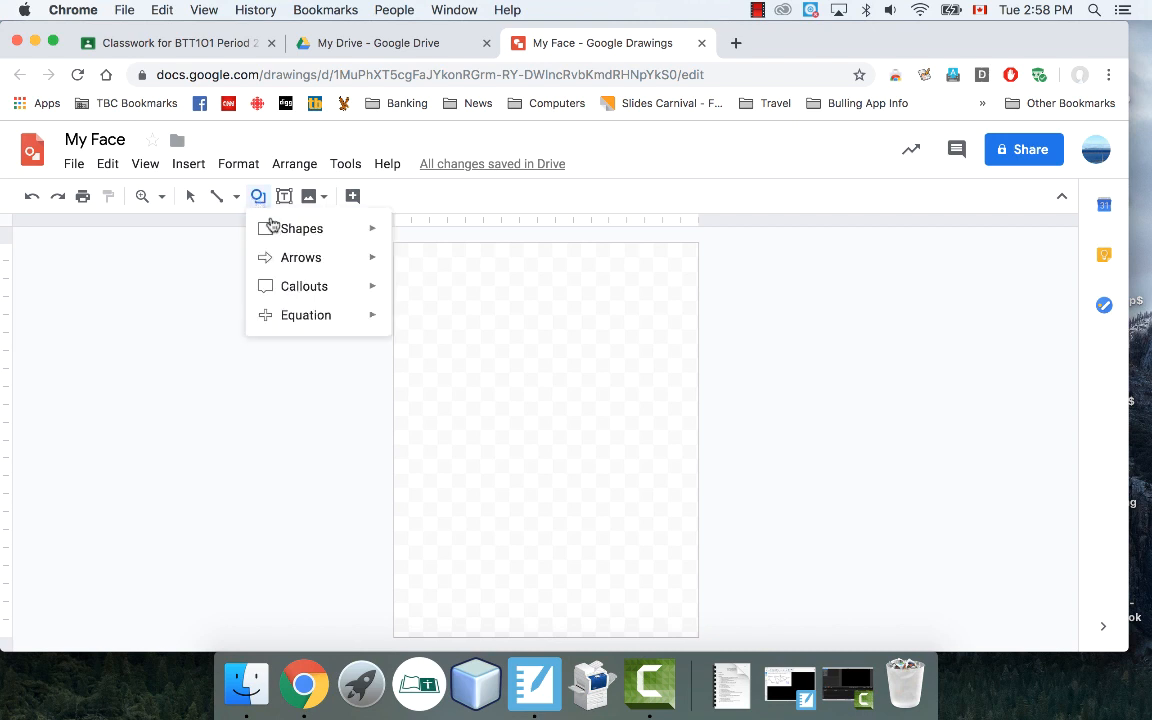
{"action": "left_click", "coordinate": [301, 228]}
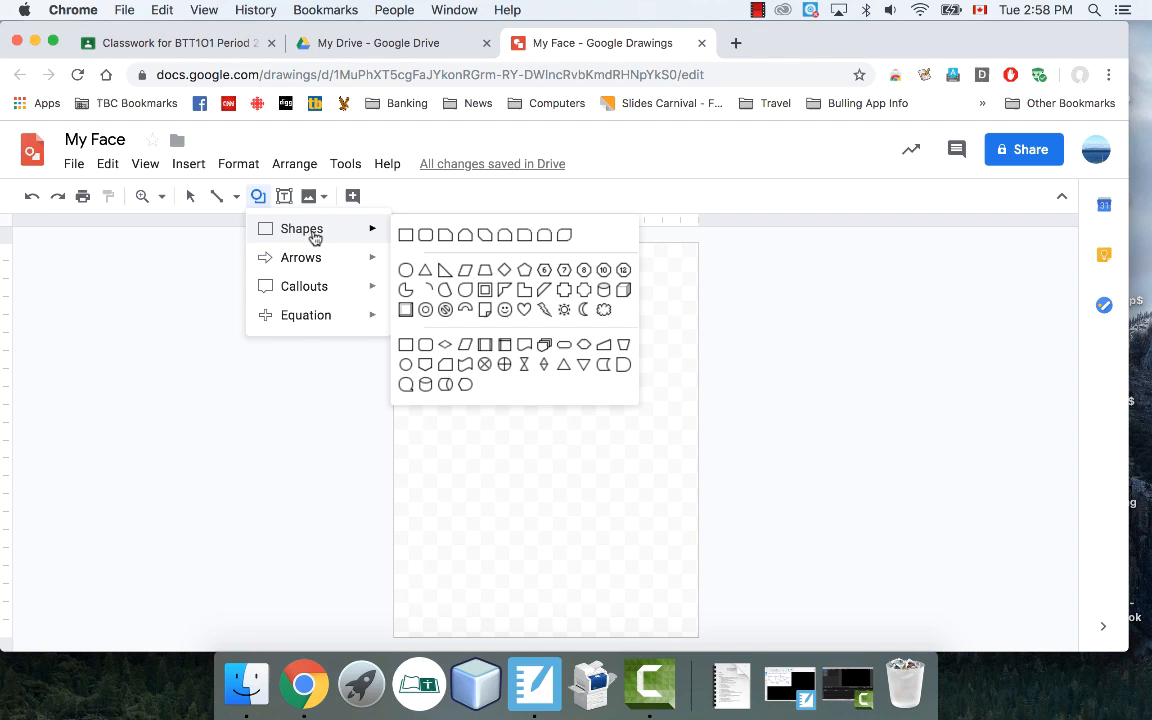
{"action": "mouse_move", "coordinate": [301, 257]}
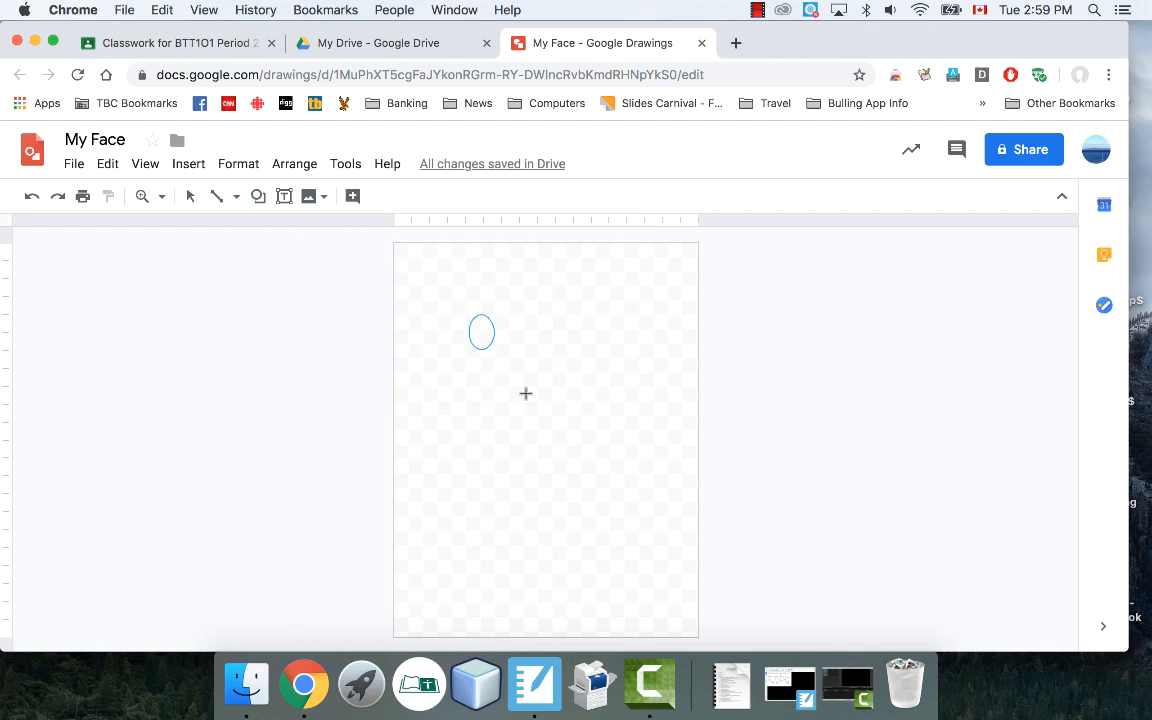
{"action": "left_click_drag", "start_coordinate": [481, 331], "coordinate": [634, 527]}
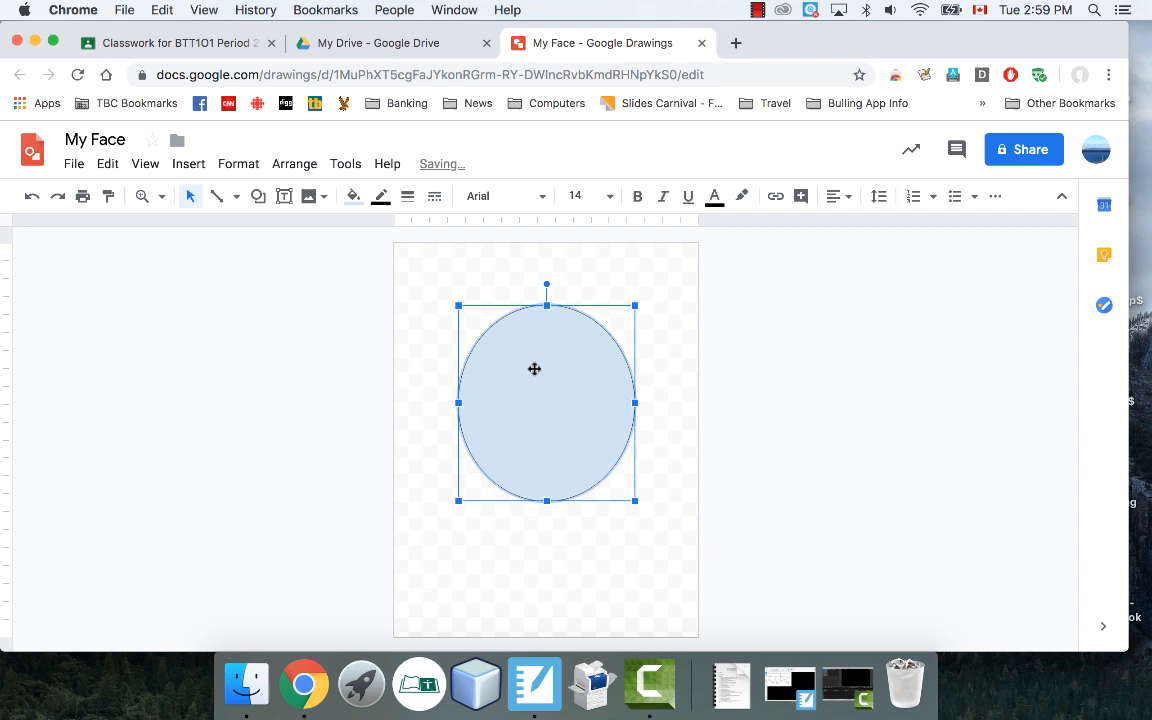
- Fill the head oval light peach and deselect it
{"action": "left_click", "coordinate": [353, 195]}
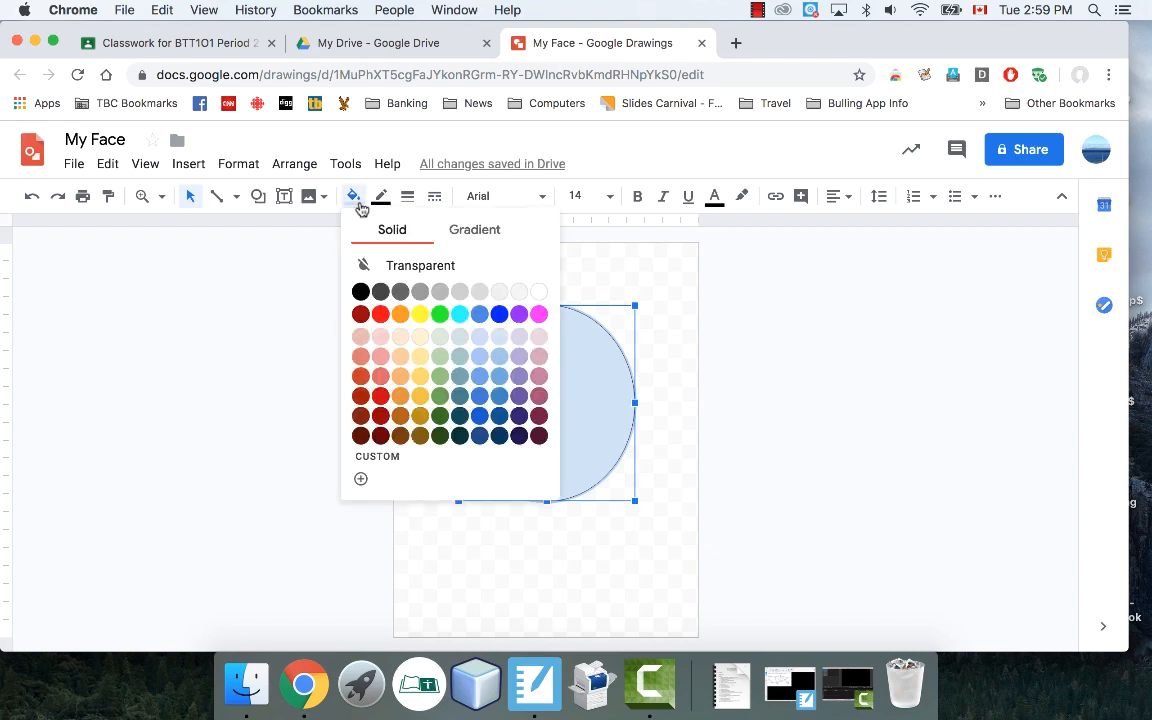
{"action": "mouse_move", "coordinate": [409, 347]}
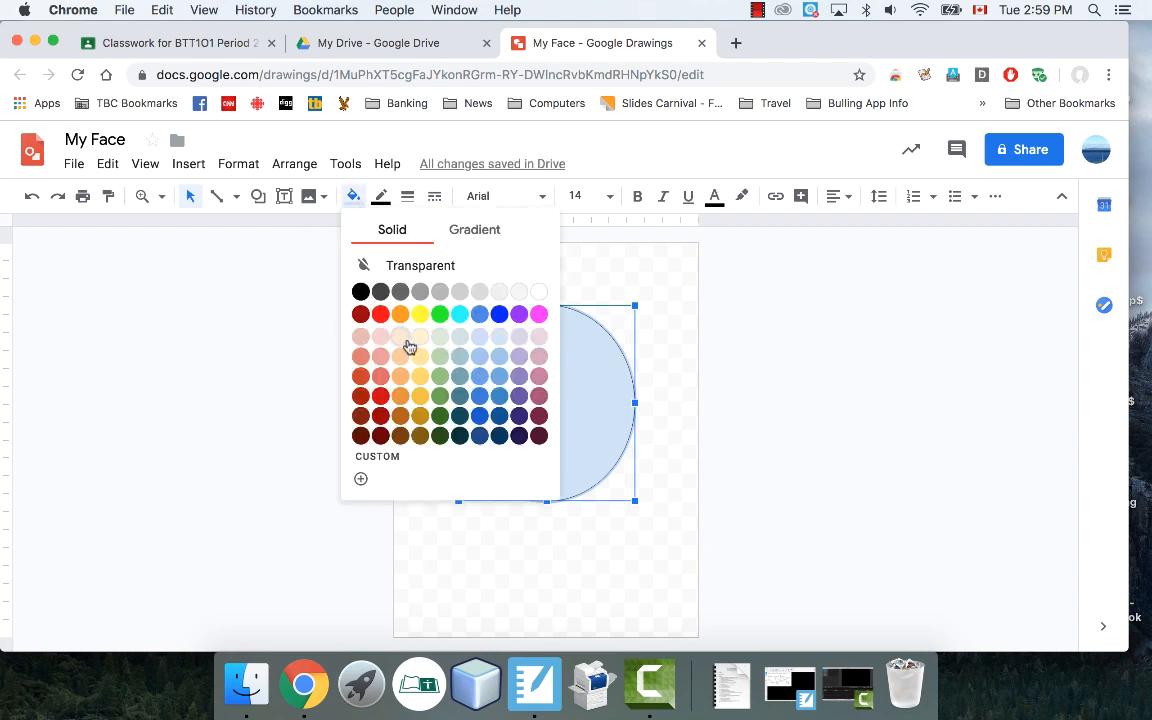
{"action": "left_click", "coordinate": [399, 356]}
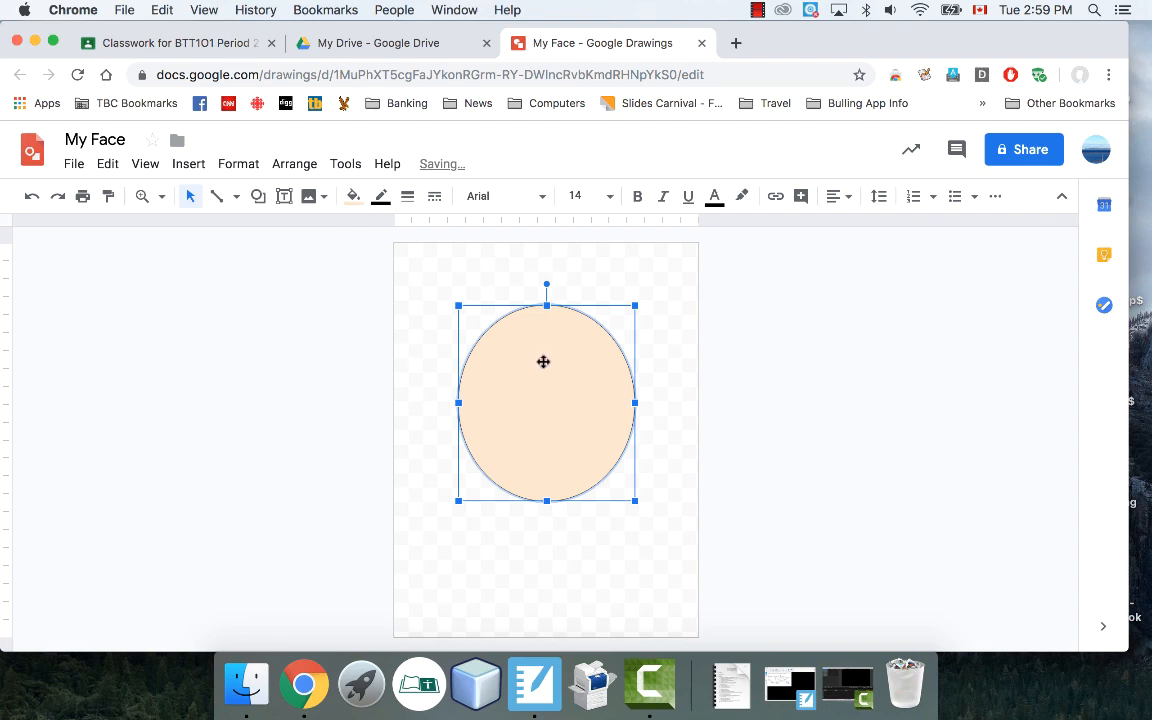
{"action": "mouse_move", "coordinate": [379, 424]}
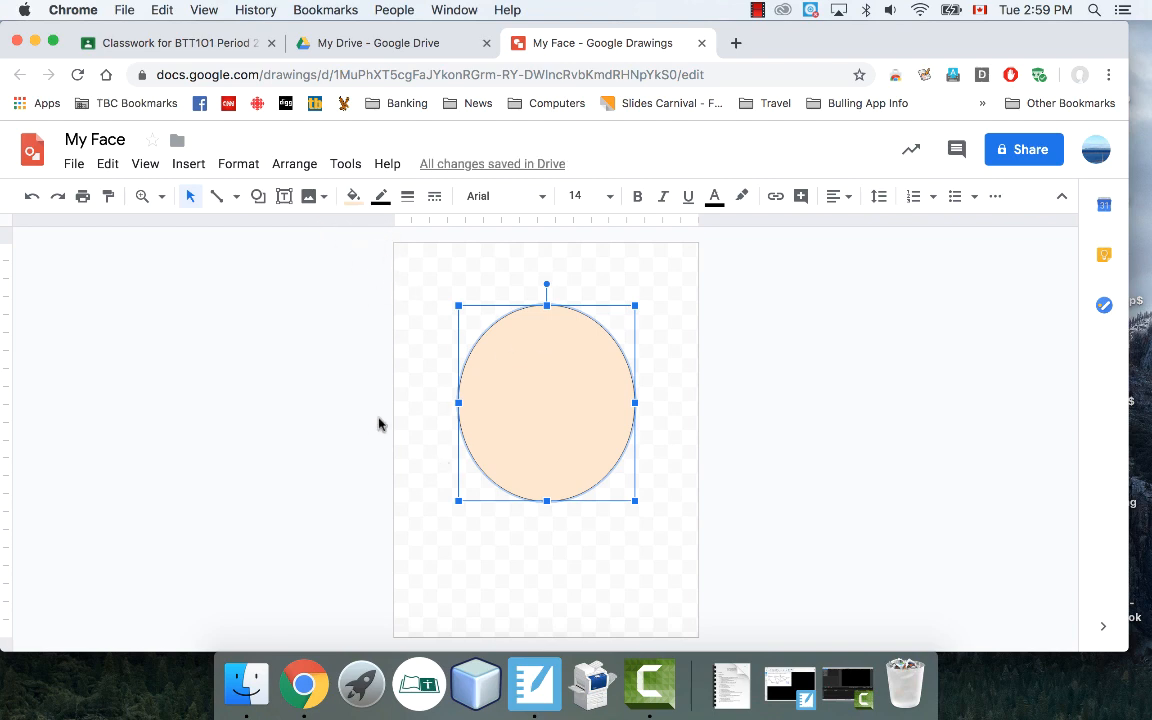
{"action": "left_click", "coordinate": [337, 416]}
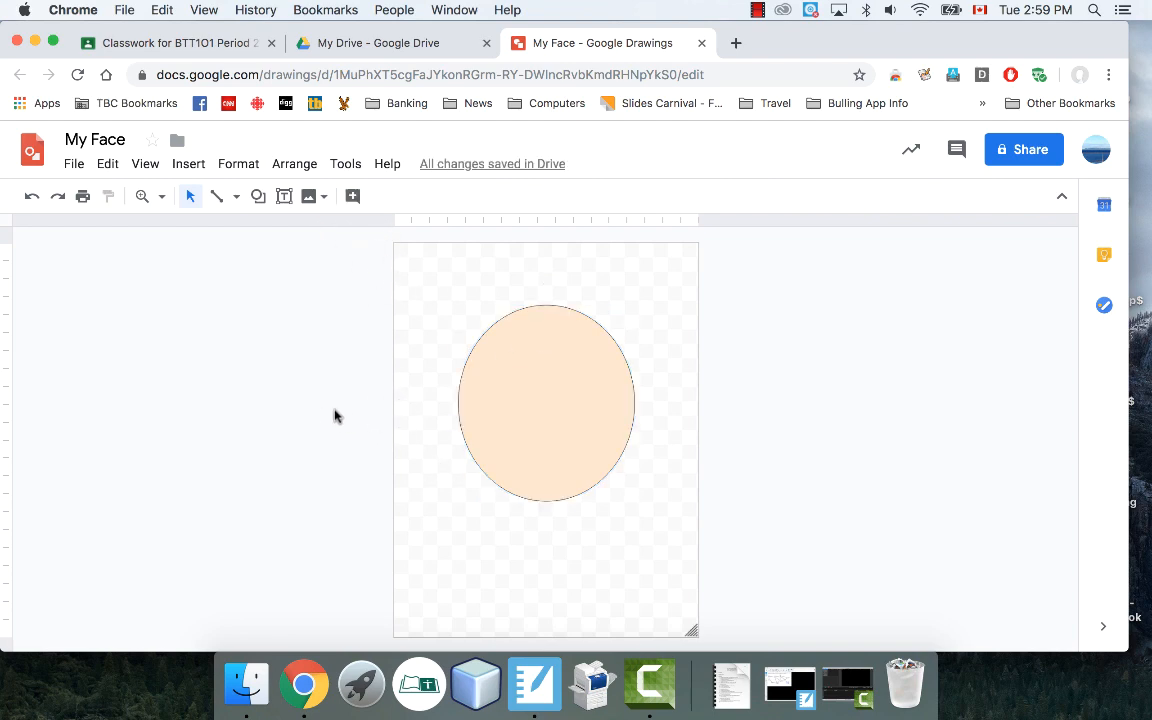
{"action": "mouse_move", "coordinate": [448, 414]}
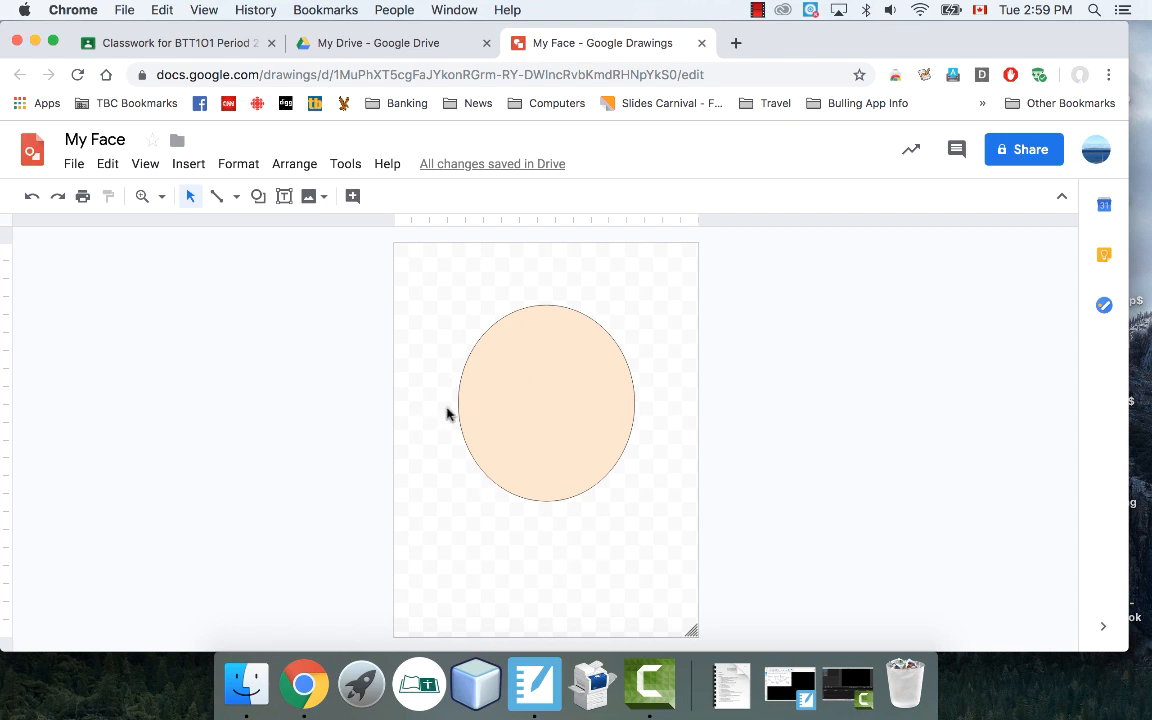
- Draw a small oval eye on the upper right of the head
{"action": "left_click", "coordinate": [257, 196]}
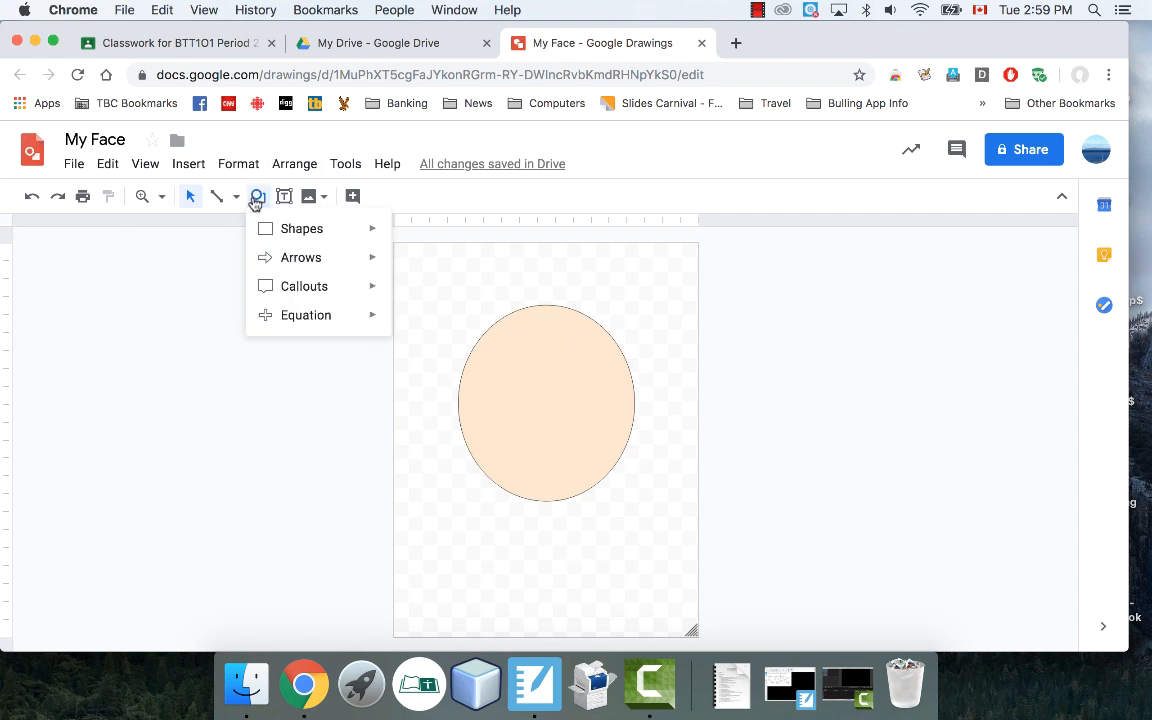
{"action": "mouse_move", "coordinate": [347, 228]}
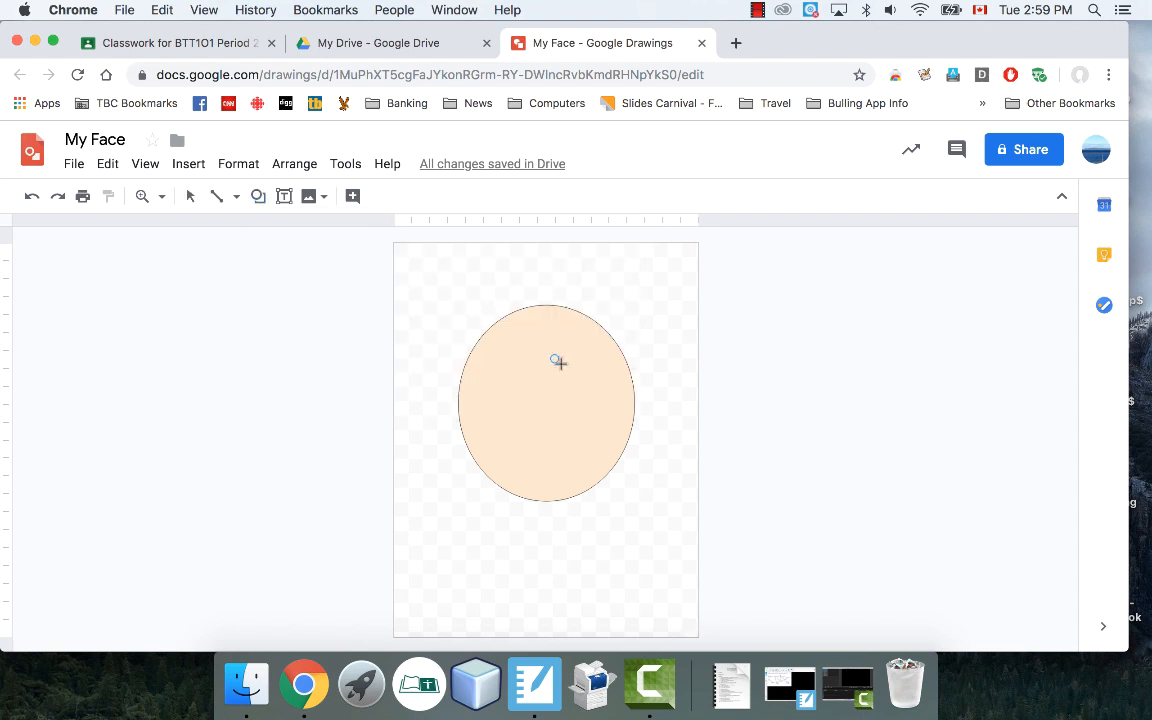
{"action": "left_click_drag", "start_coordinate": [557, 360], "coordinate": [617, 392]}
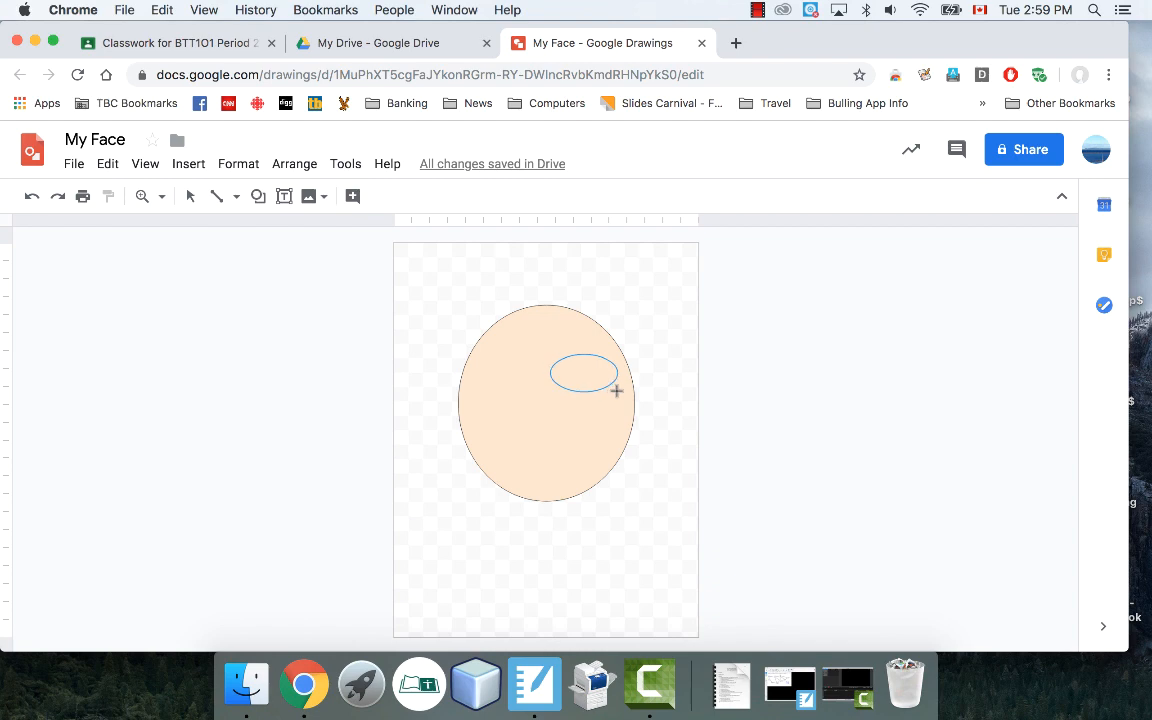
- Fill the eye oval white
{"action": "left_click", "coordinate": [582, 372]}
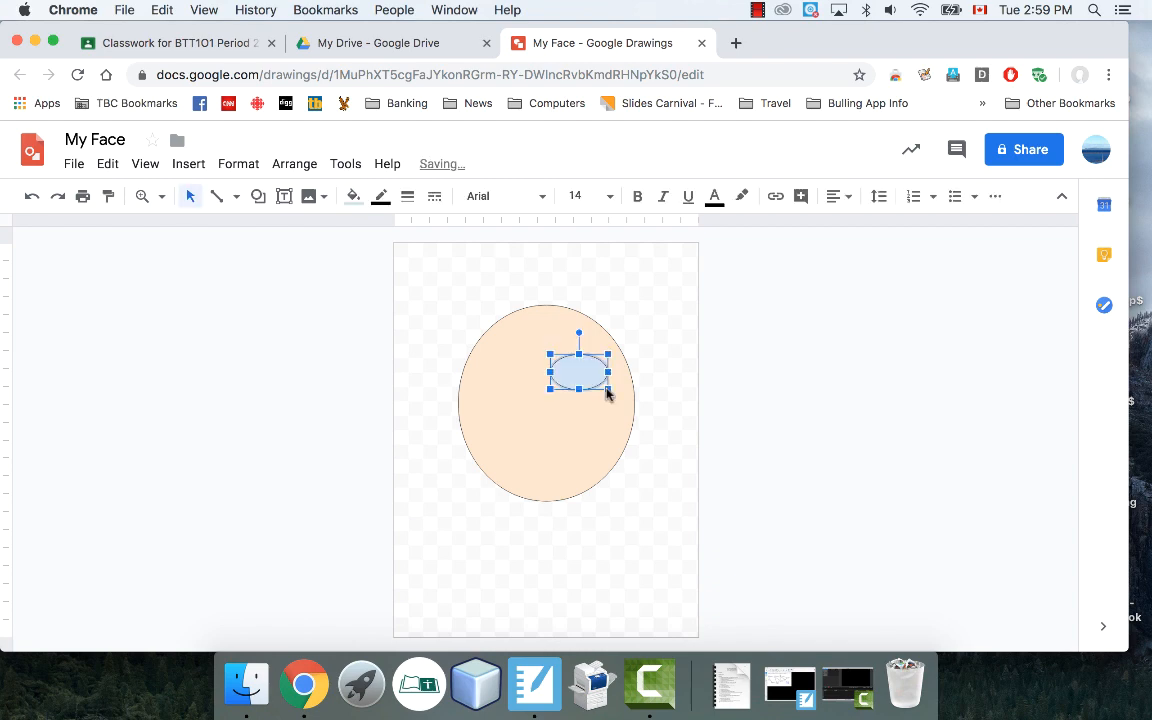
{"action": "left_click", "coordinate": [352, 195]}
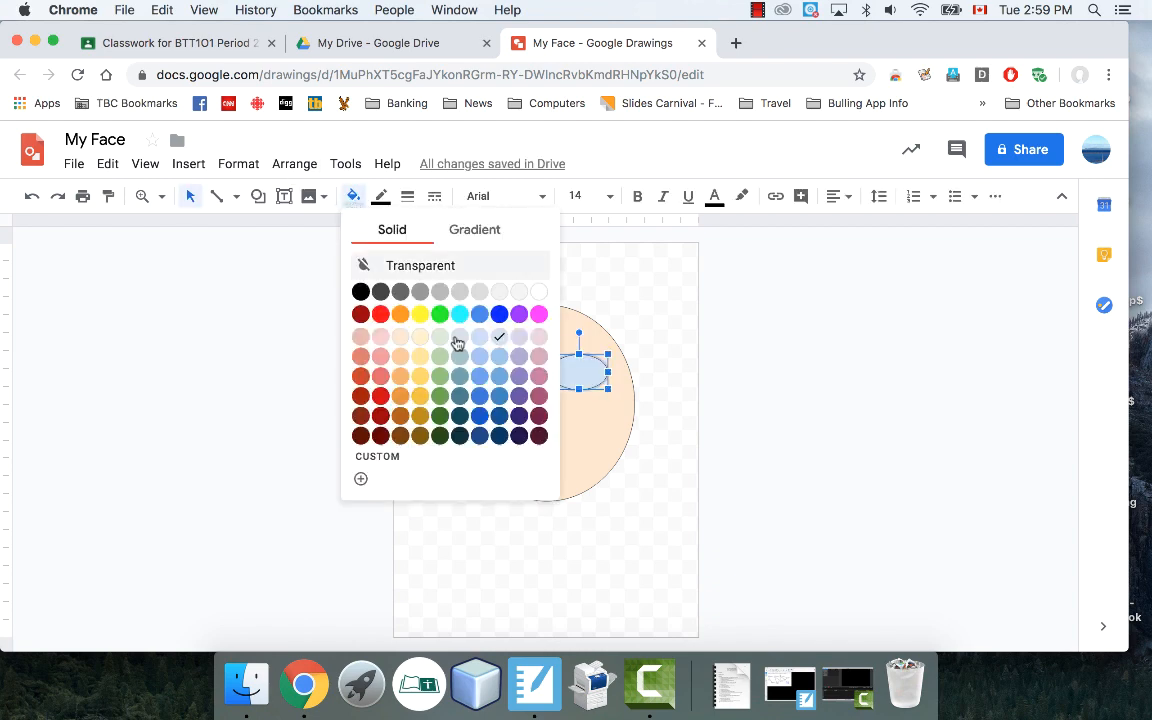
{"action": "left_click", "coordinate": [499, 337]}
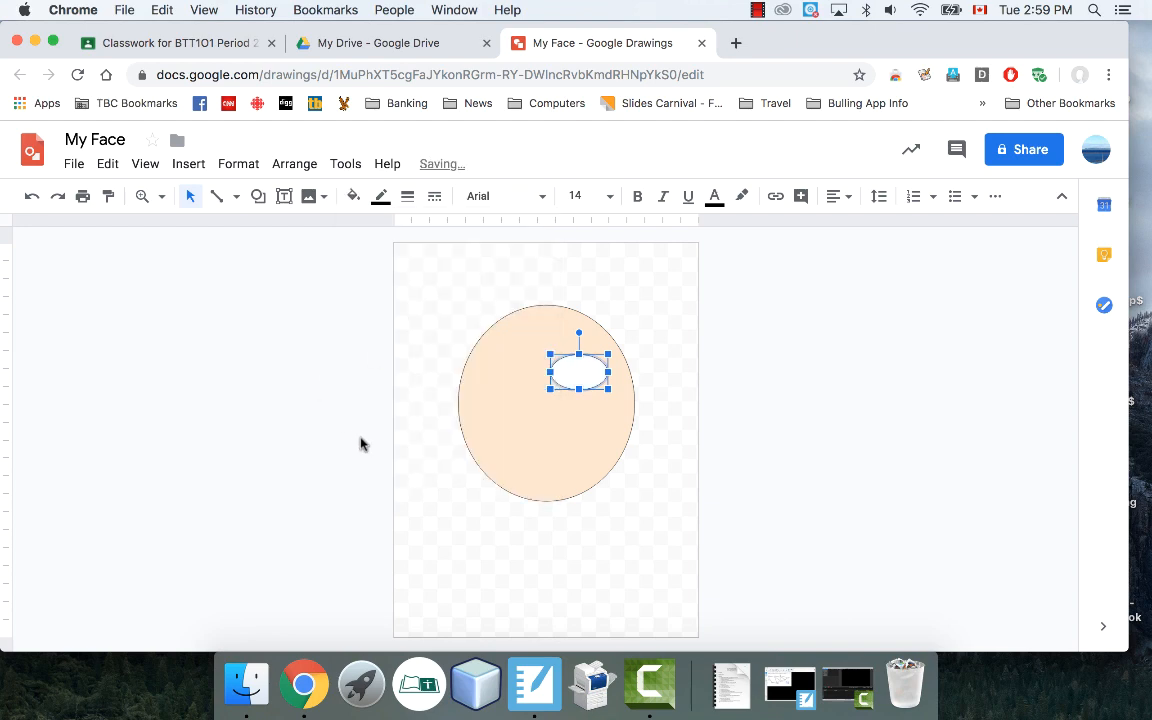
- Draw a small pupil oval inside the eye and give it a brown fill
{"action": "left_click", "coordinate": [257, 195]}
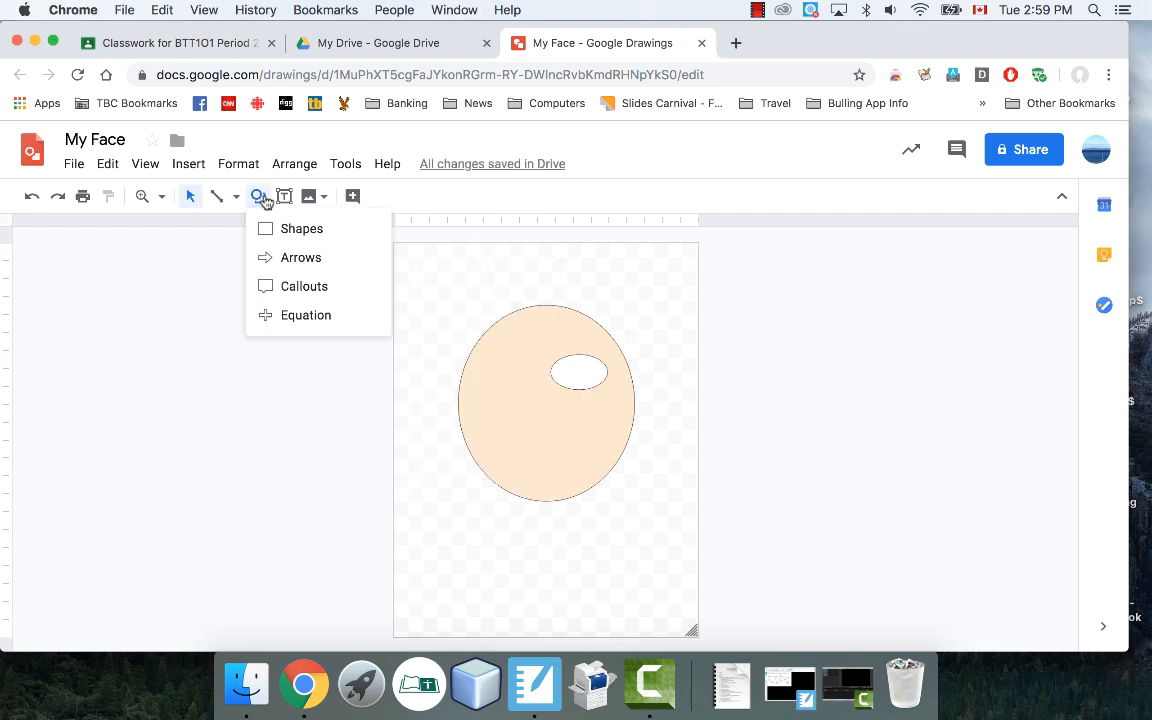
{"action": "left_click", "coordinate": [301, 228]}
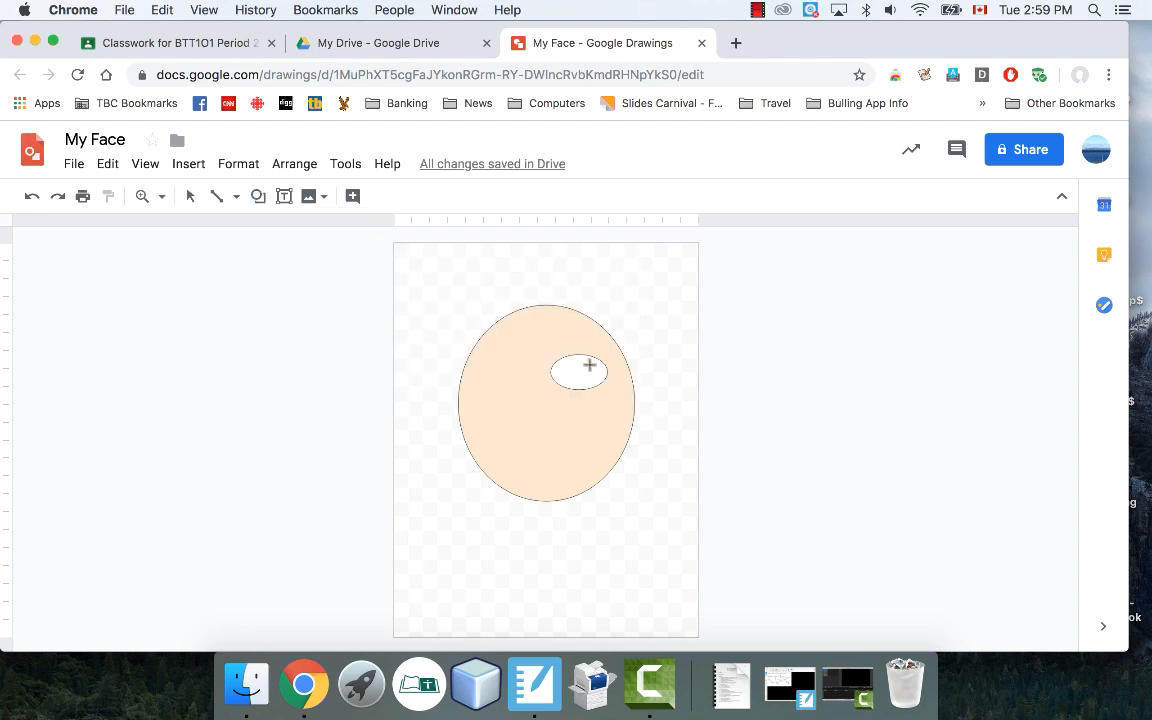
{"action": "left_click_drag", "start_coordinate": [555, 365], "coordinate": [605, 385]}
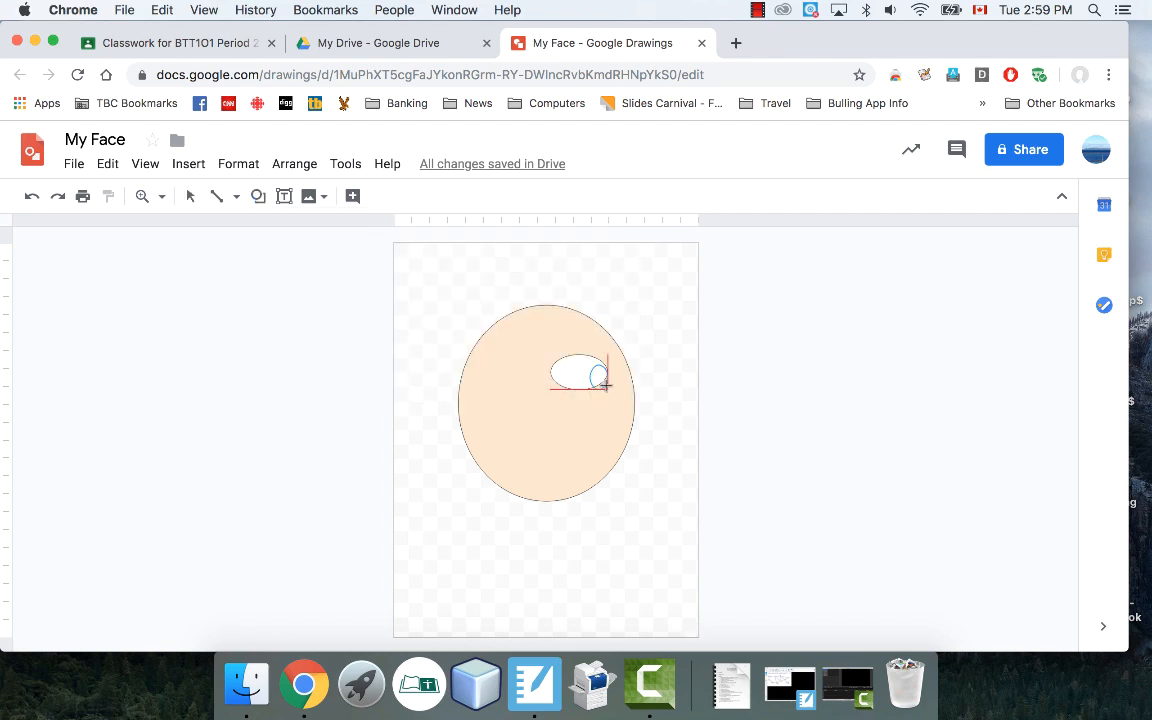
{"action": "left_click", "coordinate": [107, 163]}
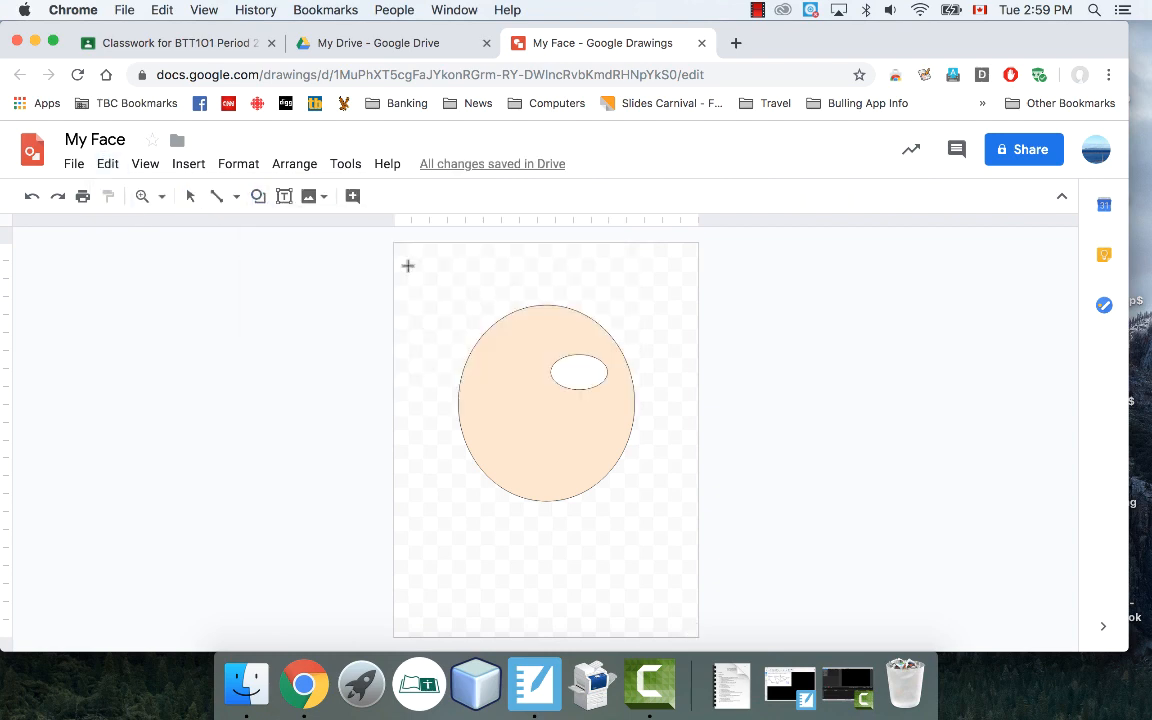
{"action": "left_click", "coordinate": [580, 372]}
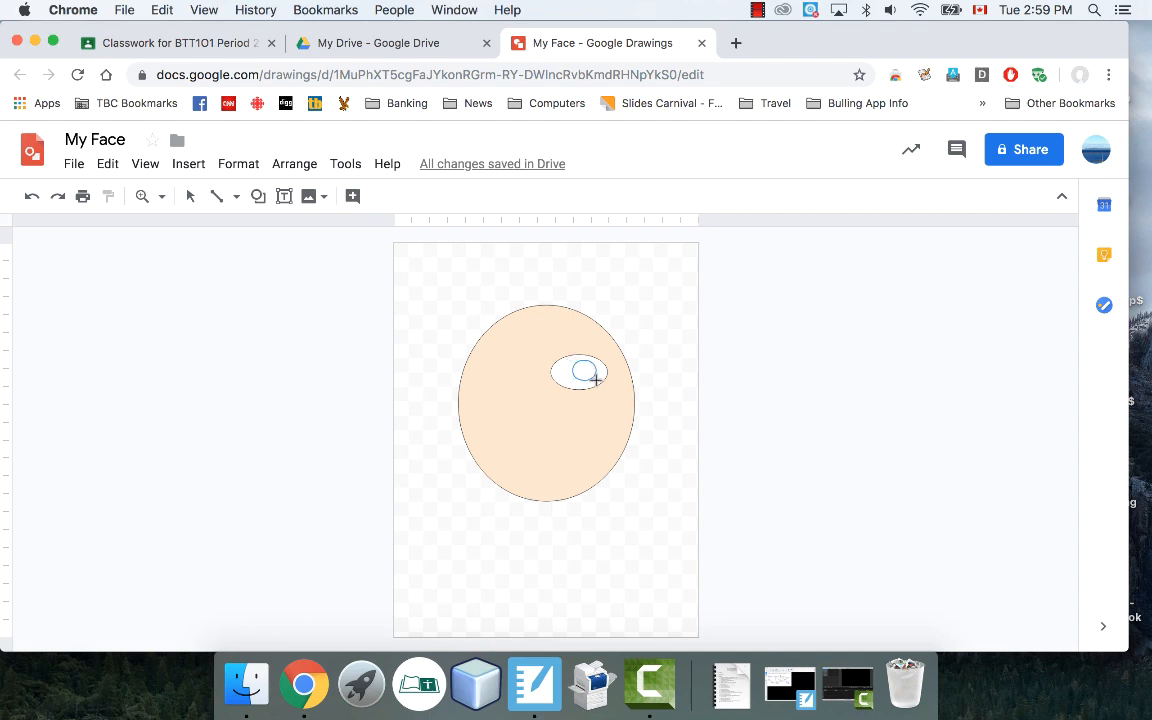
{"action": "left_click", "coordinate": [583, 371]}
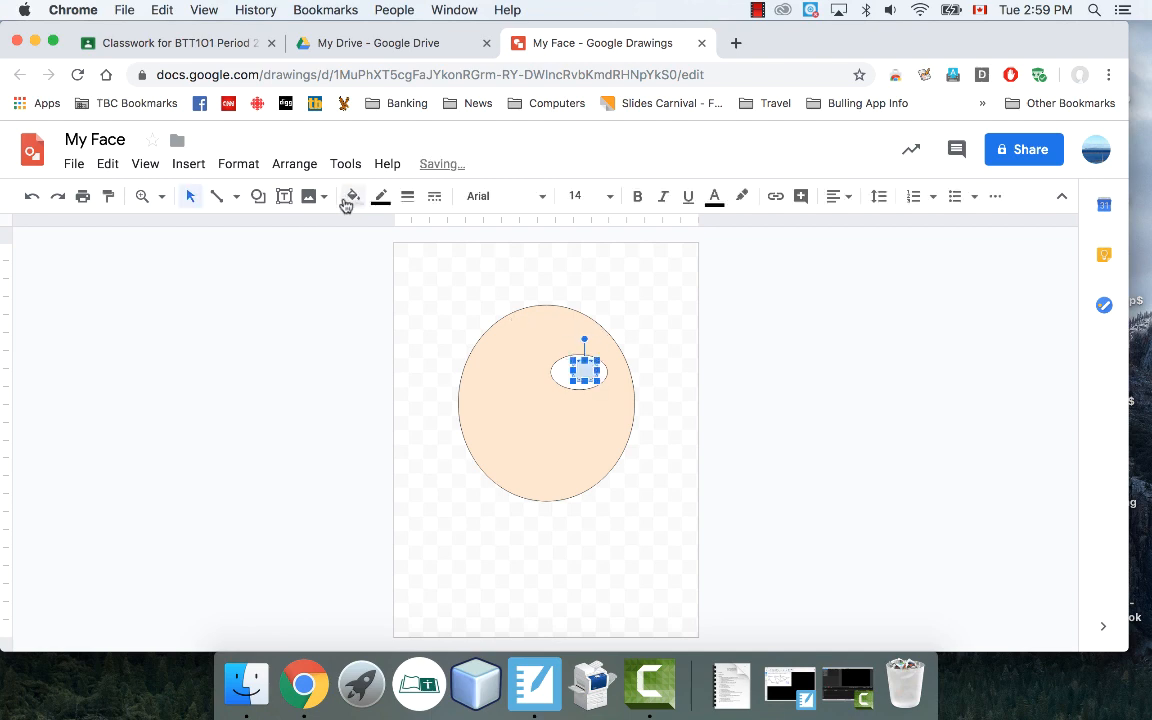
{"action": "left_click", "coordinate": [348, 195]}
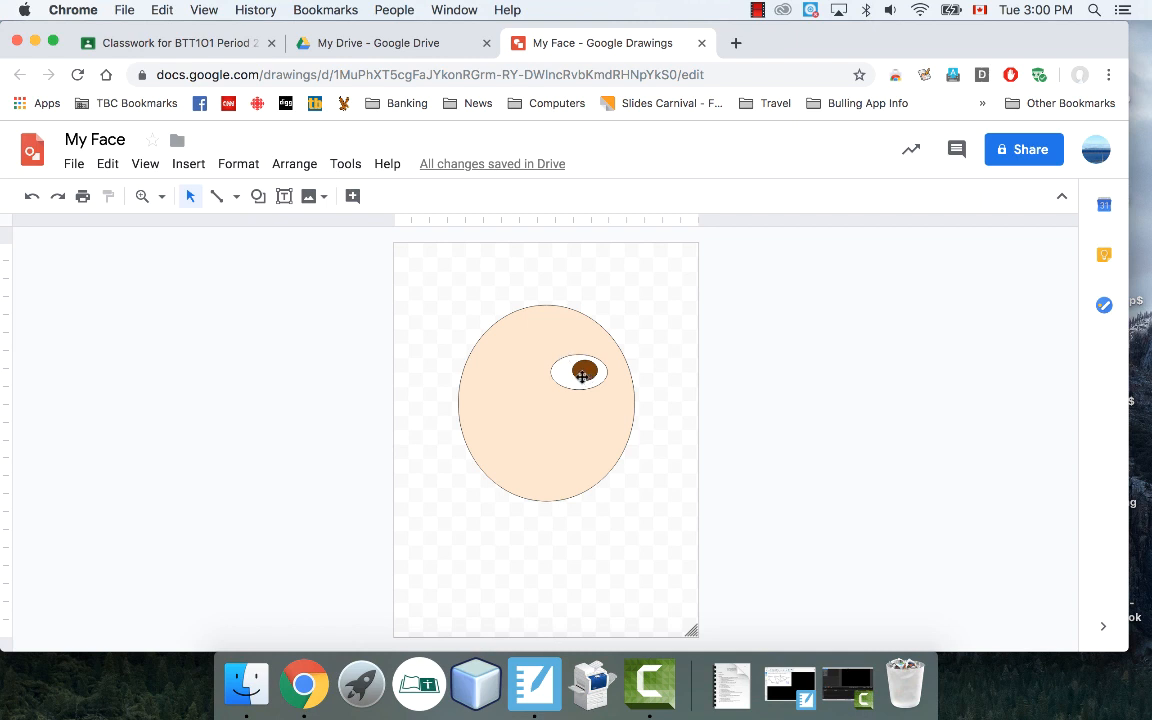
- Move the peach head oval to the left
{"action": "left_click", "coordinate": [546, 403]}
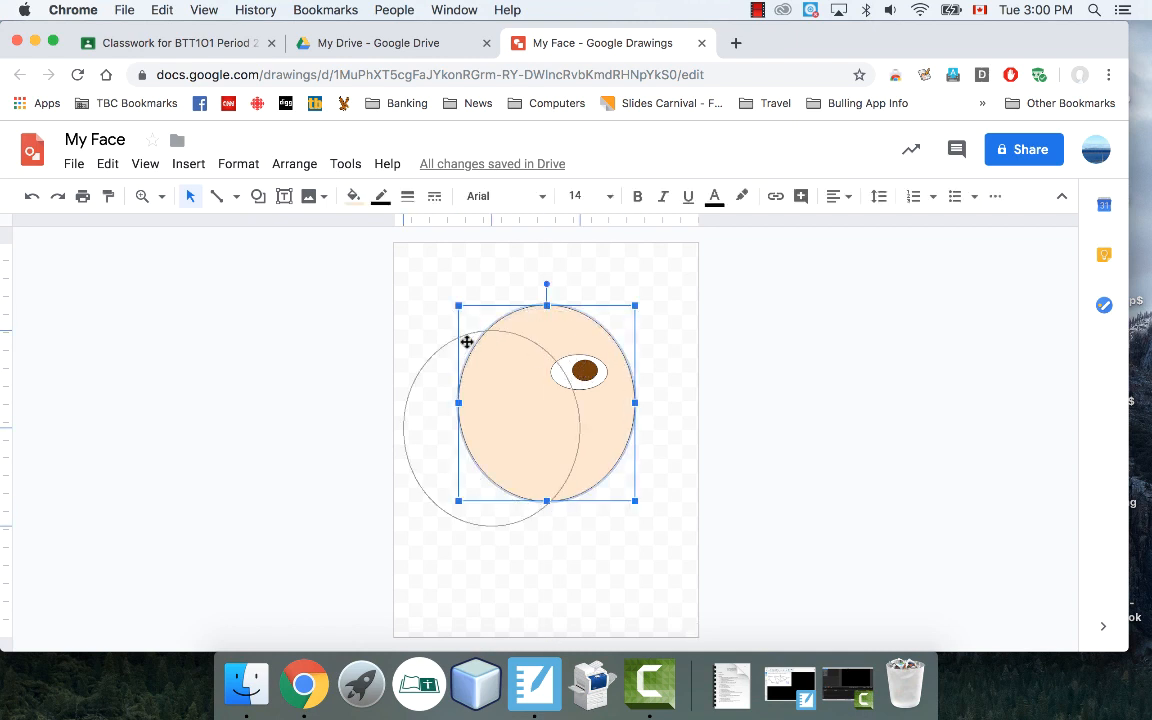
{"action": "left_click_drag", "start_coordinate": [546, 402], "coordinate": [442, 425]}
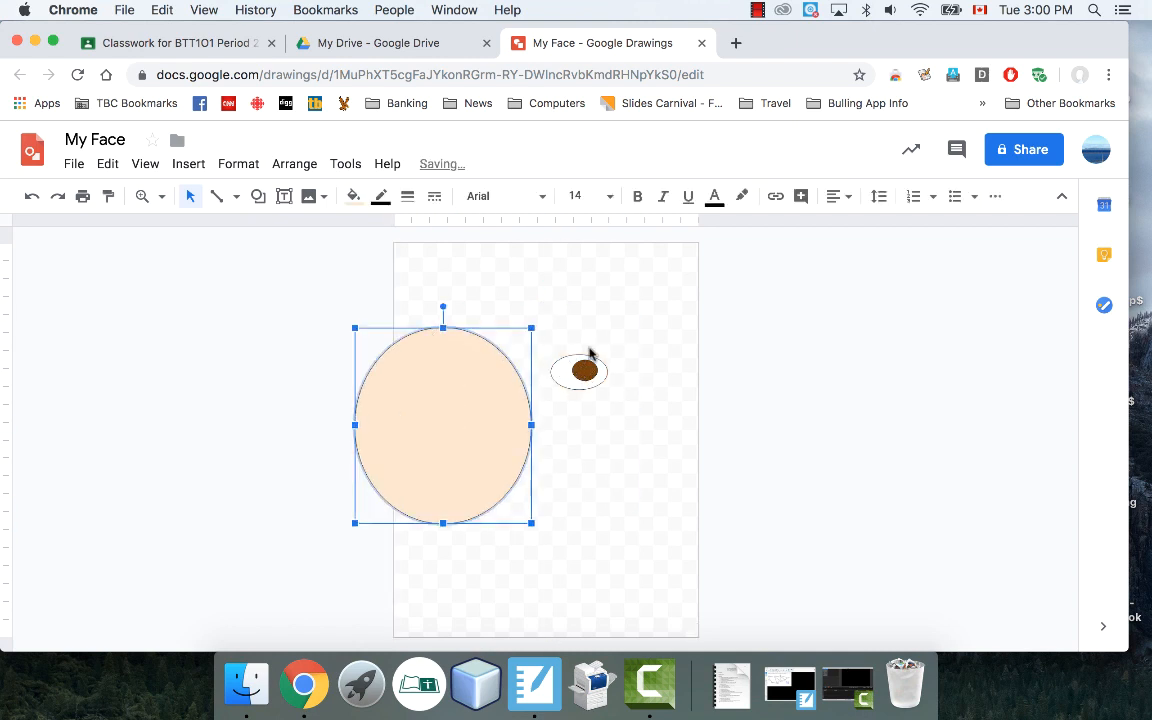
{"action": "left_click", "coordinate": [620, 328]}
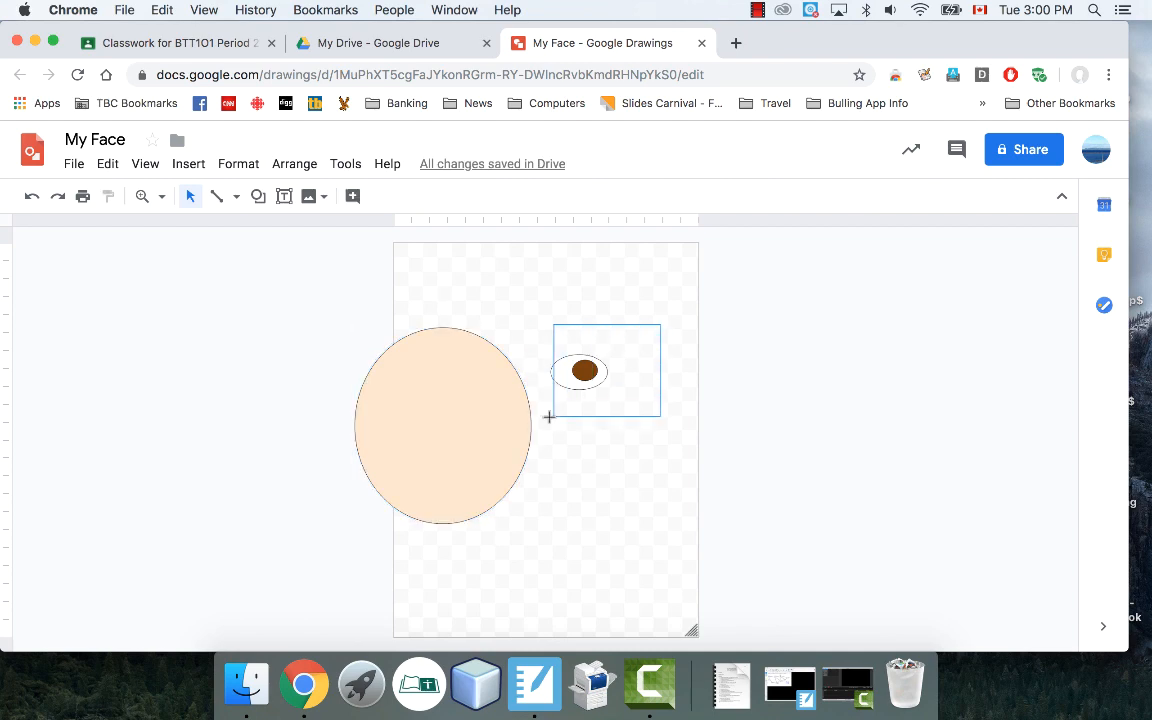
- Move the eye and pupil together to the upper right of the head
{"action": "left_click", "coordinate": [583, 371]}
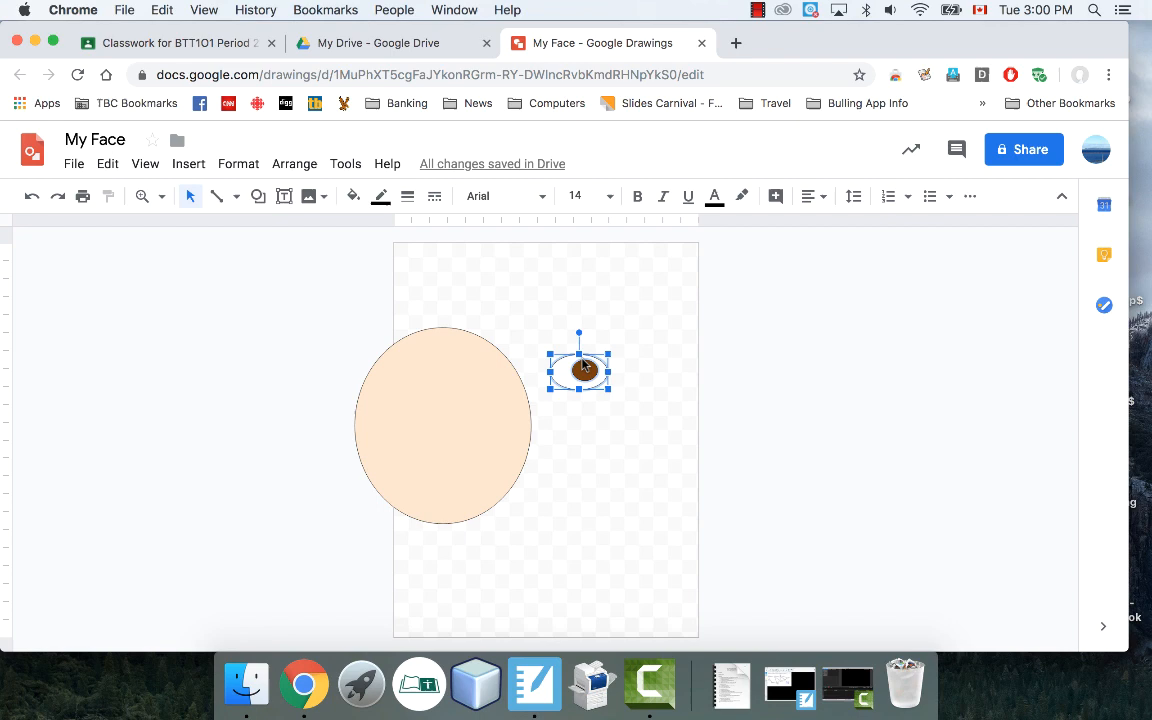
{"action": "left_click", "coordinate": [238, 163]}
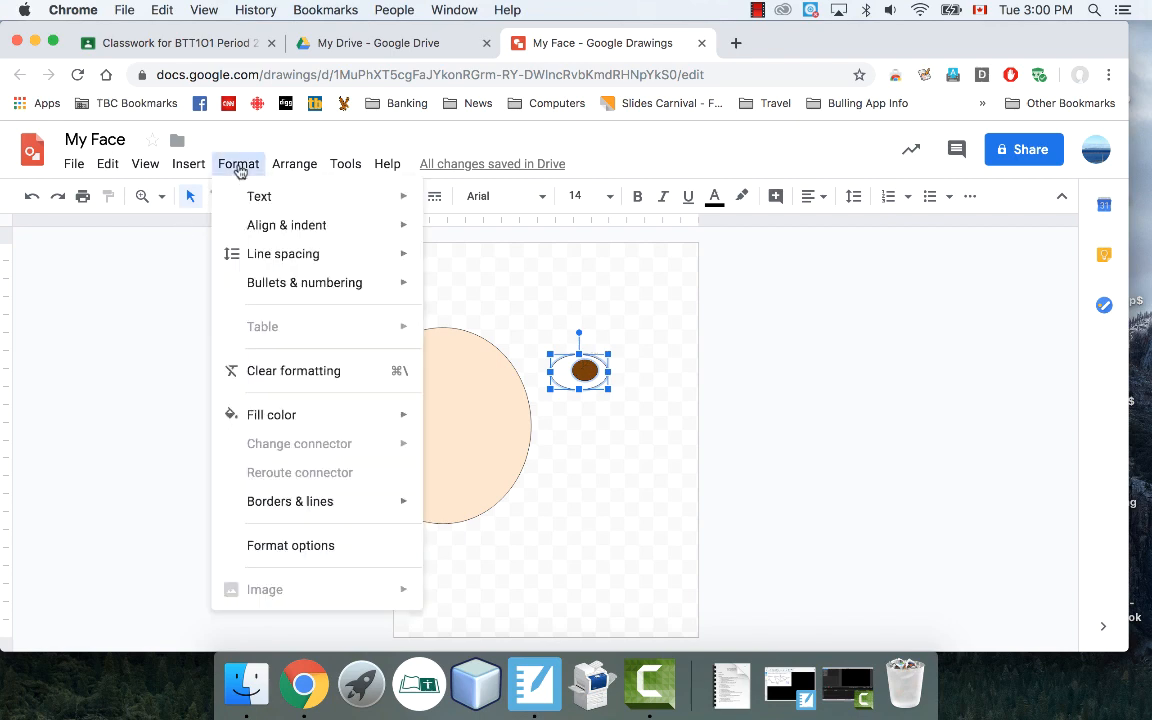
{"action": "mouse_move", "coordinate": [259, 196]}
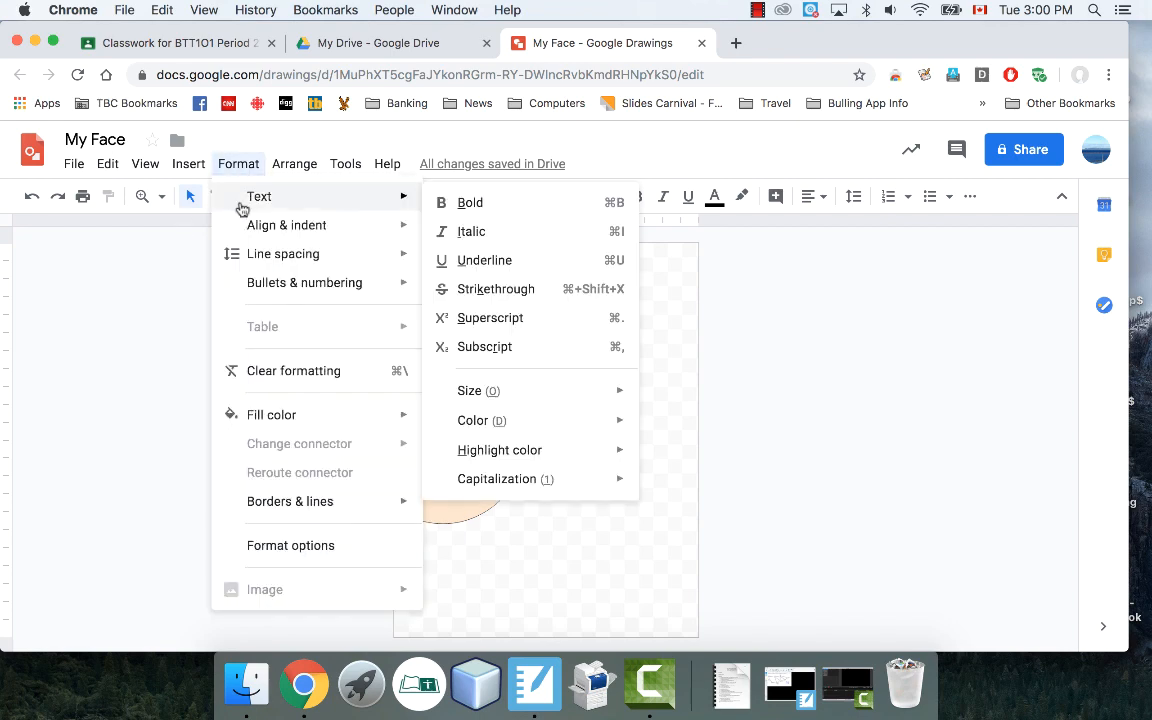
{"action": "left_click", "coordinate": [294, 163]}
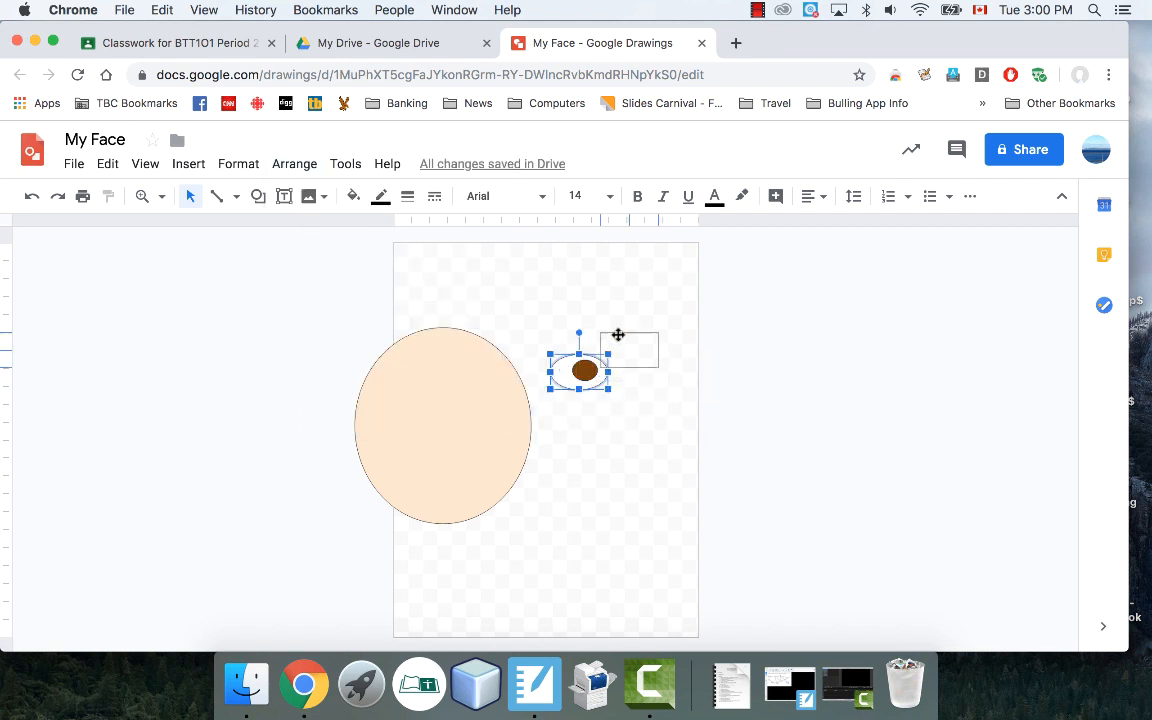
{"action": "left_click_drag", "start_coordinate": [580, 370], "coordinate": [631, 323]}
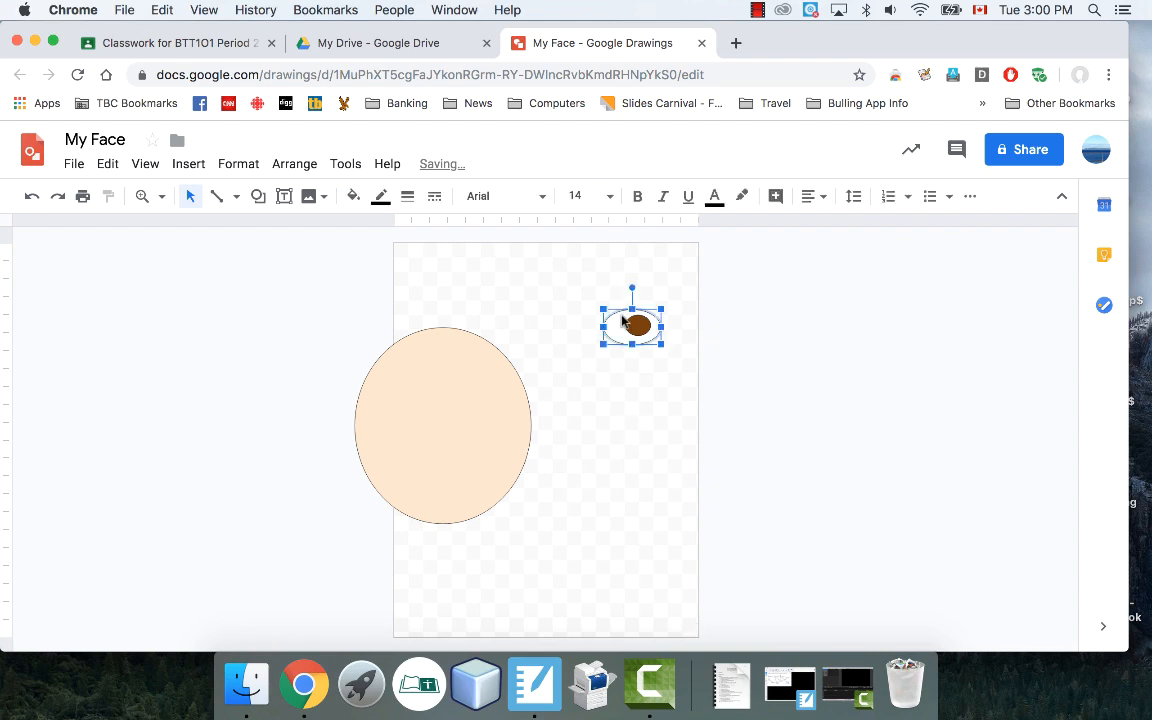
- Duplicate the eye and drag the copy onto the upper-left of the face
{"action": "left_click", "coordinate": [107, 163]}
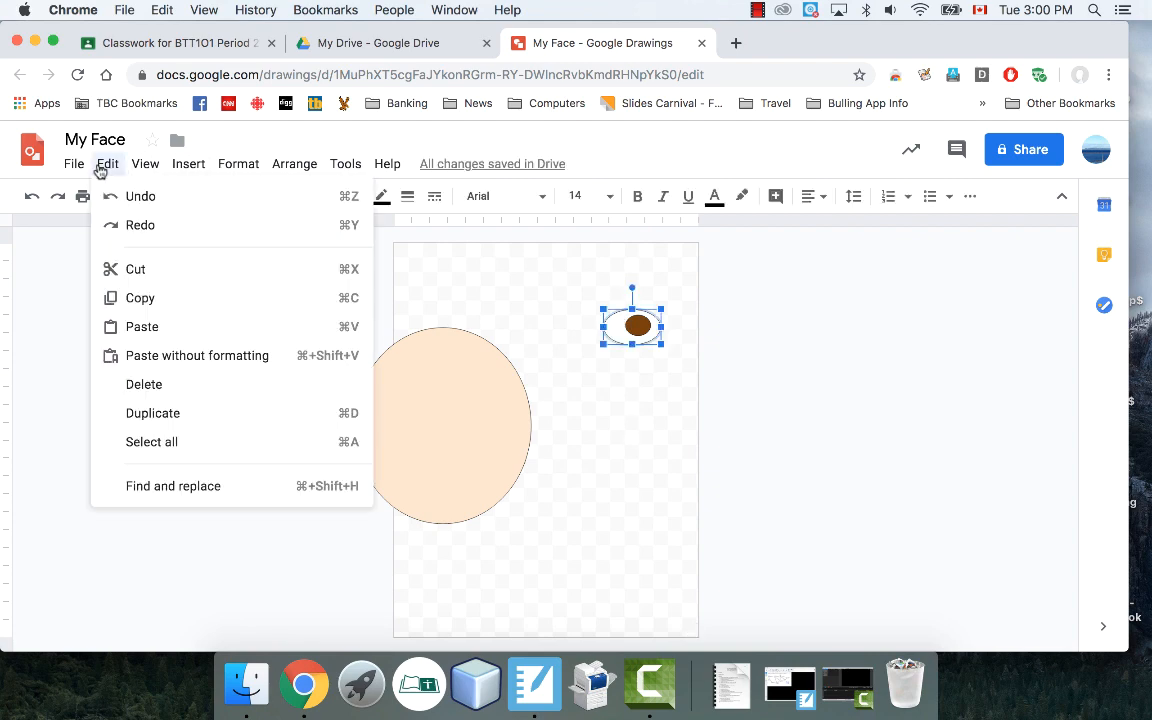
{"action": "mouse_move", "coordinate": [115, 230]}
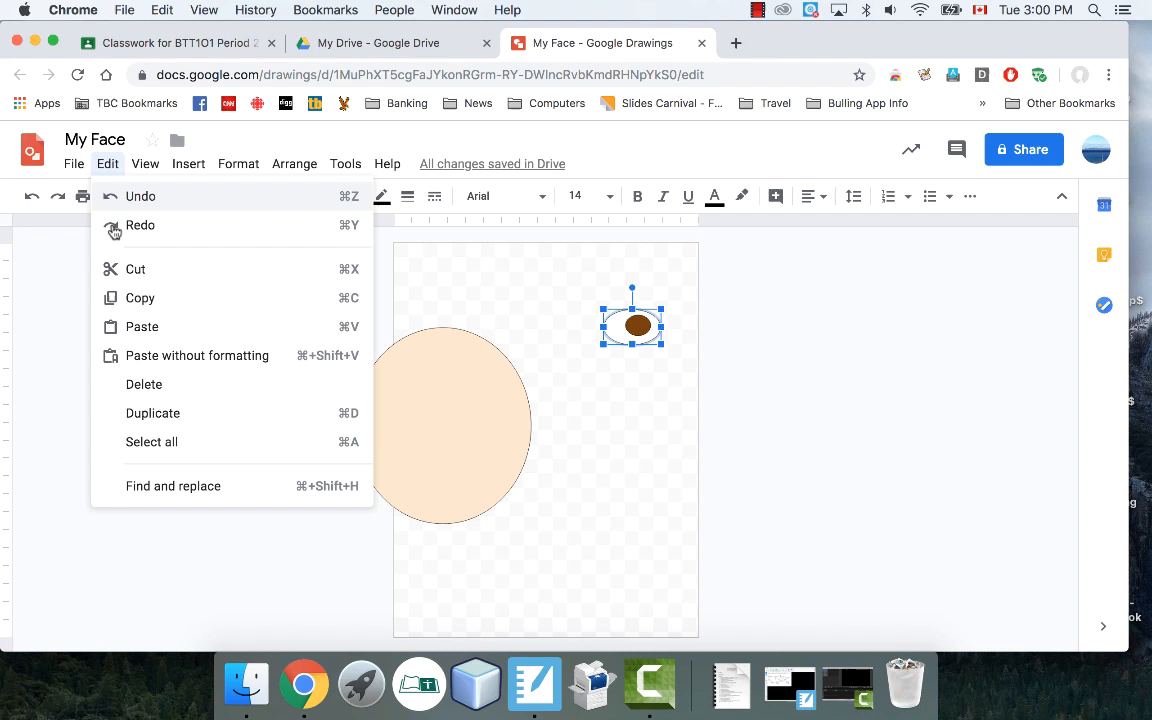
{"action": "left_click", "coordinate": [140, 196]}
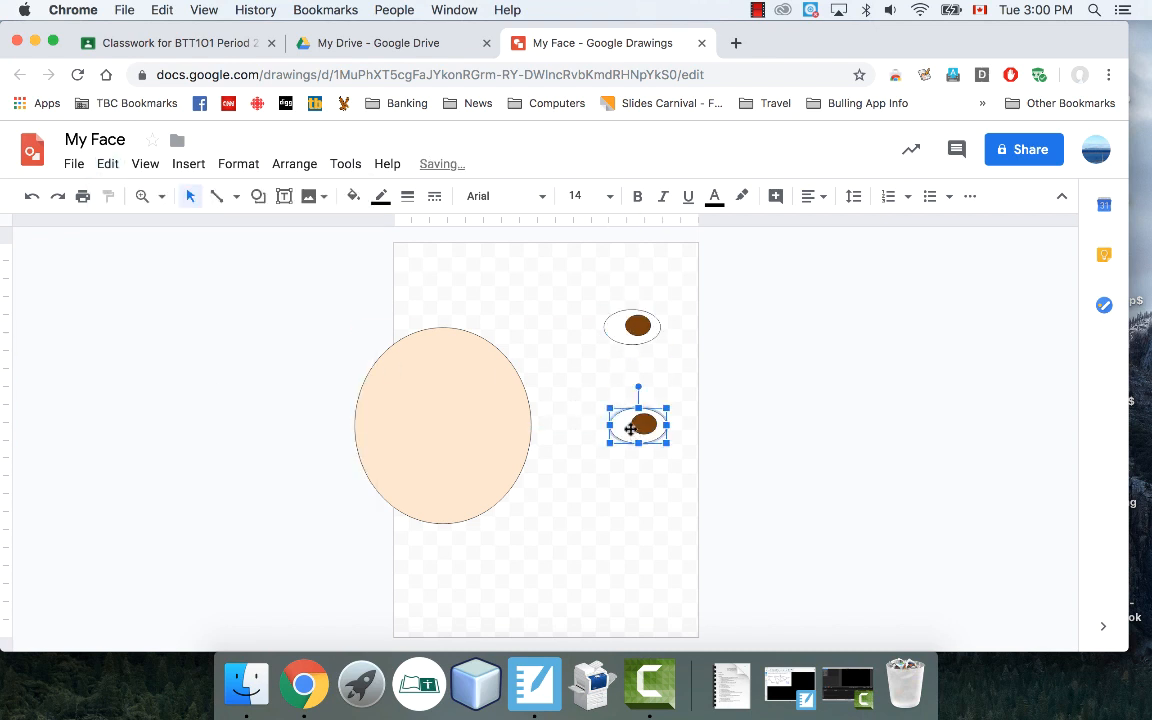
{"action": "left_click", "coordinate": [107, 163]}
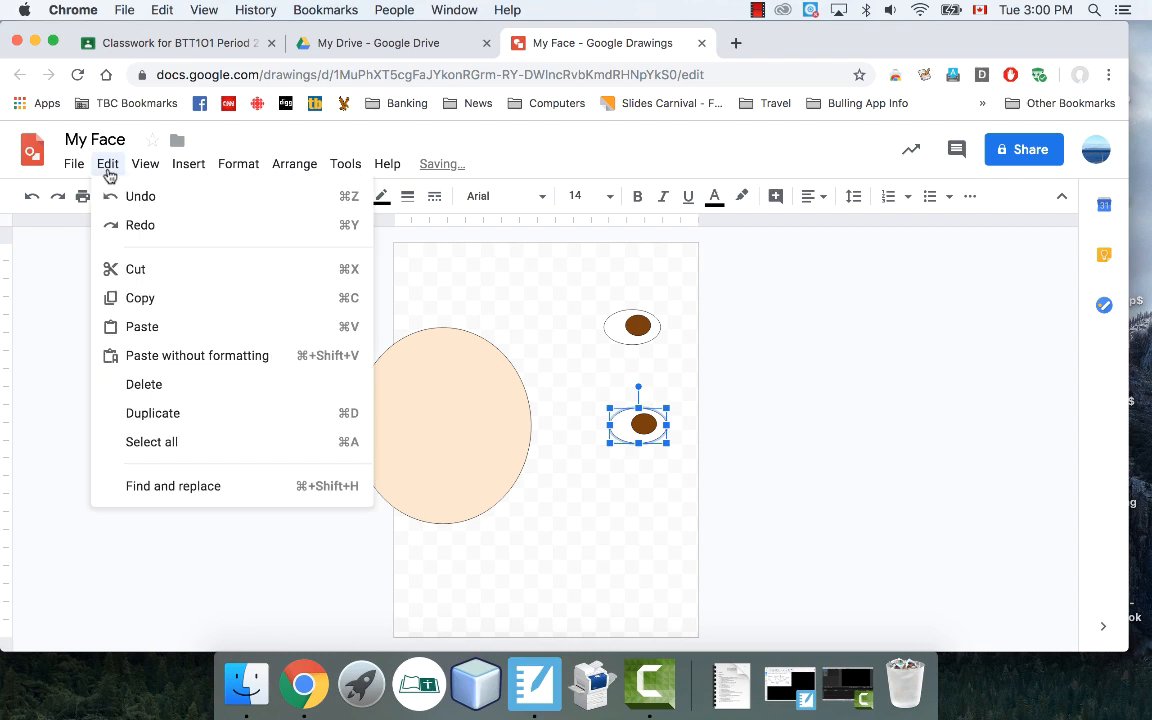
{"action": "left_click", "coordinate": [188, 163]}
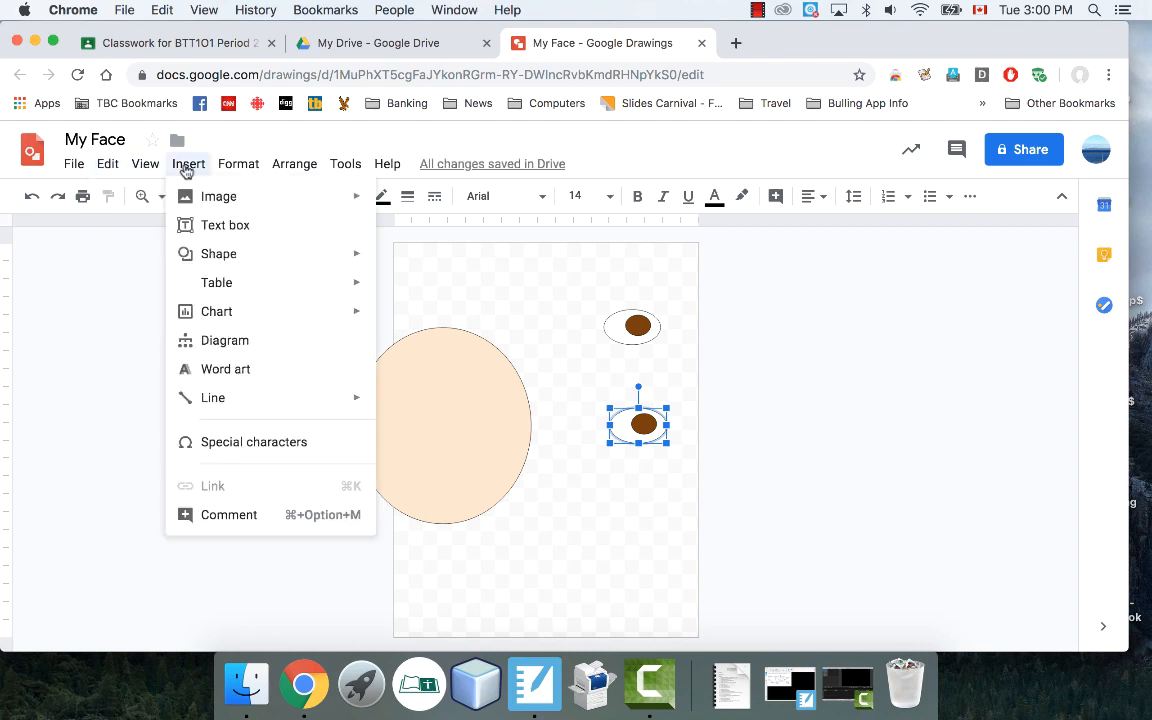
{"action": "left_click", "coordinate": [238, 163]}
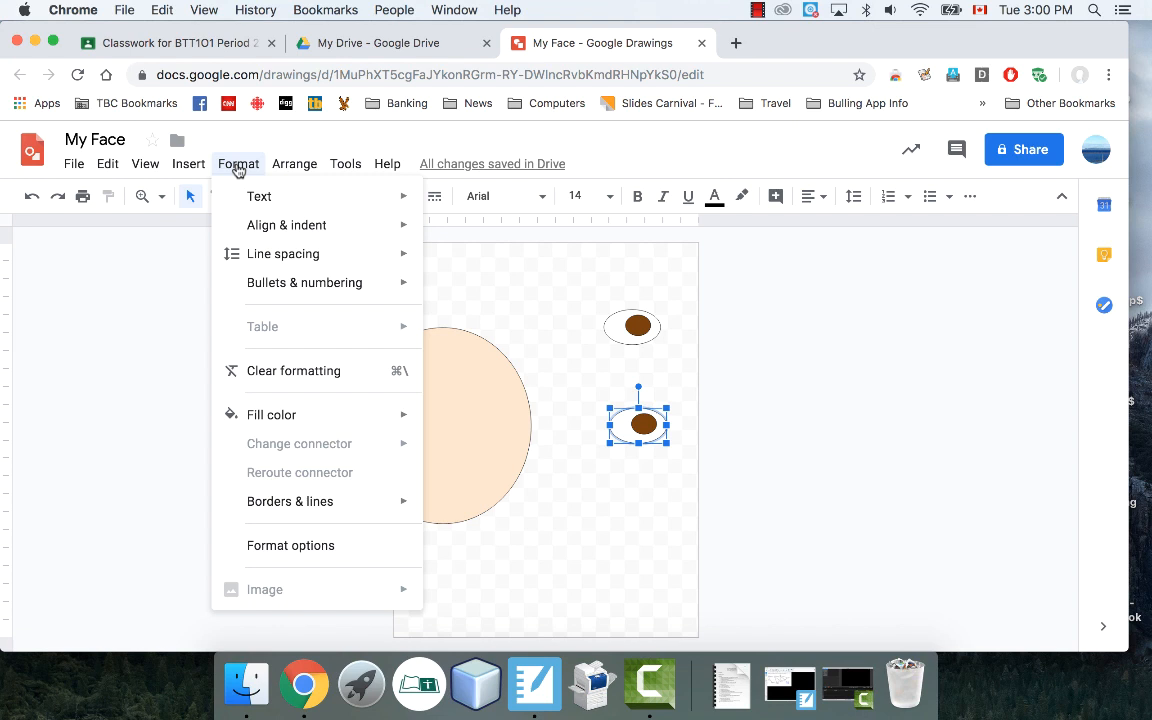
{"action": "left_click", "coordinate": [294, 163]}
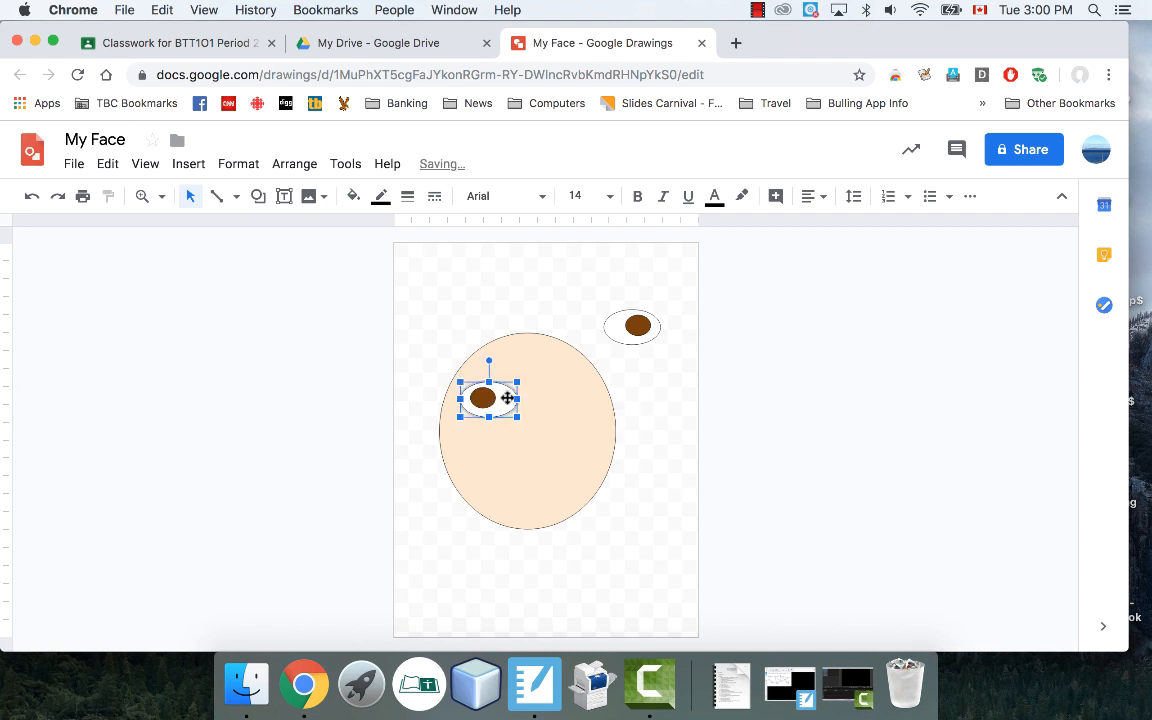
{"action": "left_click_drag", "start_coordinate": [634, 326], "coordinate": [572, 398]}
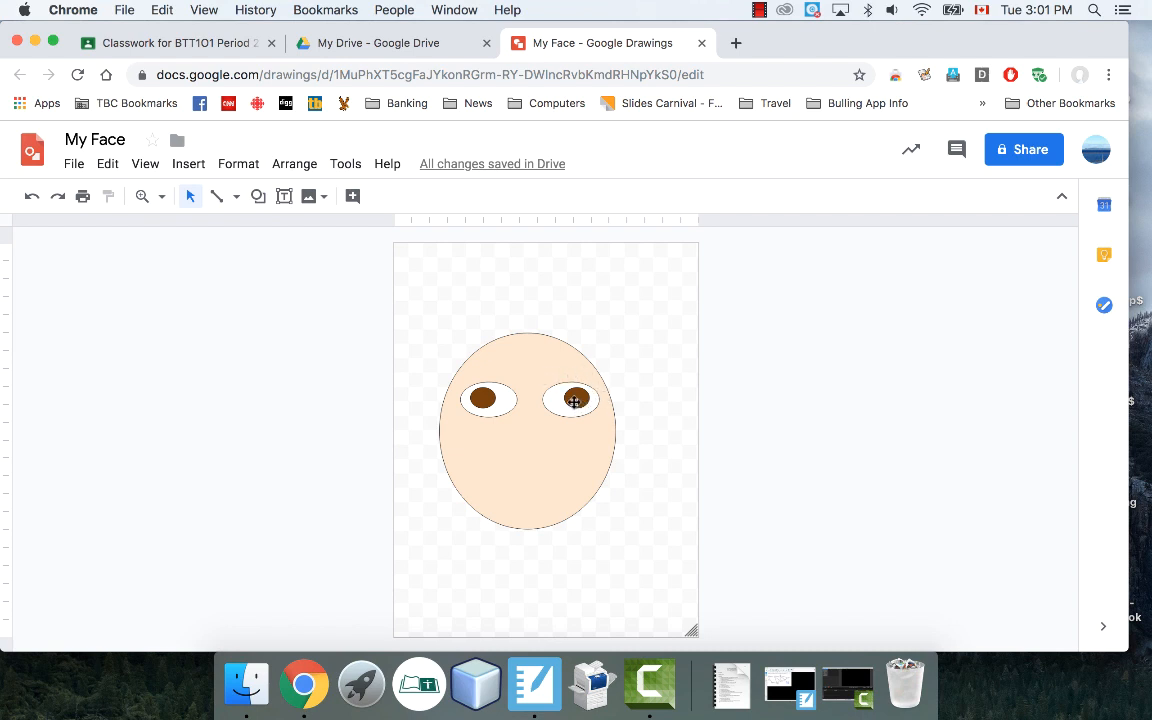
- Nudge the second eye slightly right to even out the eye spacing
{"action": "left_click", "coordinate": [575, 399]}
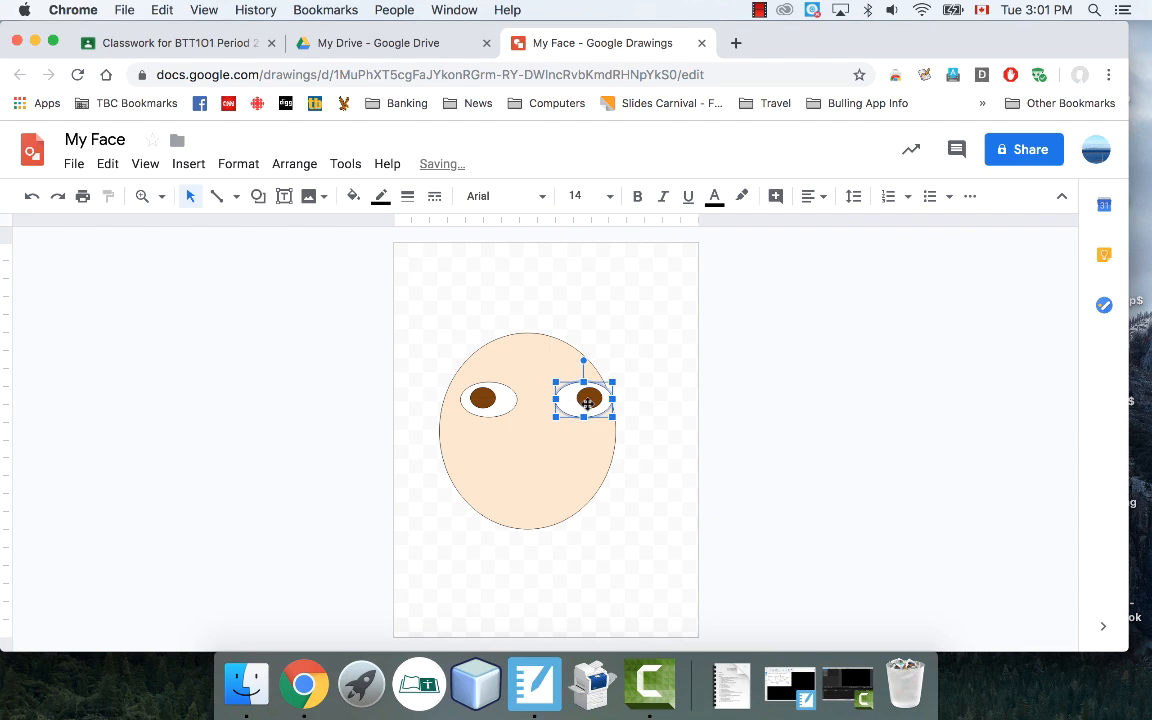
{"action": "left_click_drag", "start_coordinate": [585, 398], "coordinate": [595, 398]}
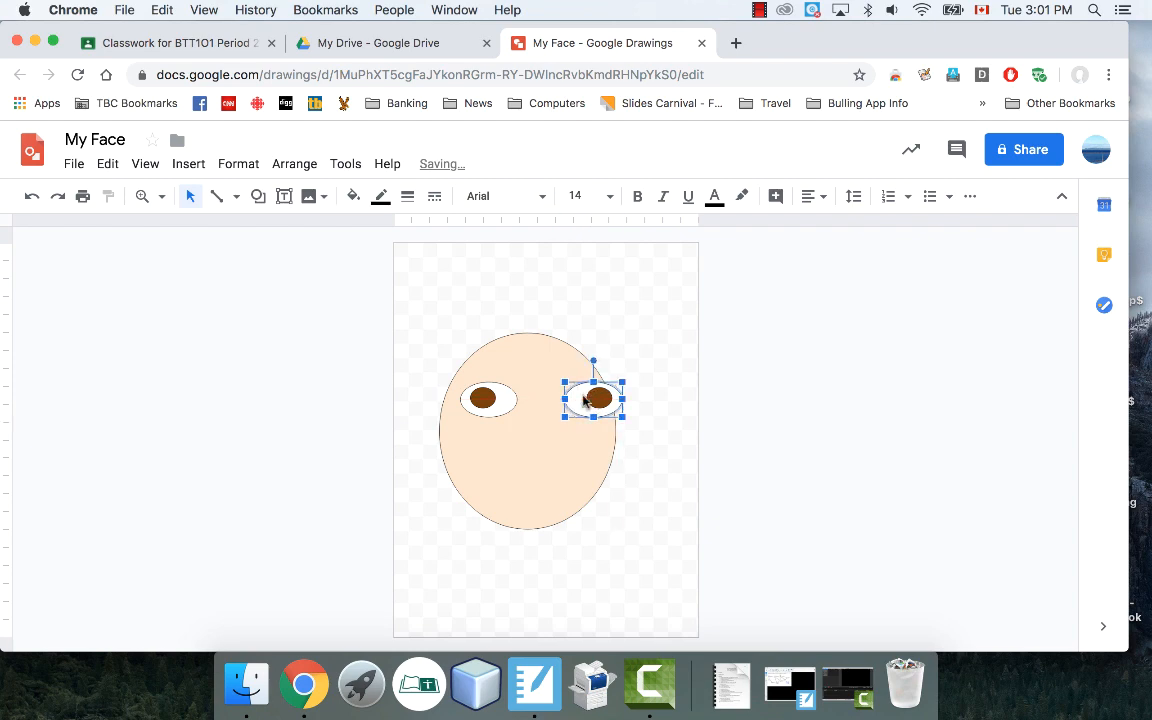
{"action": "right_click", "coordinate": [593, 398]}
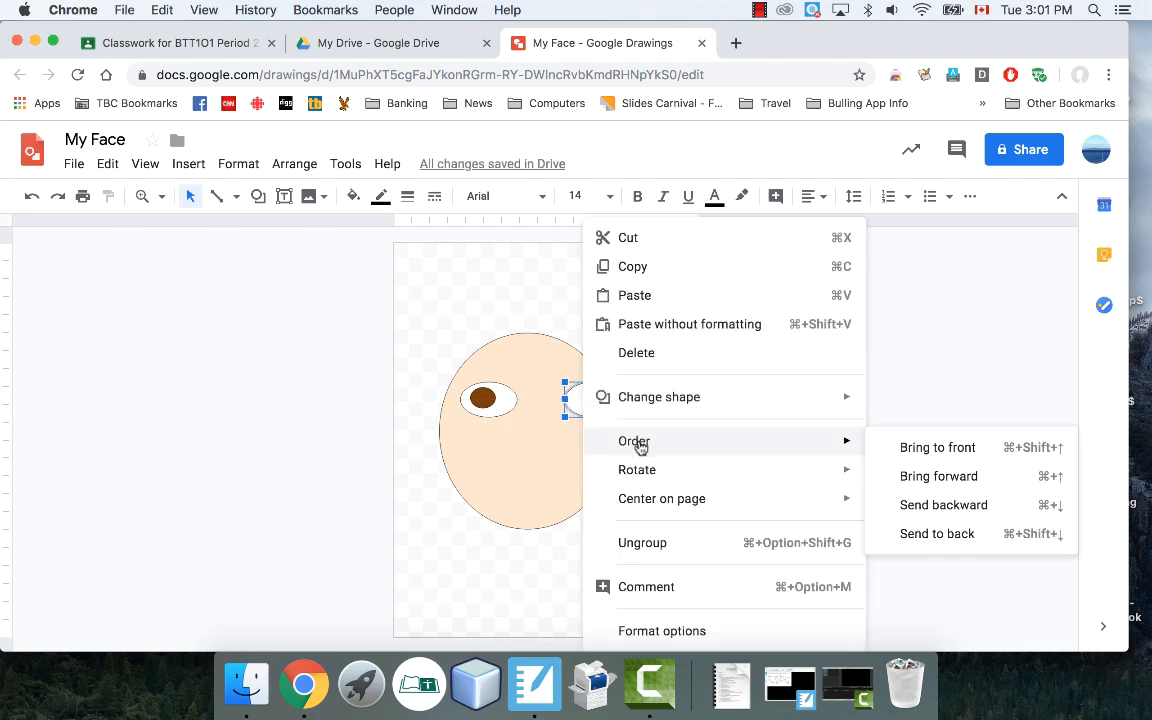
{"action": "mouse_move", "coordinate": [937, 533]}
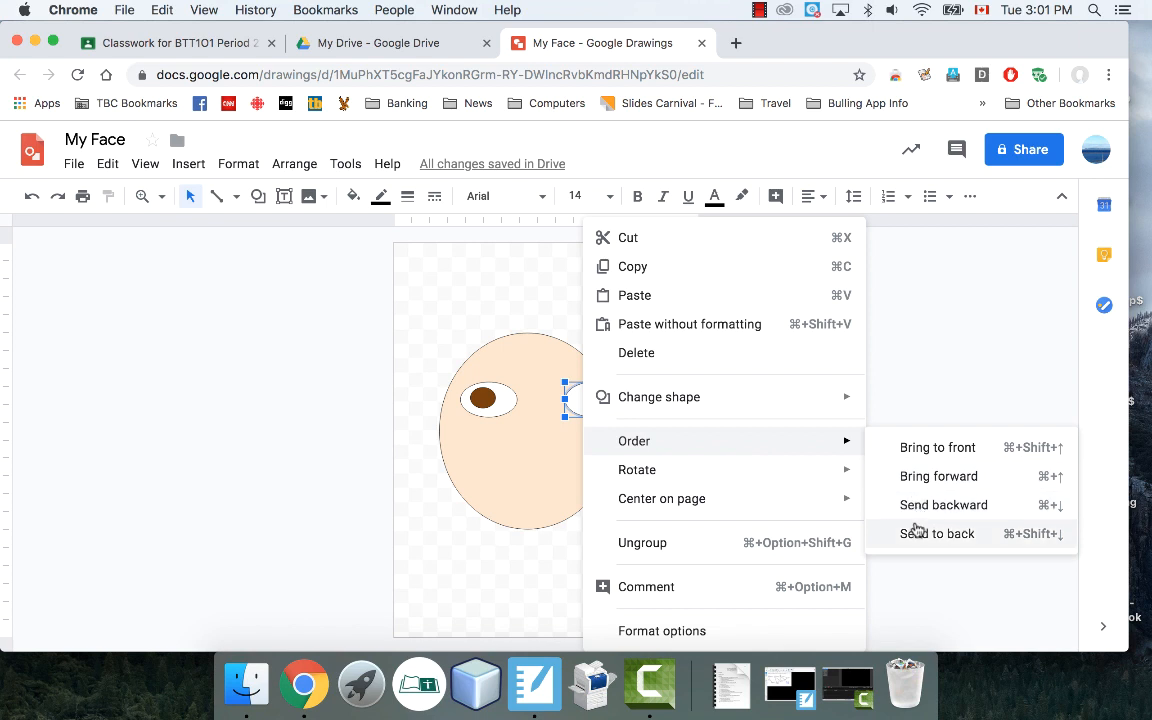
{"action": "left_click", "coordinate": [936, 533]}
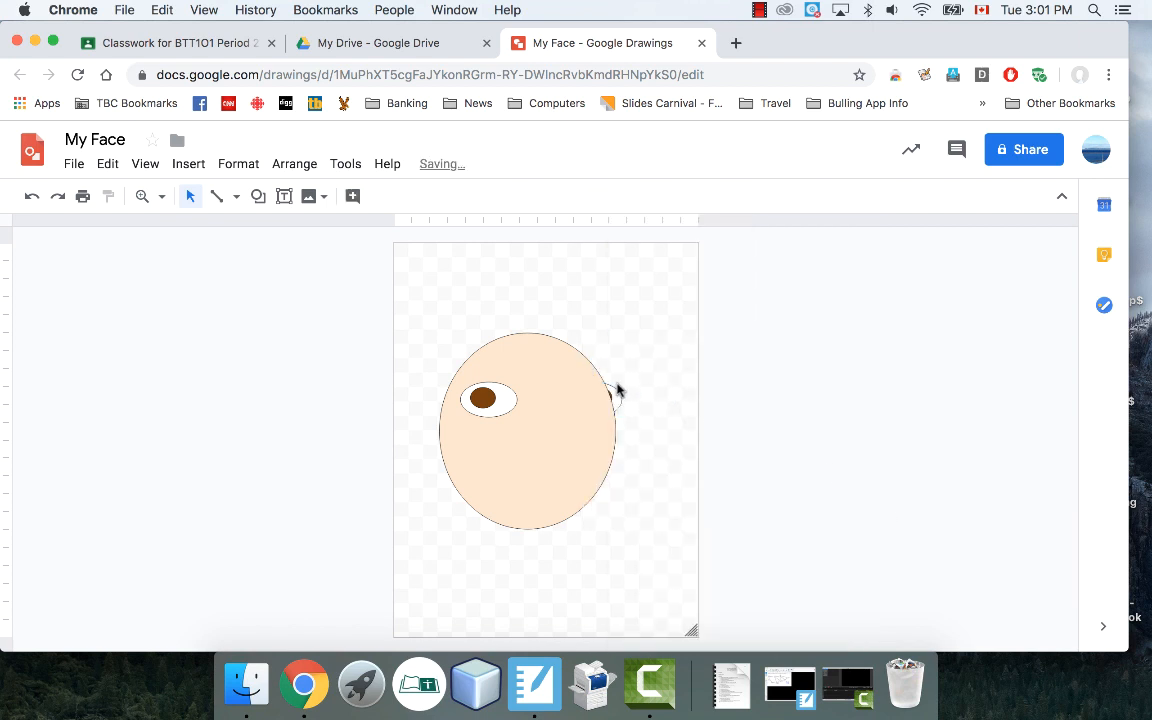
{"action": "left_click", "coordinate": [610, 392]}
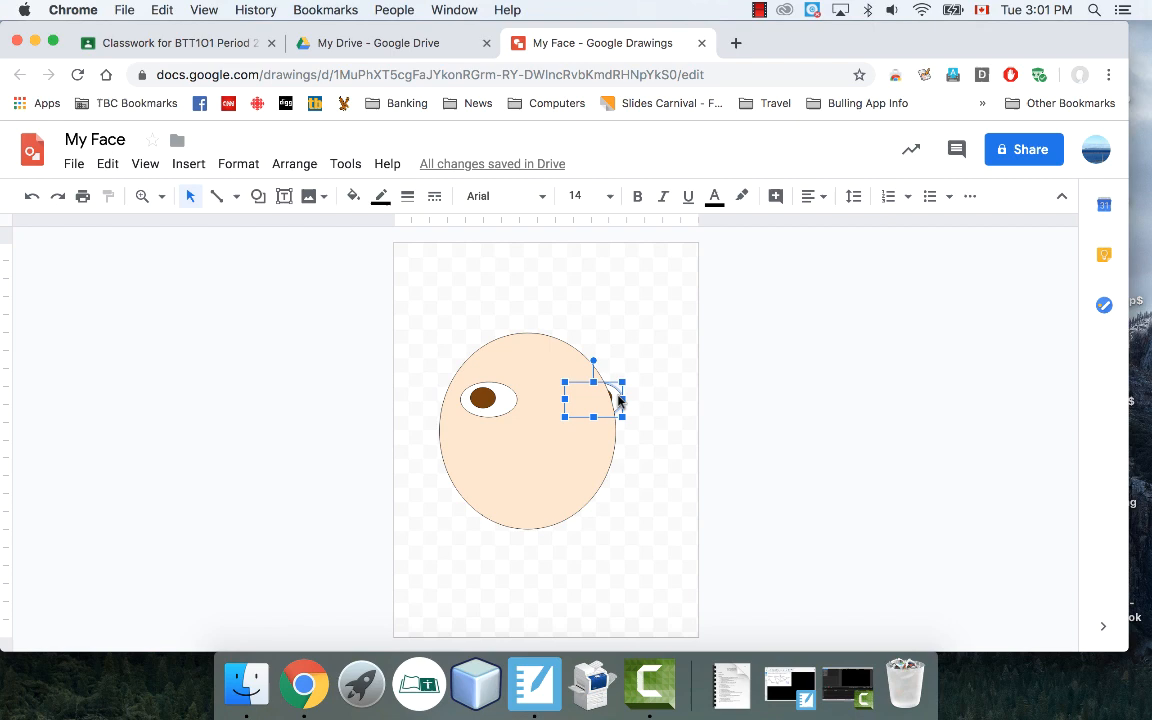
{"action": "right_click", "coordinate": [600, 400]}
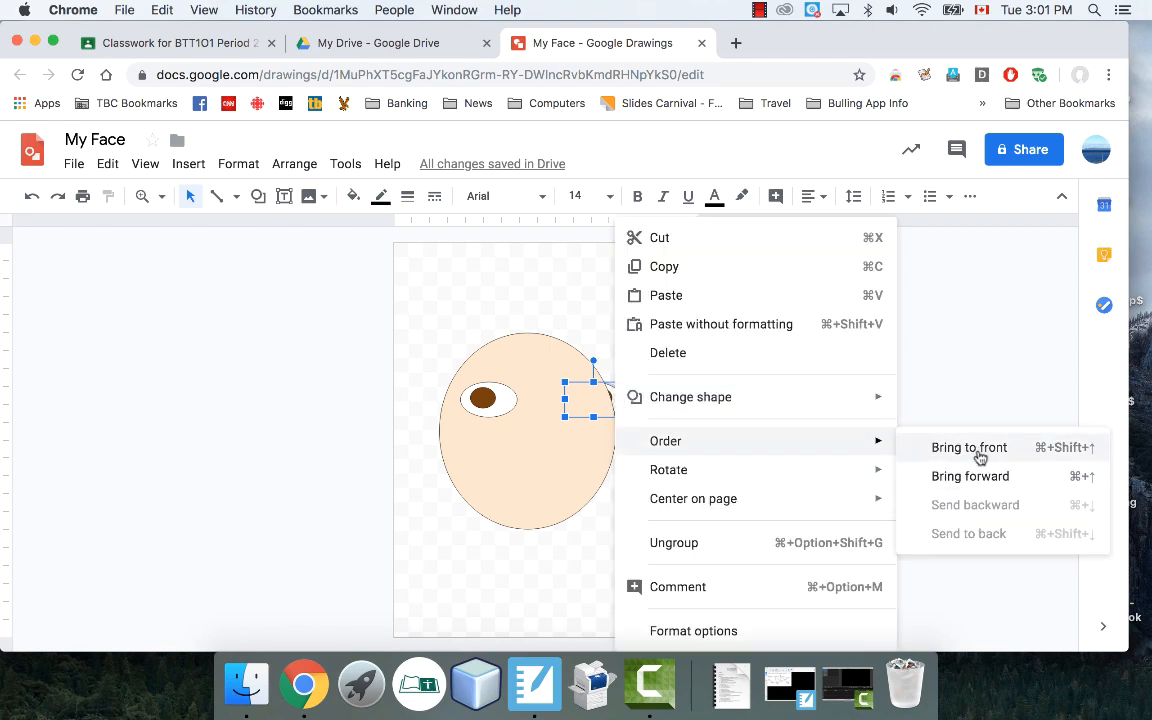
{"action": "left_click", "coordinate": [969, 447]}
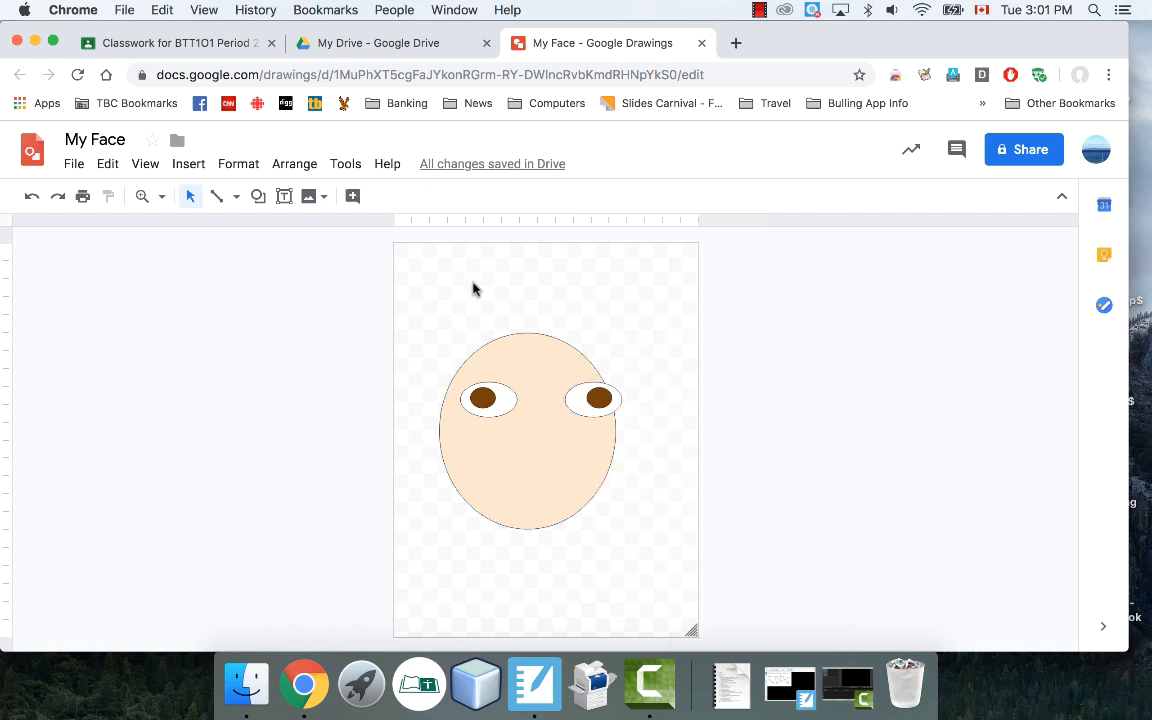
- Move the right eye inward onto the peach head, level with the left eye
{"action": "left_click", "coordinate": [597, 398]}
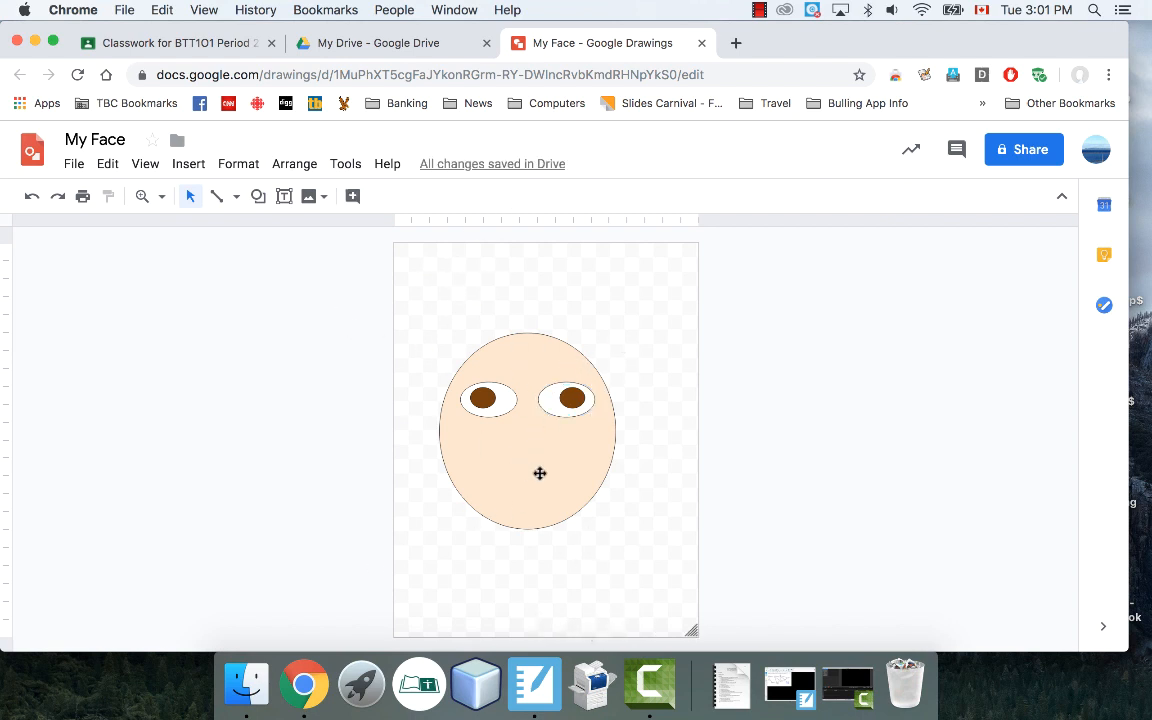
{"action": "mouse_move", "coordinate": [258, 196]}
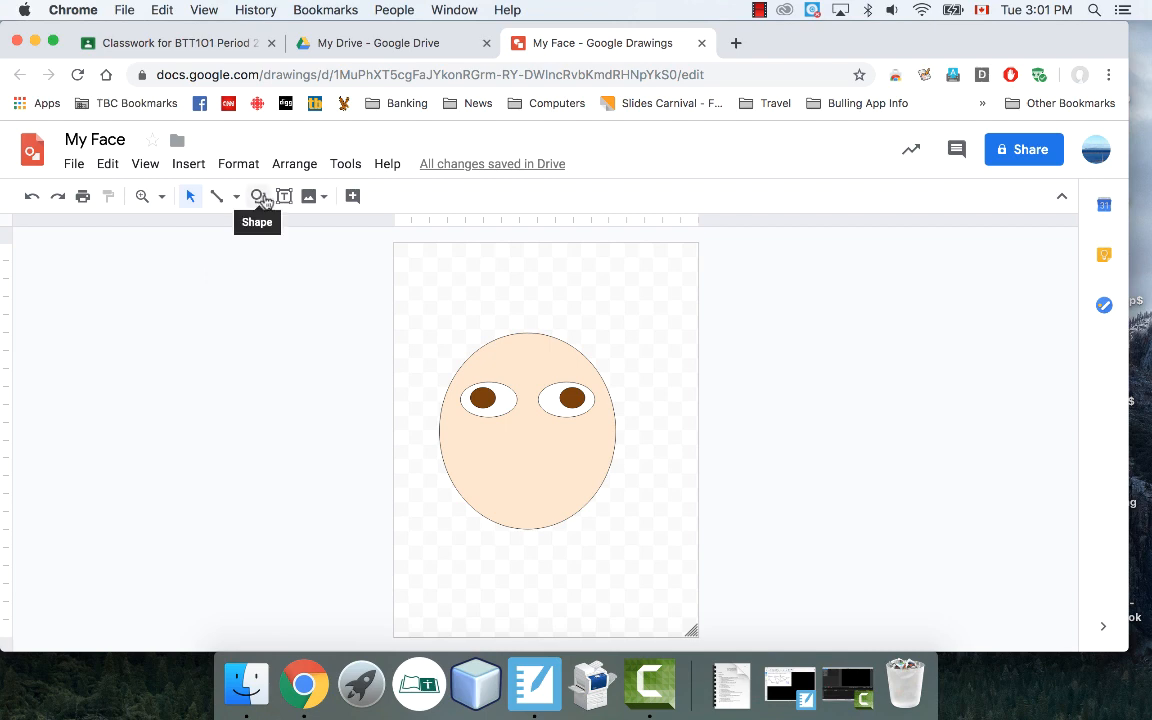
- Draw a light blue crescent moon shape as a smile beneath the eyes
{"action": "left_click", "coordinate": [258, 195]}
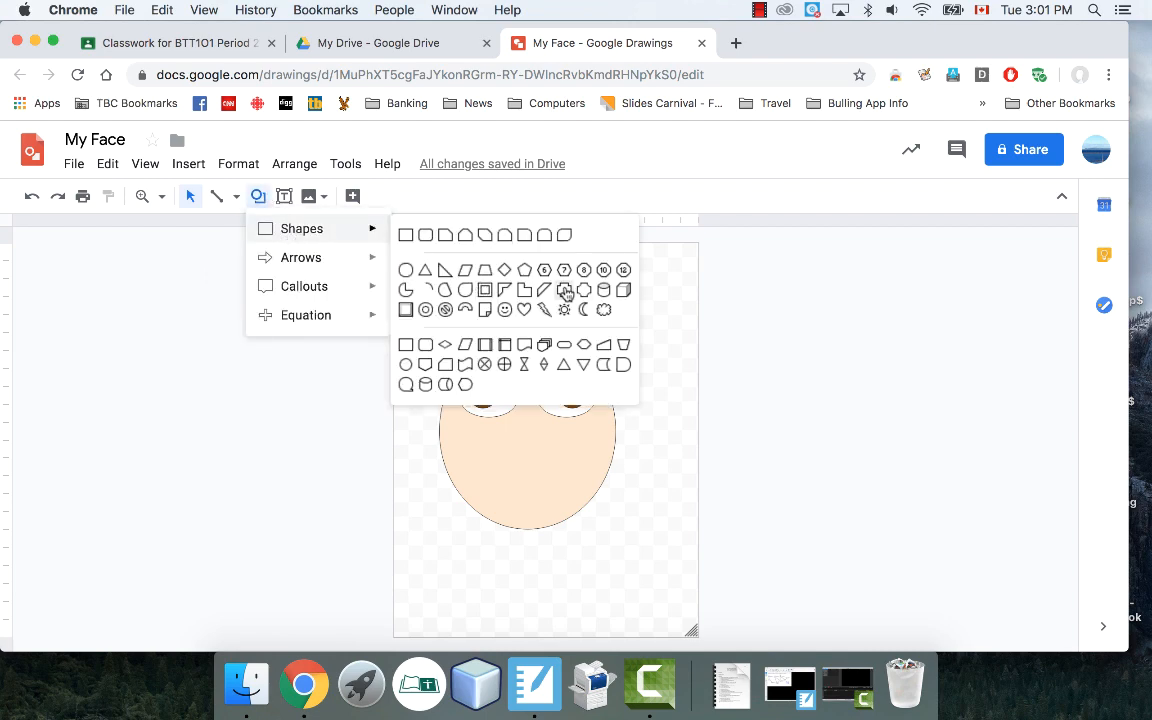
{"action": "mouse_move", "coordinate": [457, 278]}
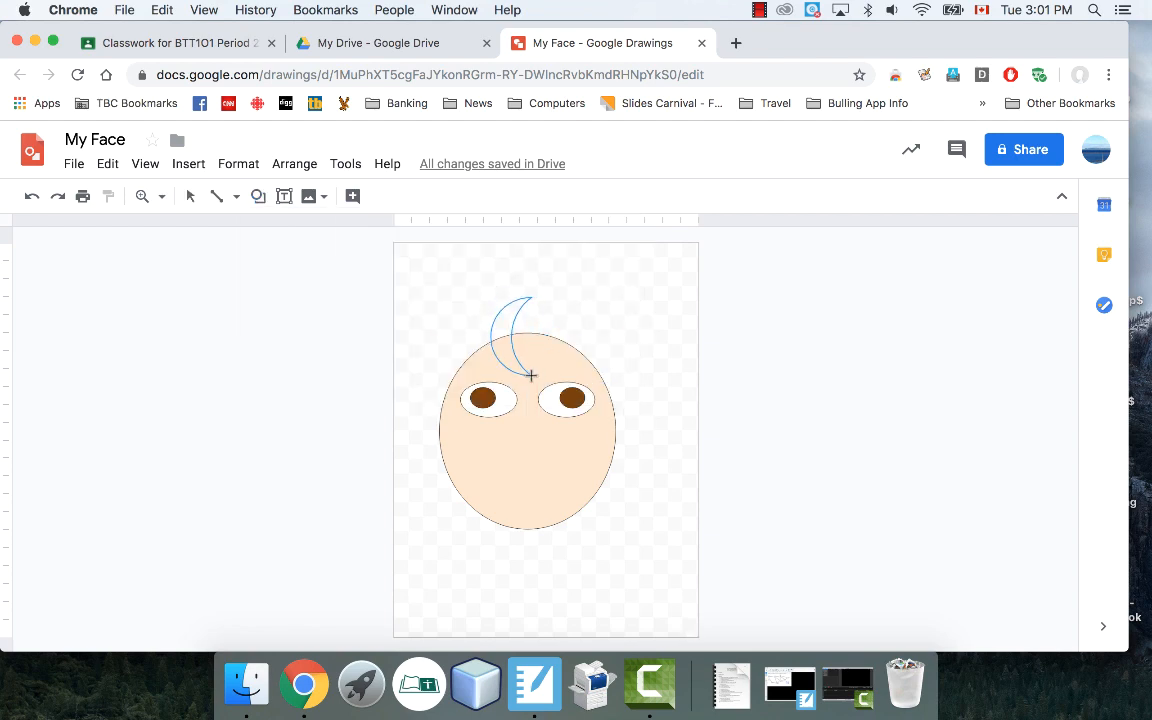
{"action": "left_click", "coordinate": [515, 330]}
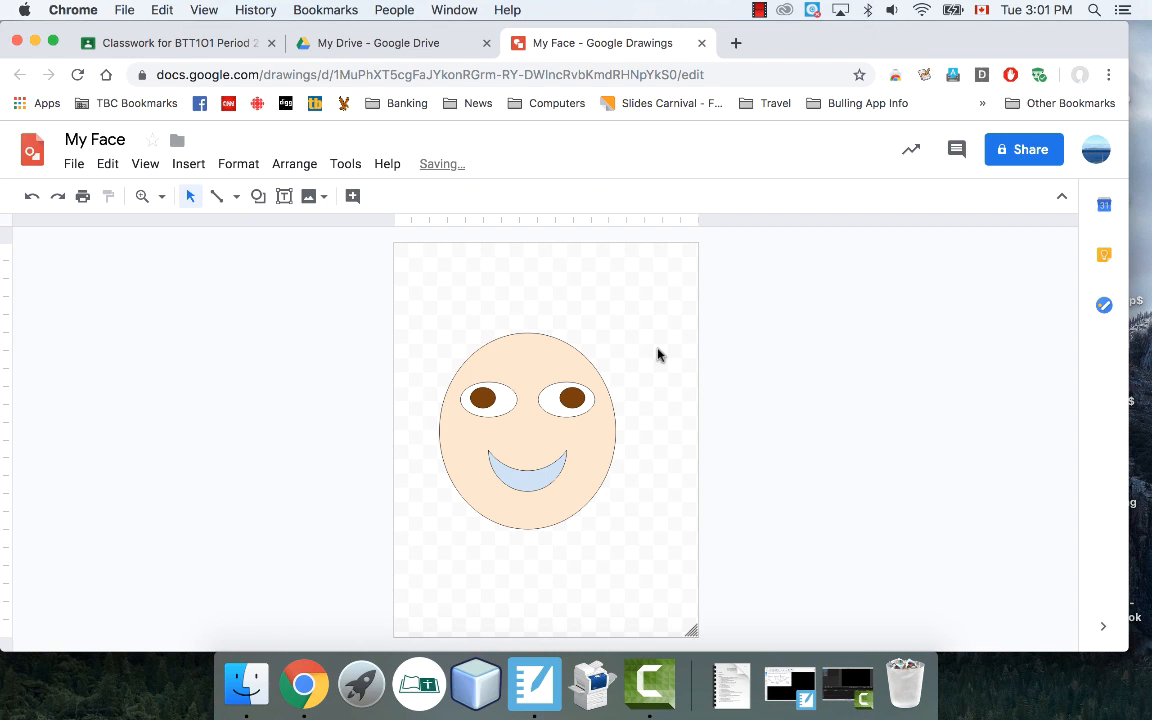
{"action": "mouse_move", "coordinate": [258, 196]}
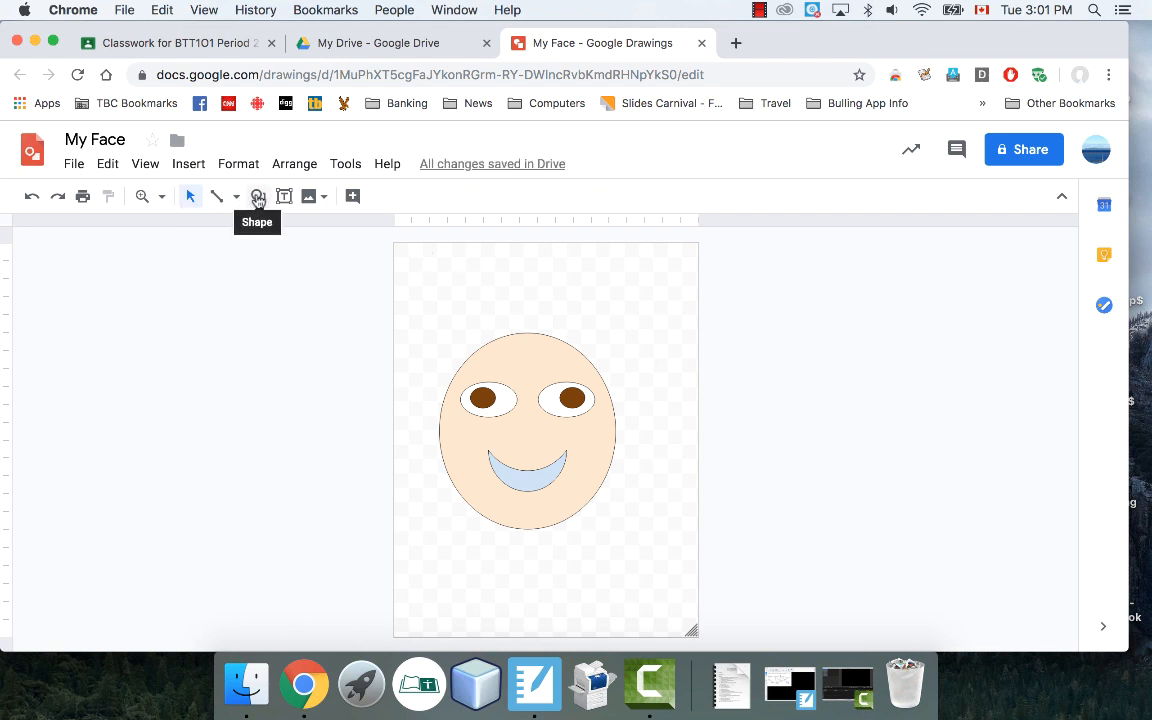
- Trace a curved hair outline over the head's left side and top, filled dark red
{"action": "left_click", "coordinate": [237, 195]}
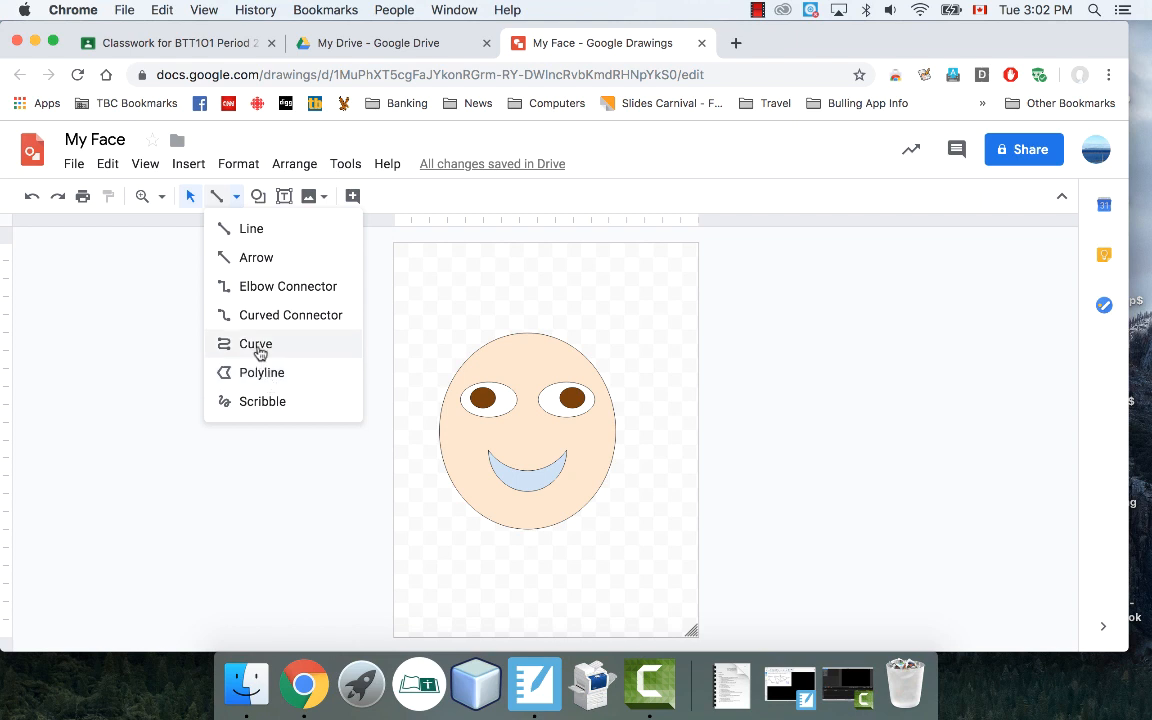
{"action": "left_click", "coordinate": [256, 343]}
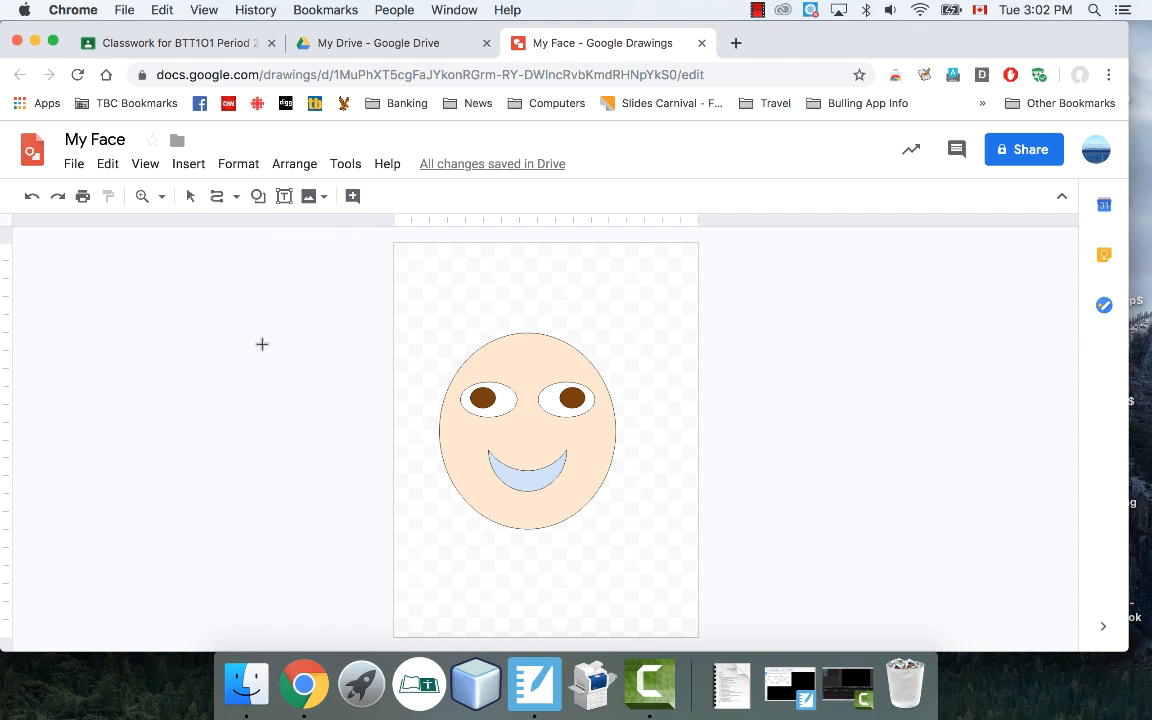
{"action": "mouse_move", "coordinate": [520, 336]}
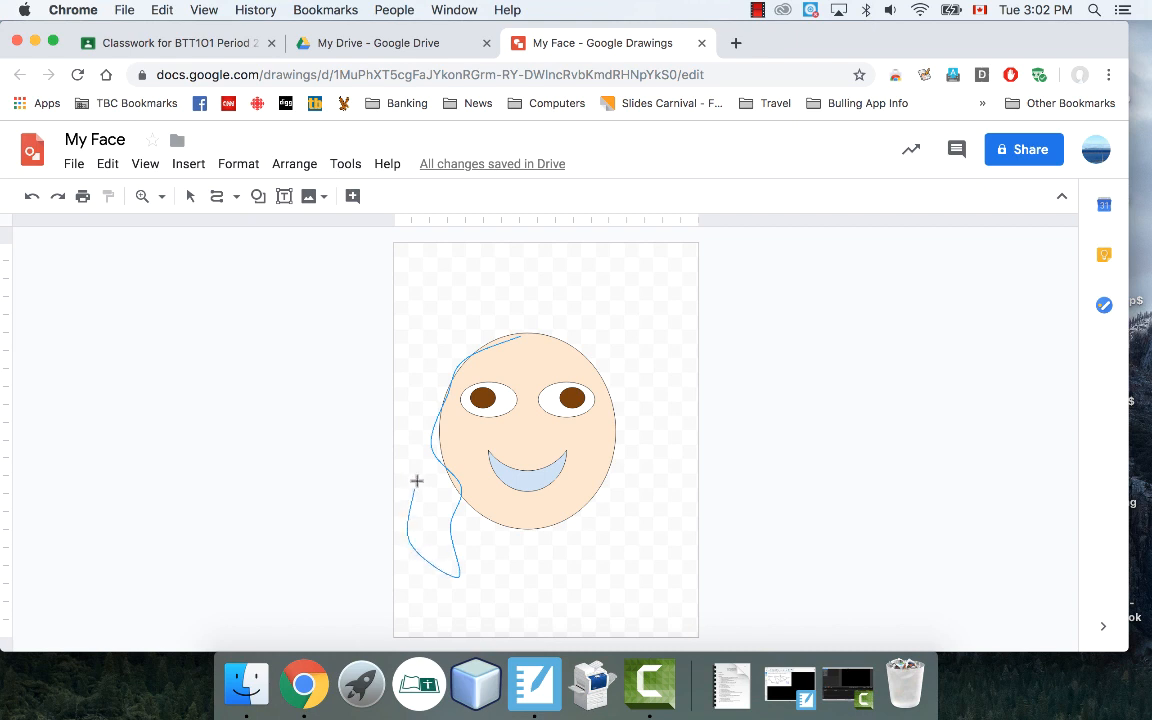
{"action": "left_click_drag", "start_coordinate": [417, 481], "coordinate": [508, 297]}
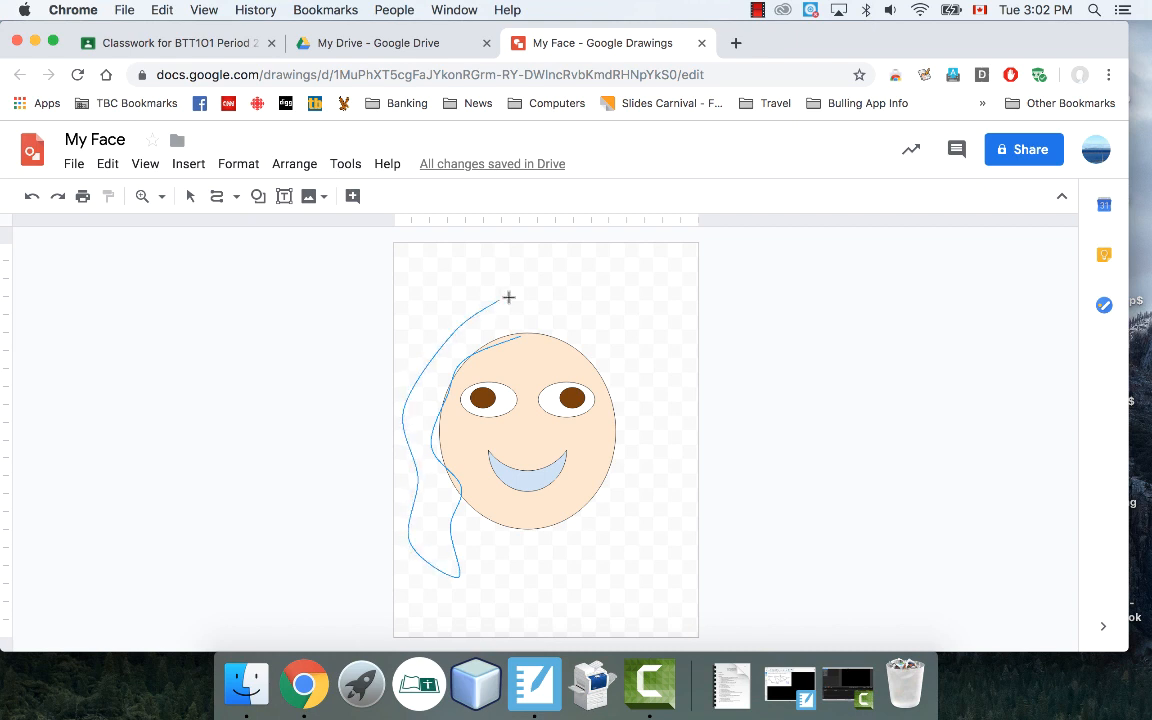
{"action": "left_click_drag", "start_coordinate": [508, 297], "coordinate": [662, 432]}
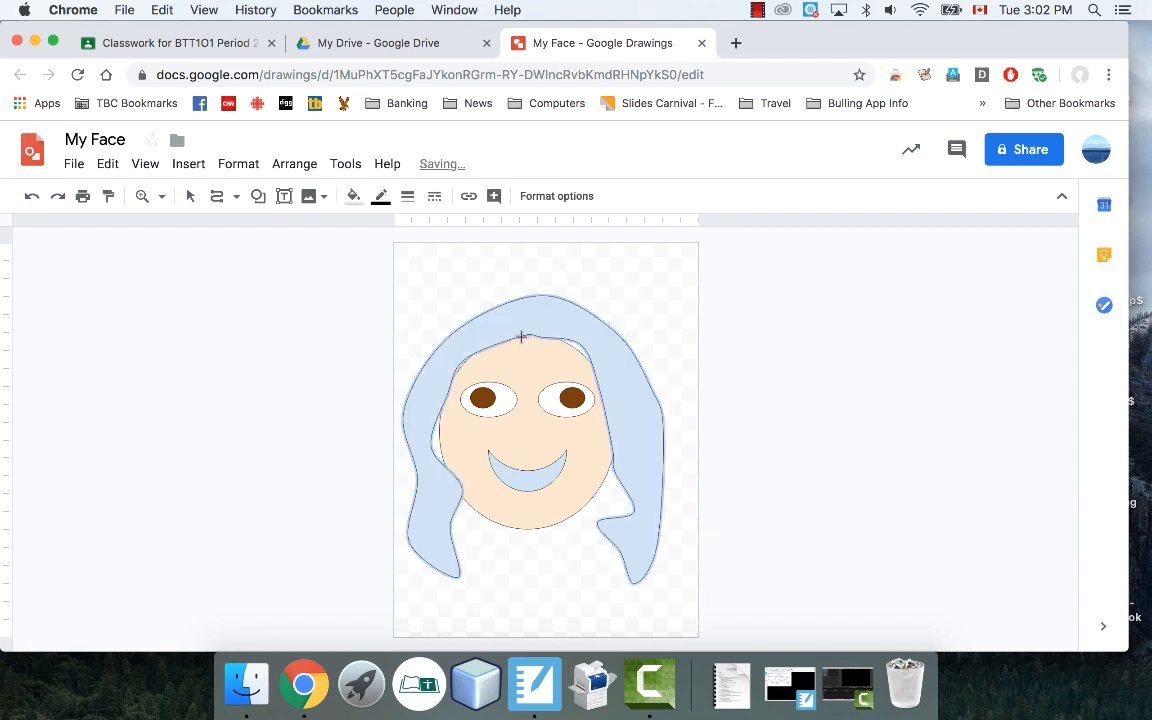
{"action": "left_click", "coordinate": [352, 195]}
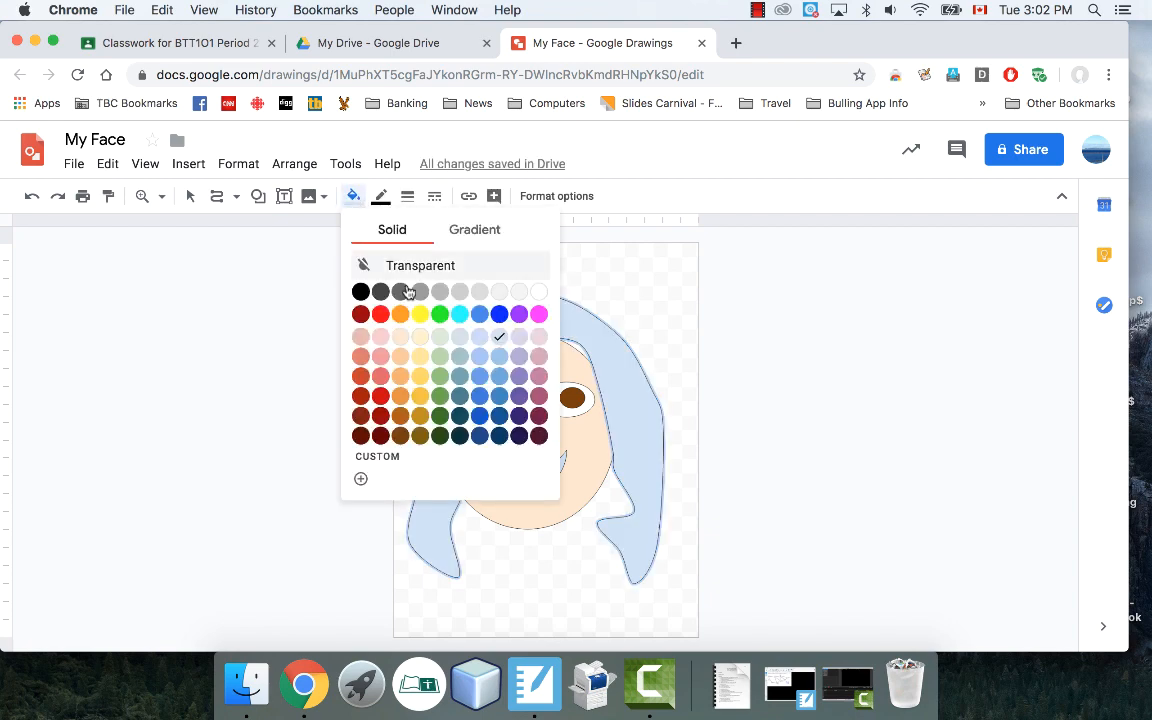
{"action": "left_click", "coordinate": [361, 416]}
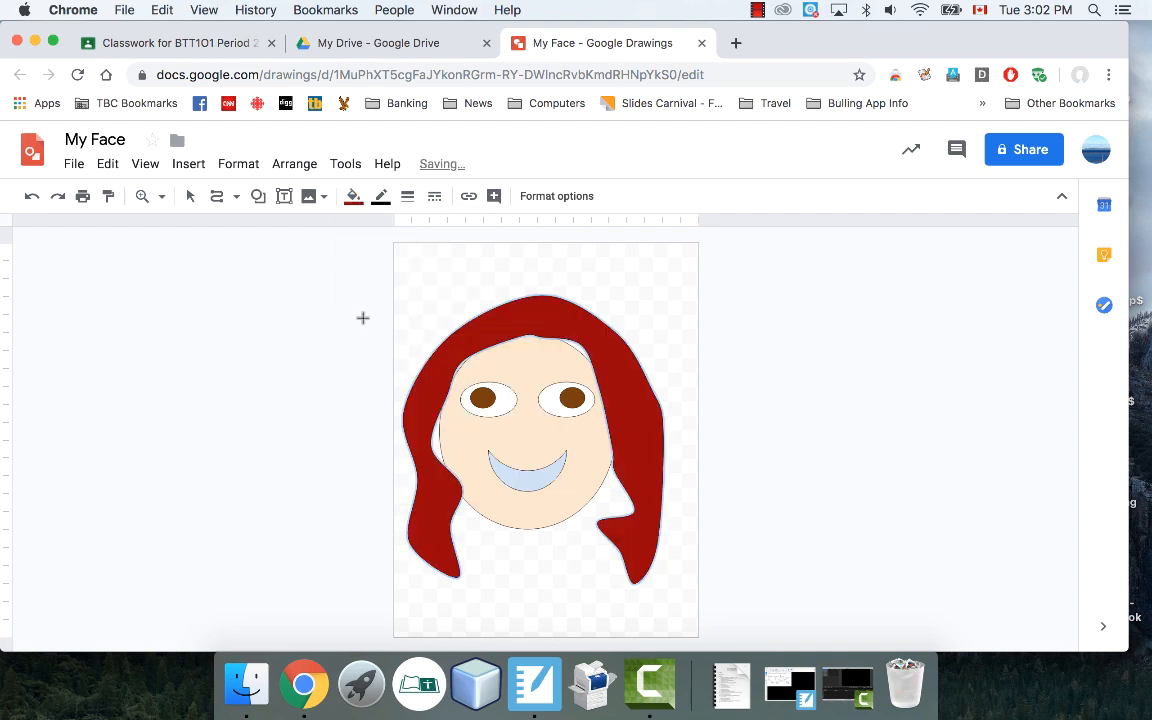
{"action": "mouse_move", "coordinate": [257, 245]}
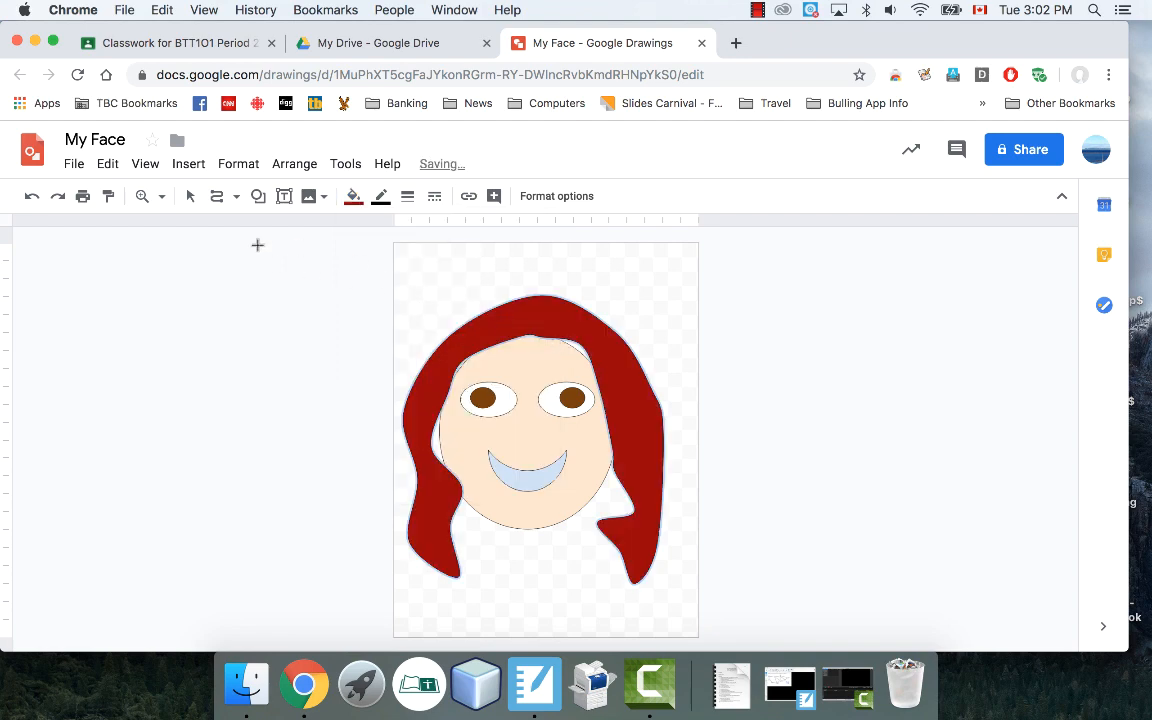
- Draw a thick black freehand scribble stroke near the top-left corner above the hair
{"action": "left_click", "coordinate": [235, 196]}
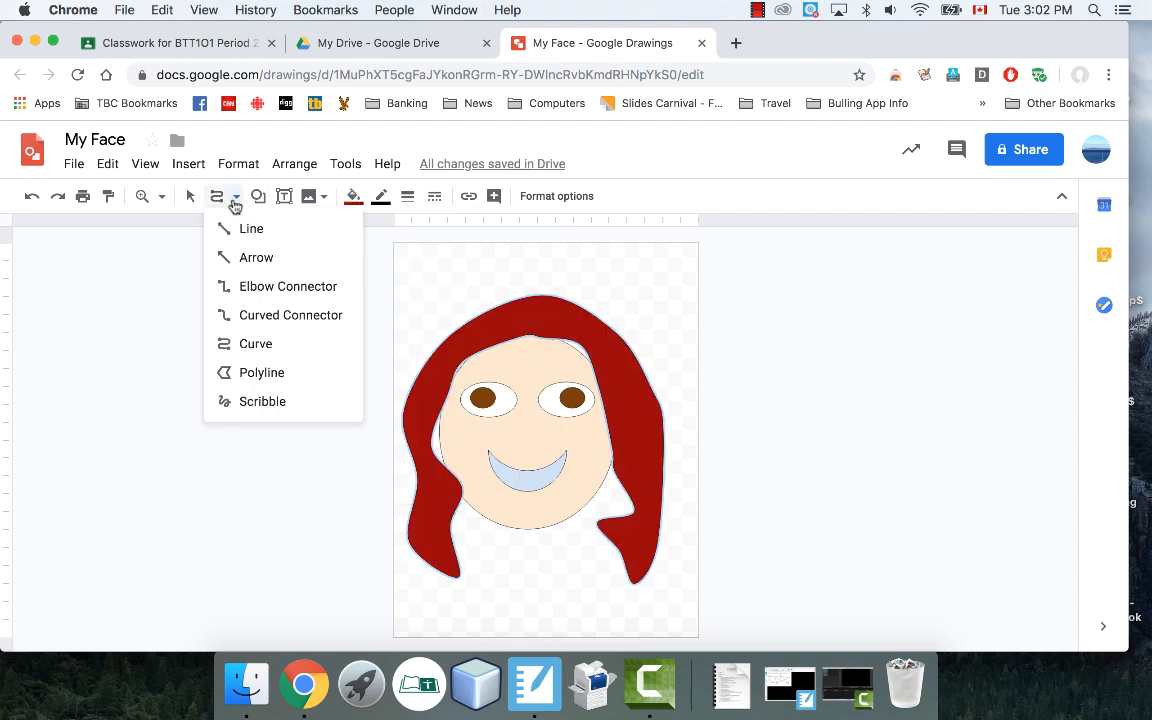
{"action": "mouse_move", "coordinate": [262, 401]}
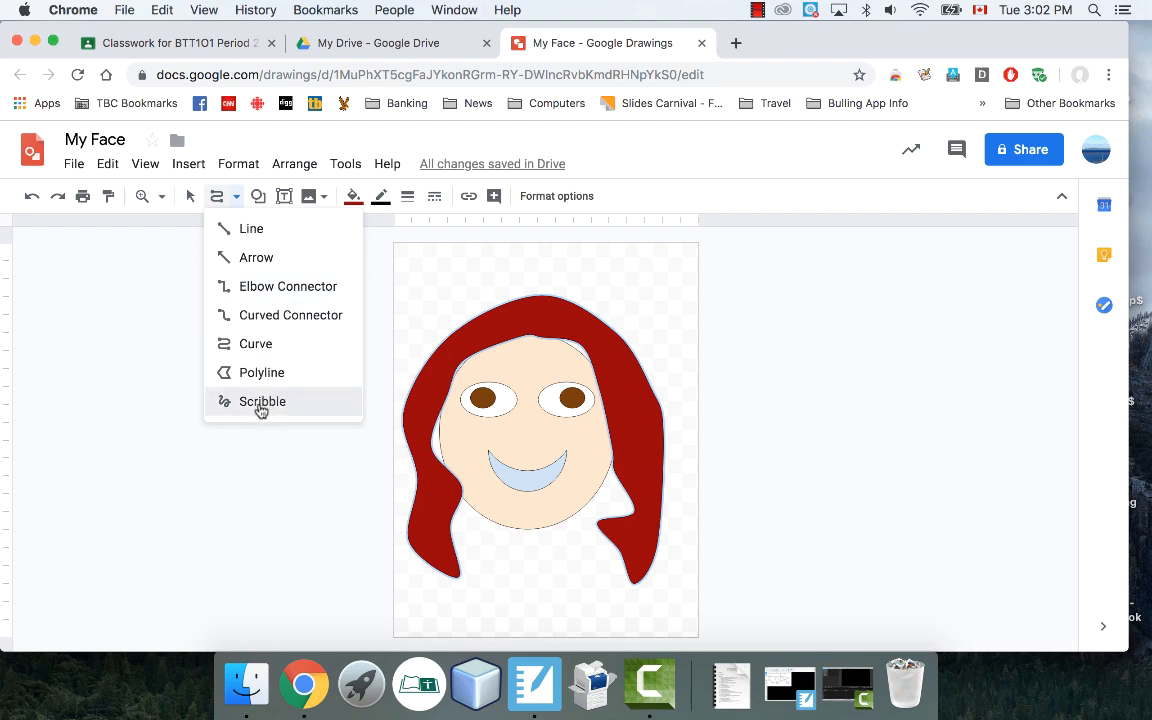
{"action": "left_click", "coordinate": [262, 401]}
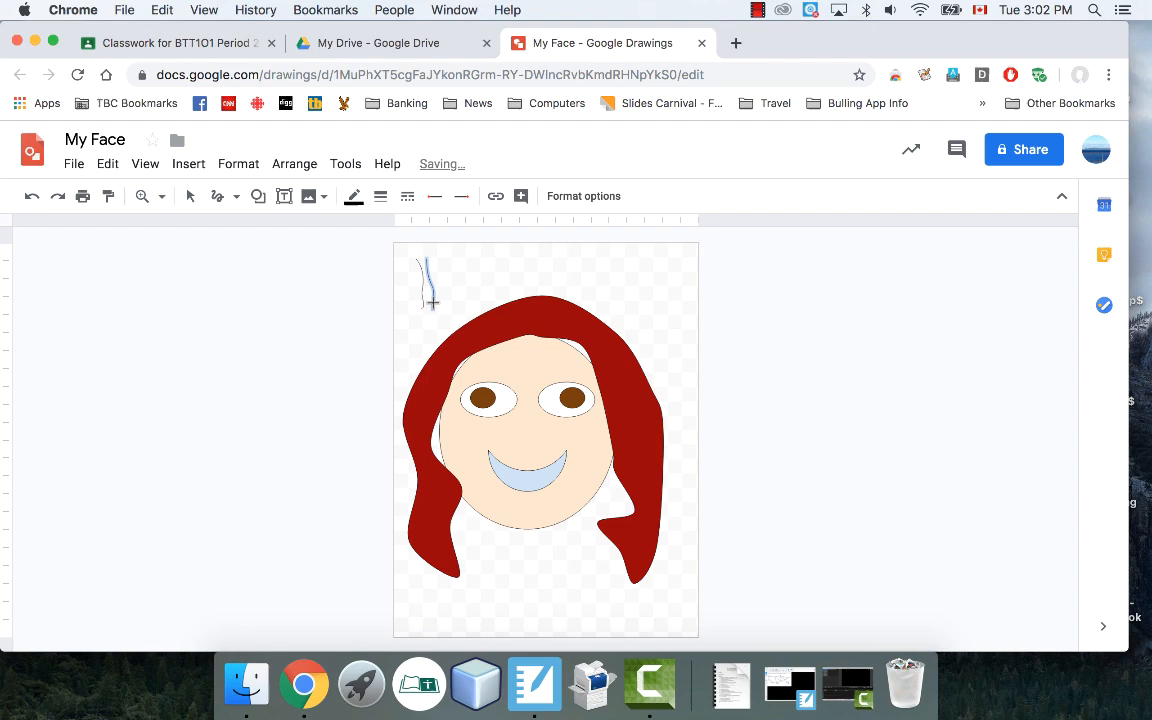
{"action": "mouse_move", "coordinate": [353, 196]}
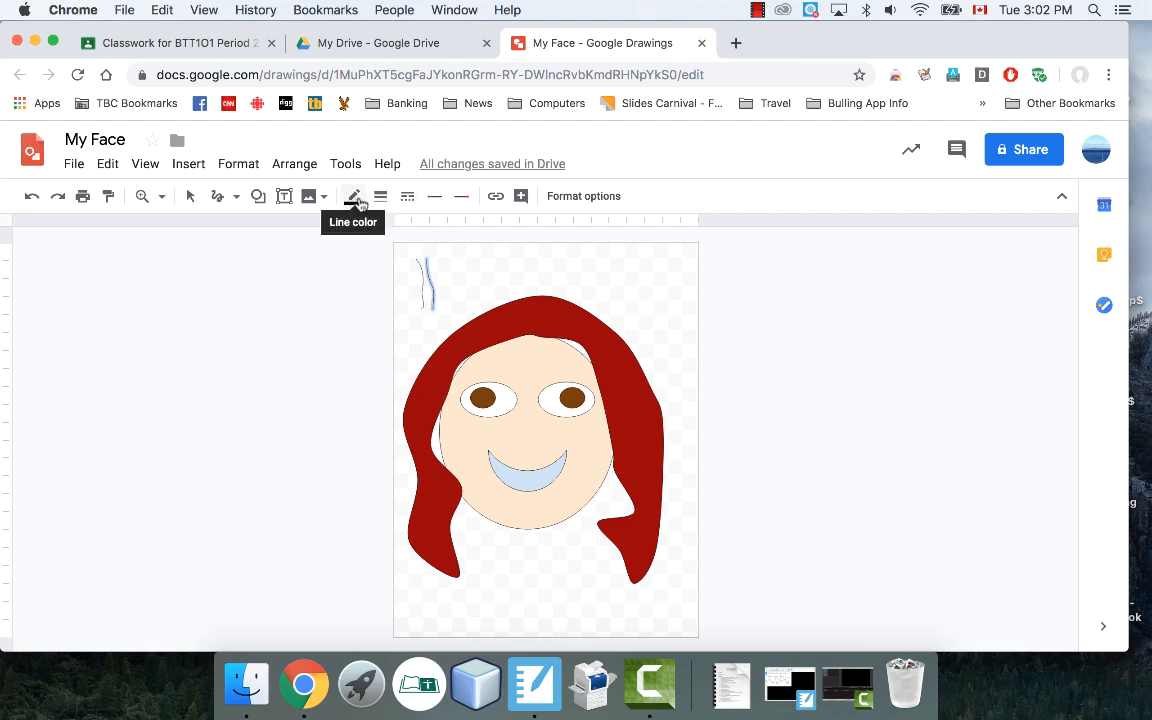
{"action": "left_click", "coordinate": [380, 196]}
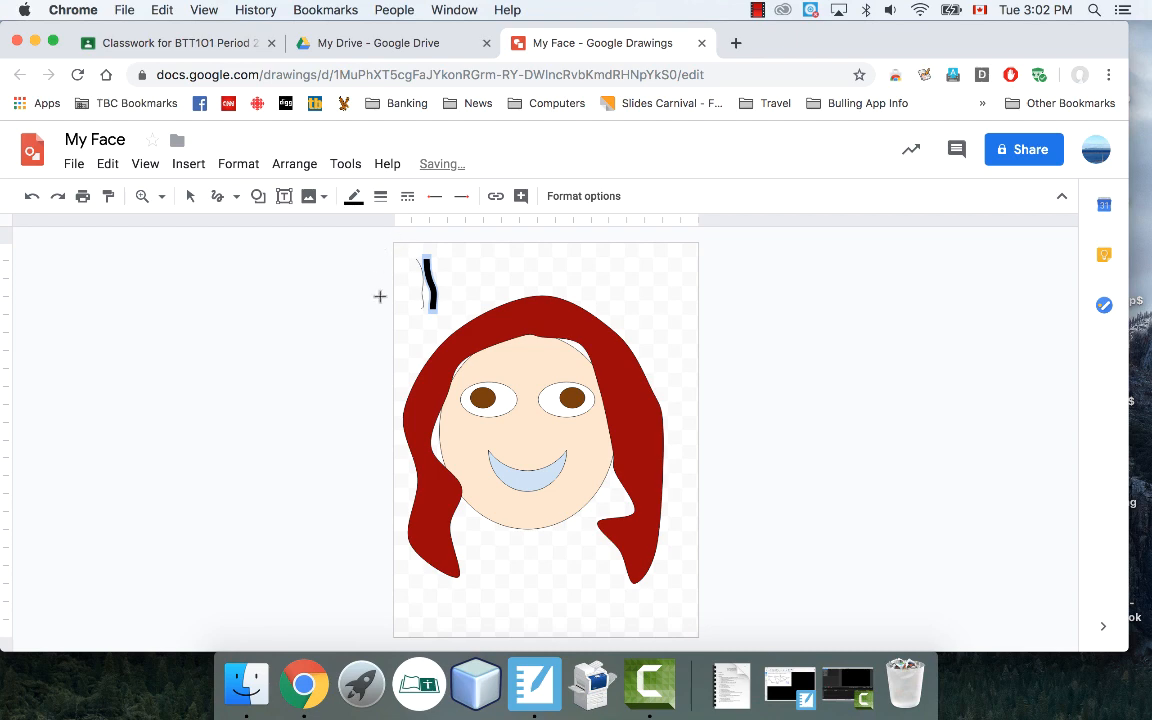
{"action": "mouse_move", "coordinate": [478, 362]}
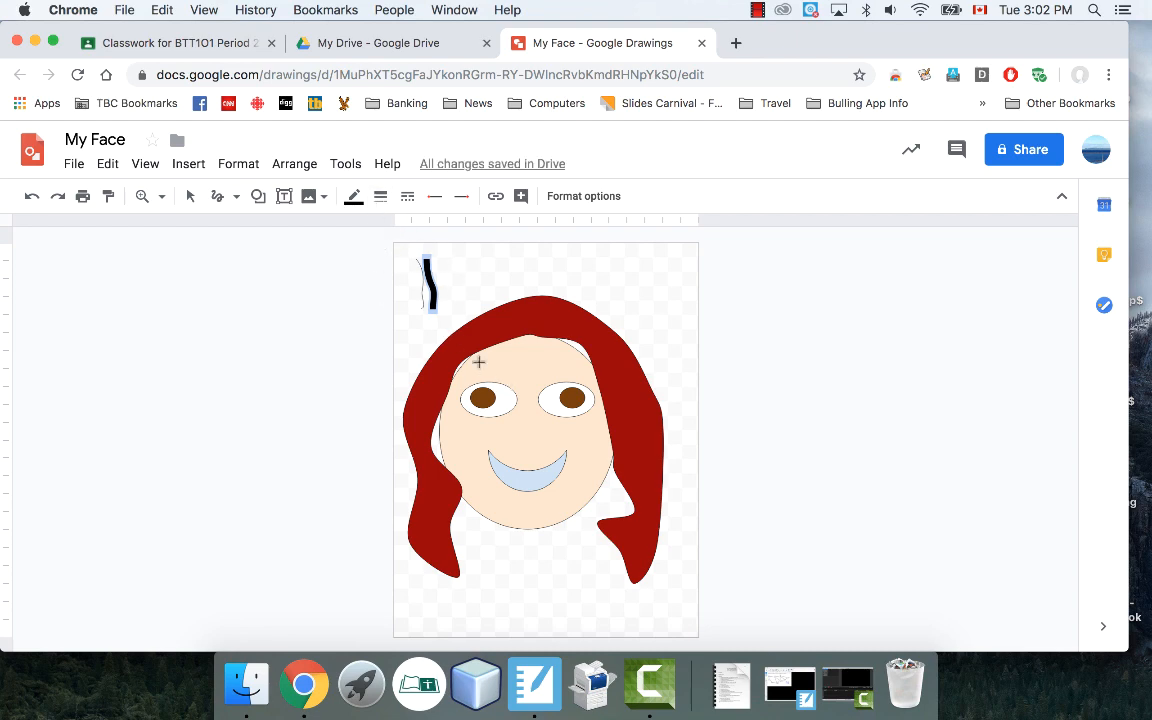
{"action": "left_click", "coordinate": [142, 195]}
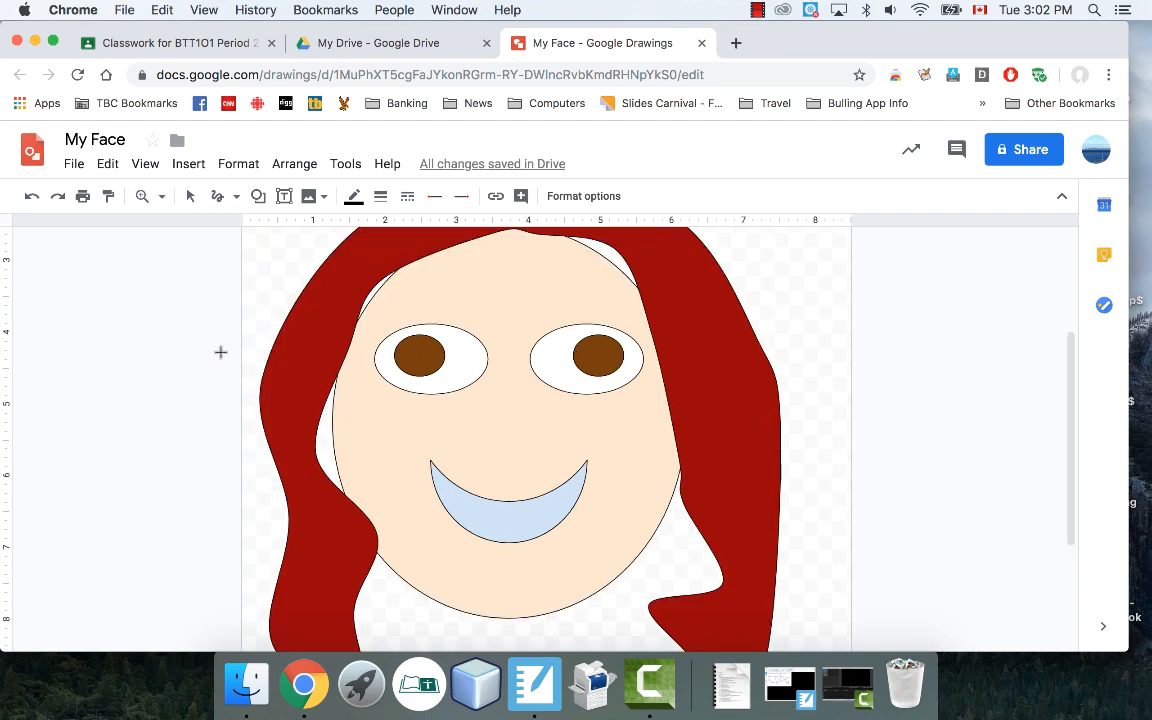
{"action": "mouse_move", "coordinate": [388, 332]}
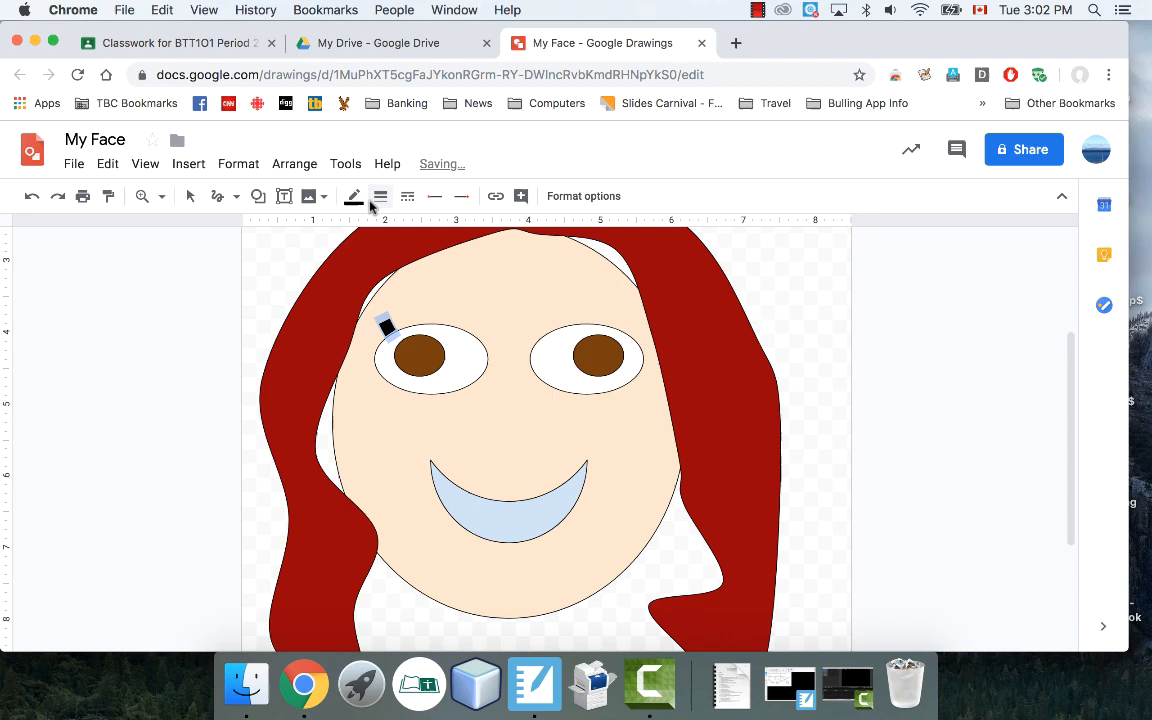
- Scribble thin 4px black eyelashes above the left eye
{"action": "left_click", "coordinate": [380, 196]}
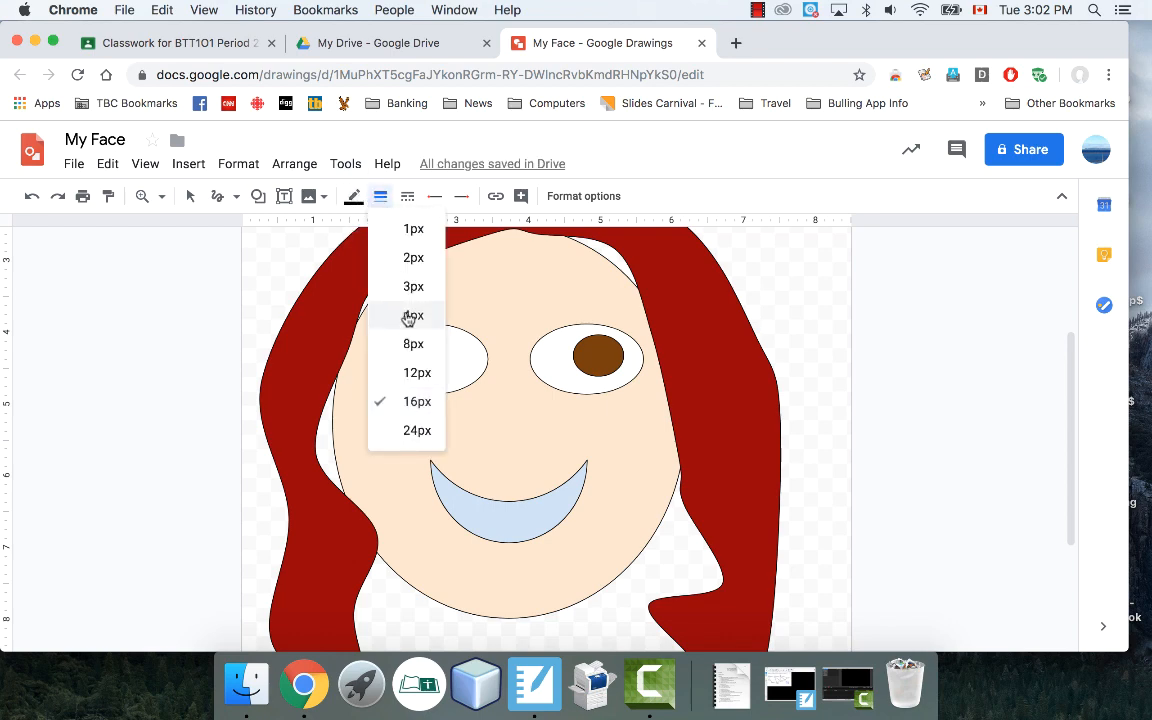
{"action": "left_click", "coordinate": [413, 315]}
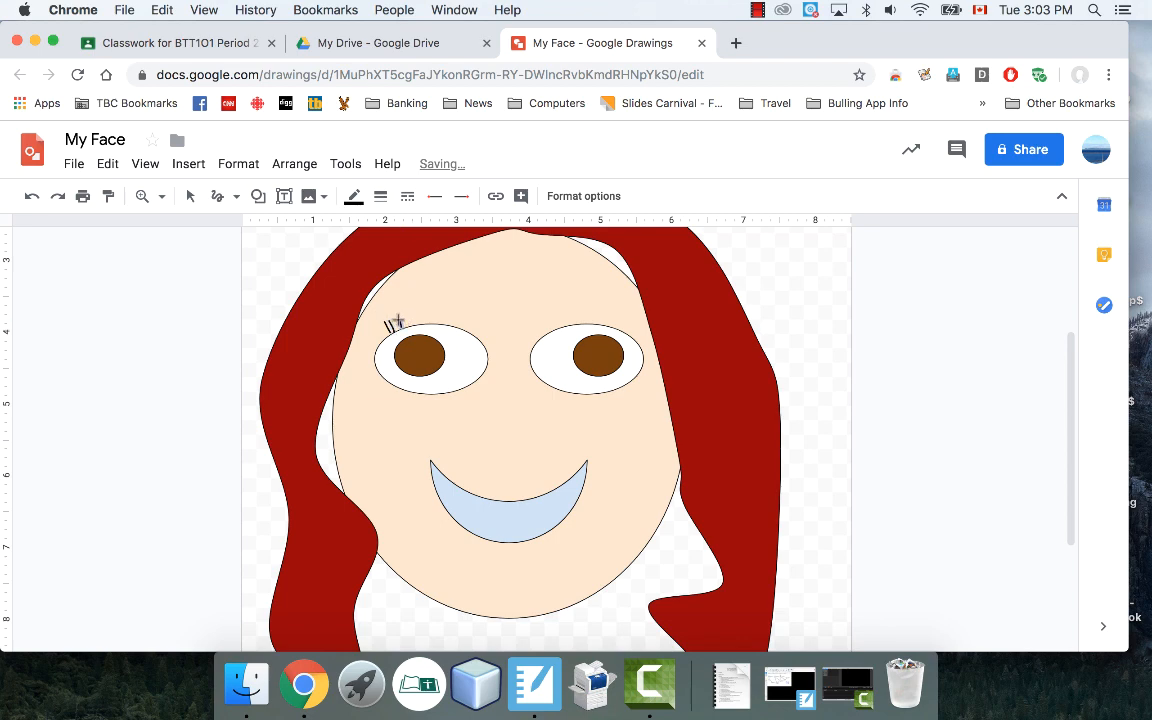
{"action": "mouse_move", "coordinate": [399, 313]}
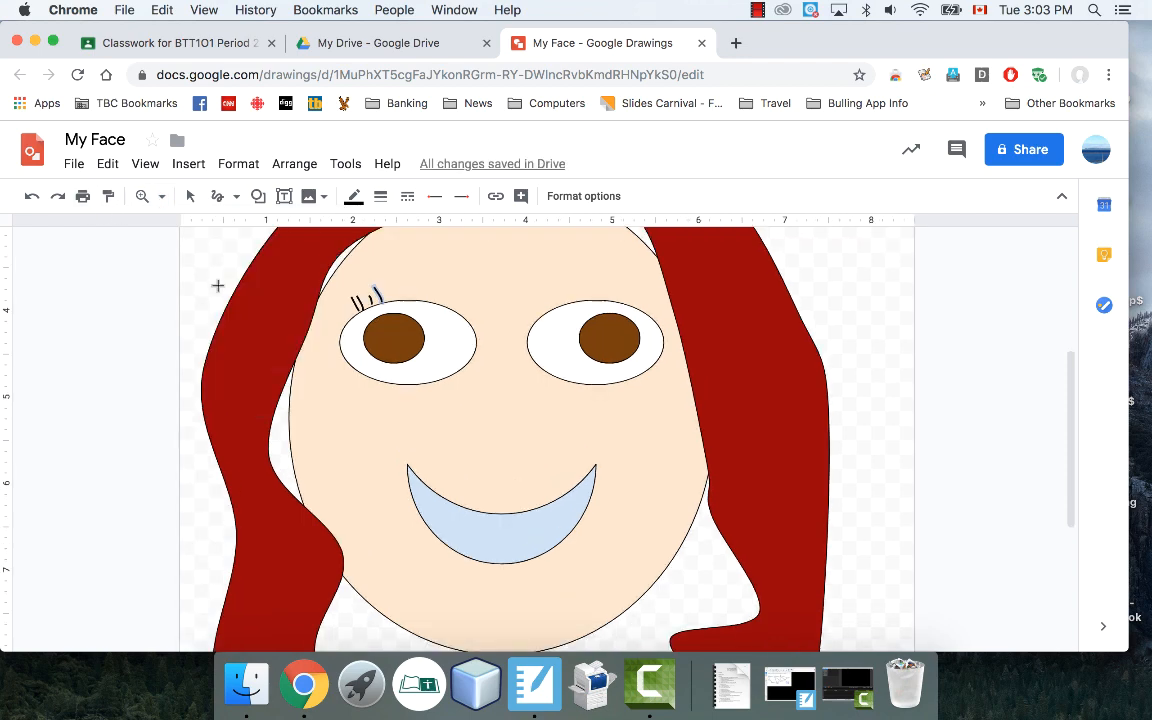
{"action": "left_click", "coordinate": [142, 195]}
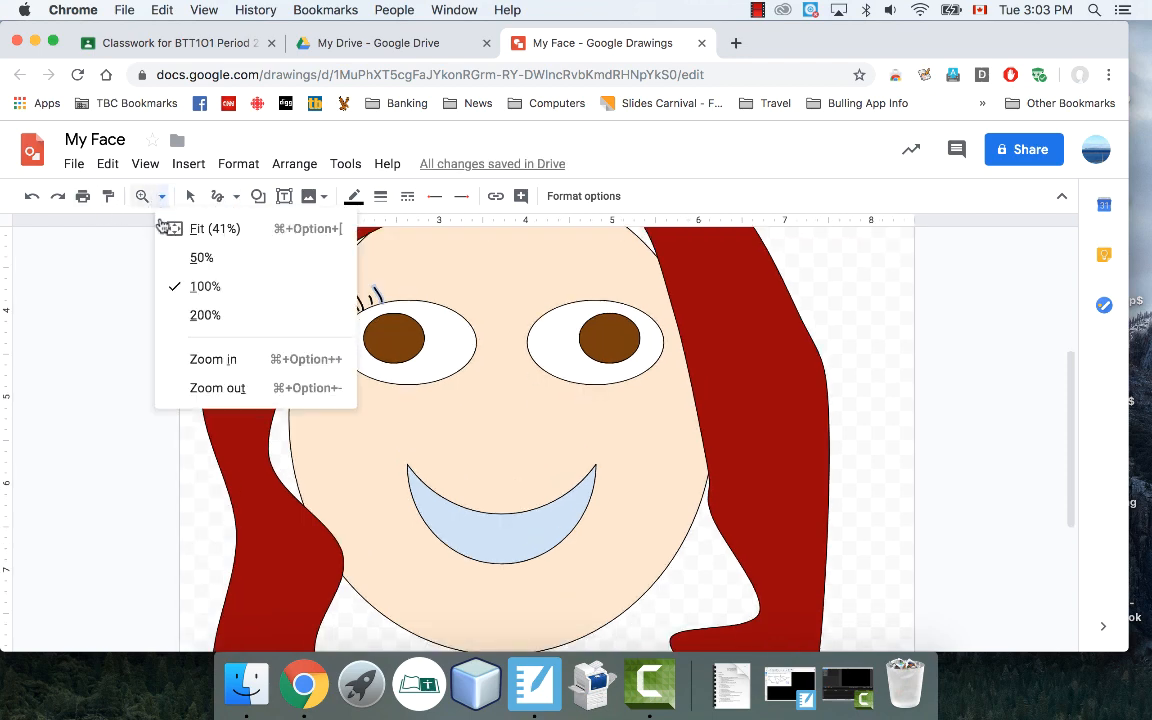
- Zoom to Fit so the whole page shows, then briefly open the Shape menu
{"action": "left_click", "coordinate": [197, 228]}
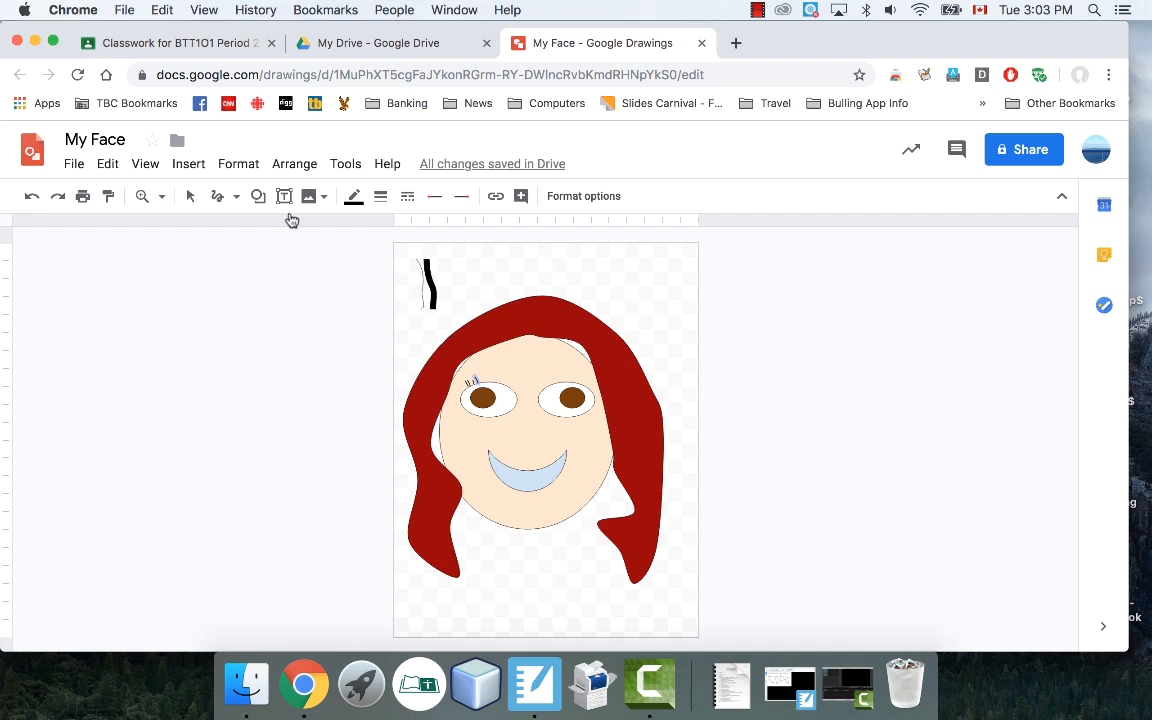
{"action": "left_click", "coordinate": [258, 195]}
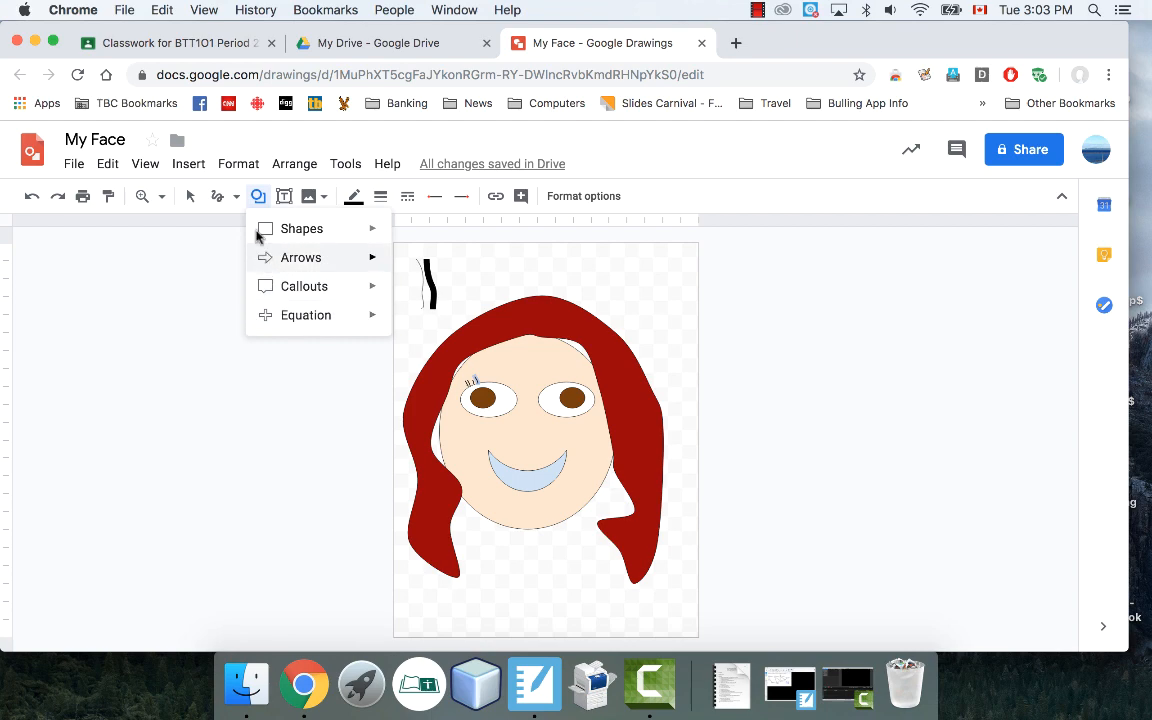
{"action": "mouse_move", "coordinate": [418, 390]}
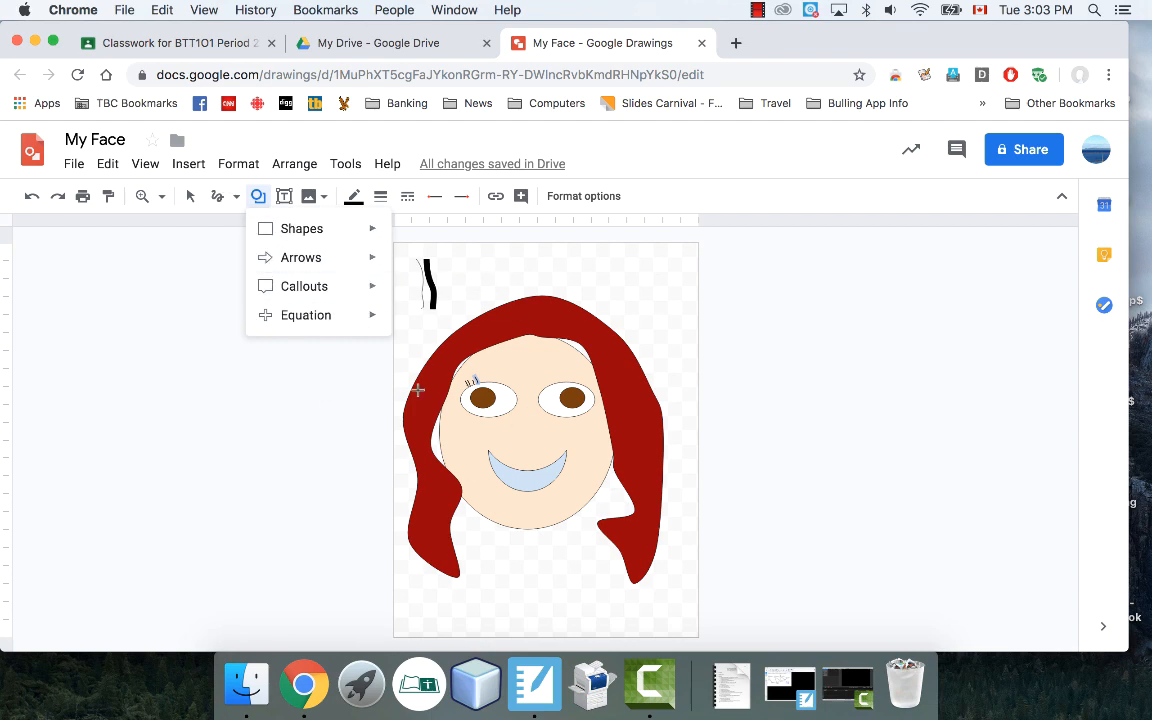
{"action": "mouse_move", "coordinate": [234, 451]}
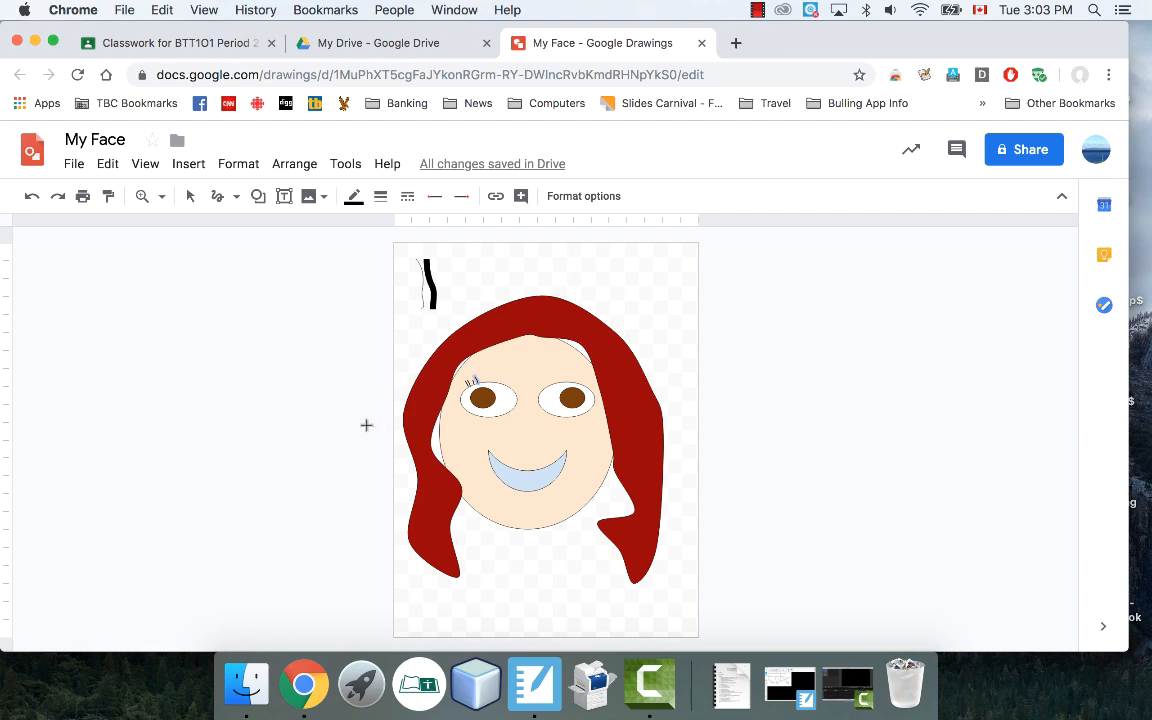
{"action": "mouse_move", "coordinate": [347, 399]}
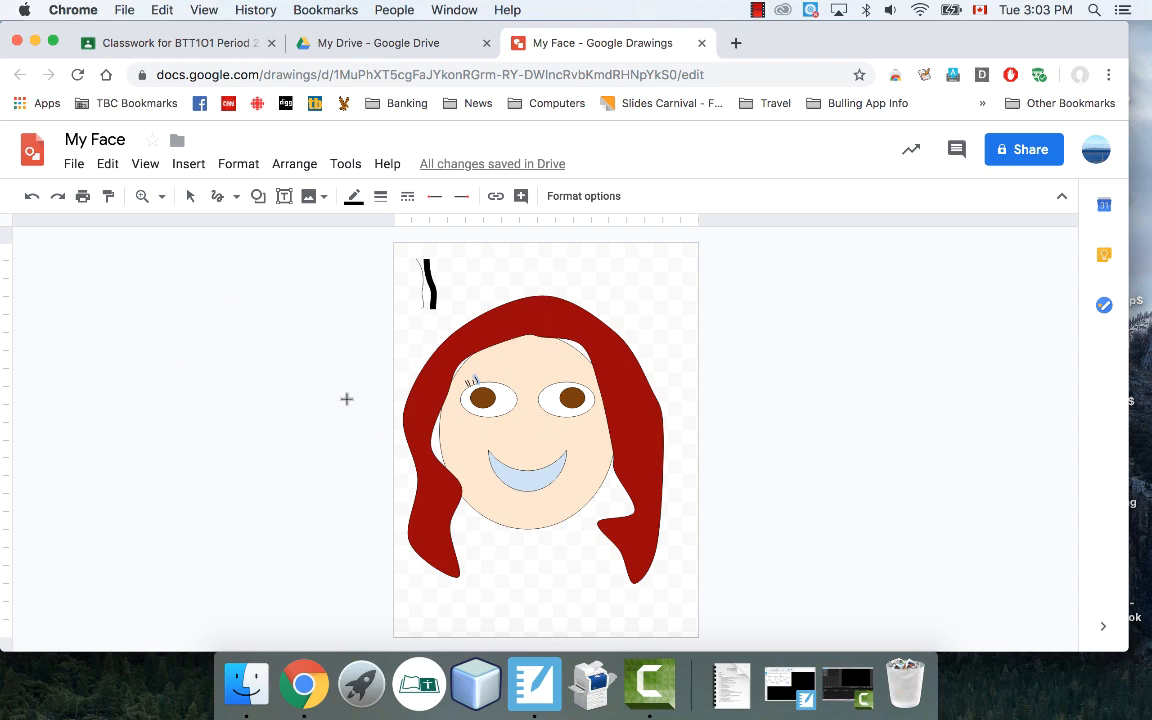
{"action": "mouse_move", "coordinate": [311, 377]}
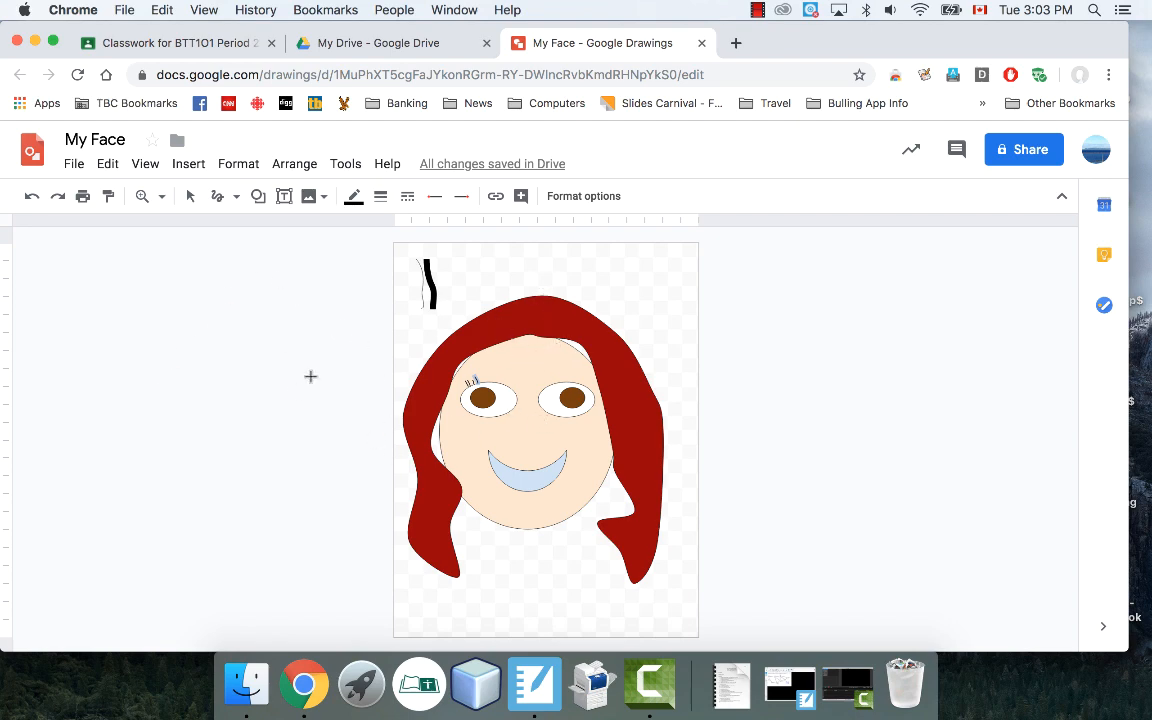